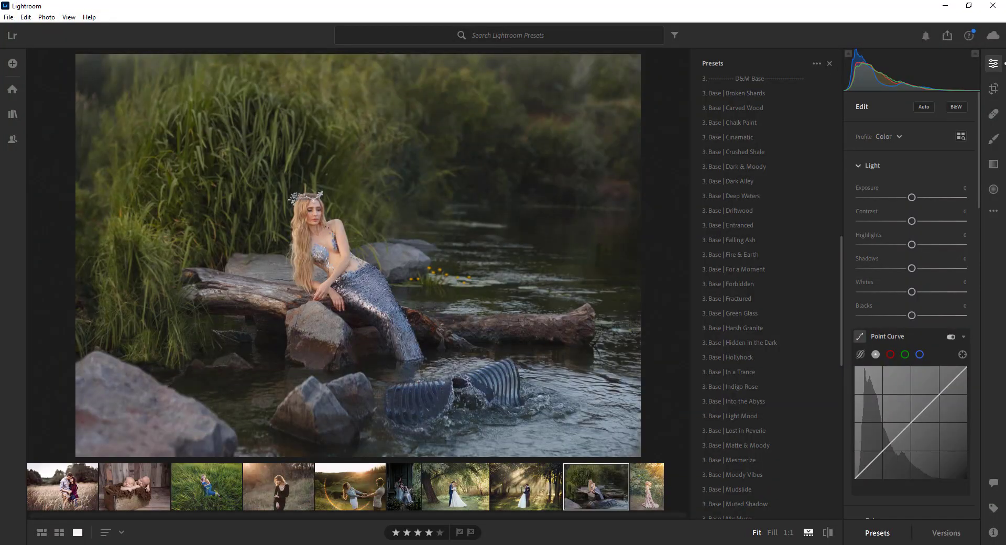
mouse_move(458, 271)
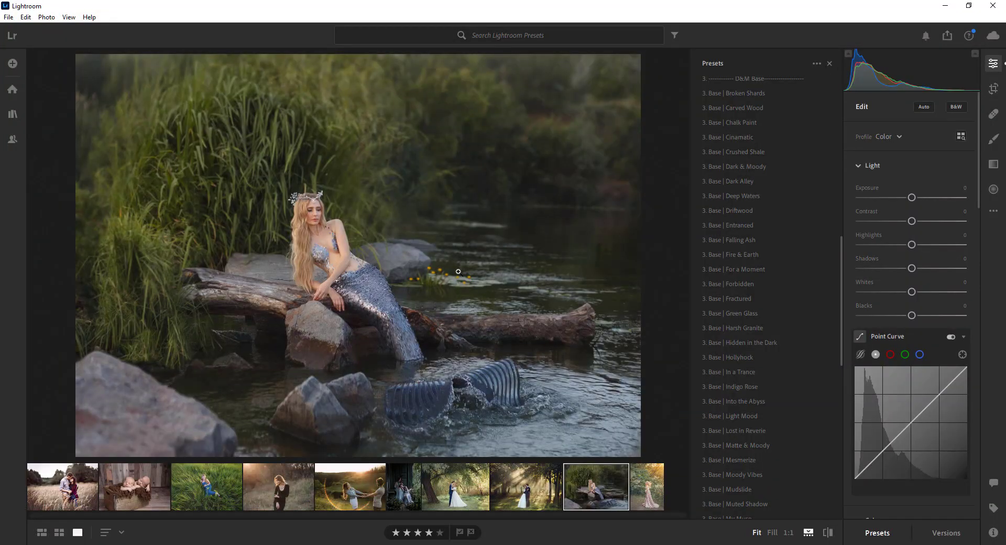
mouse_move(614, 209)
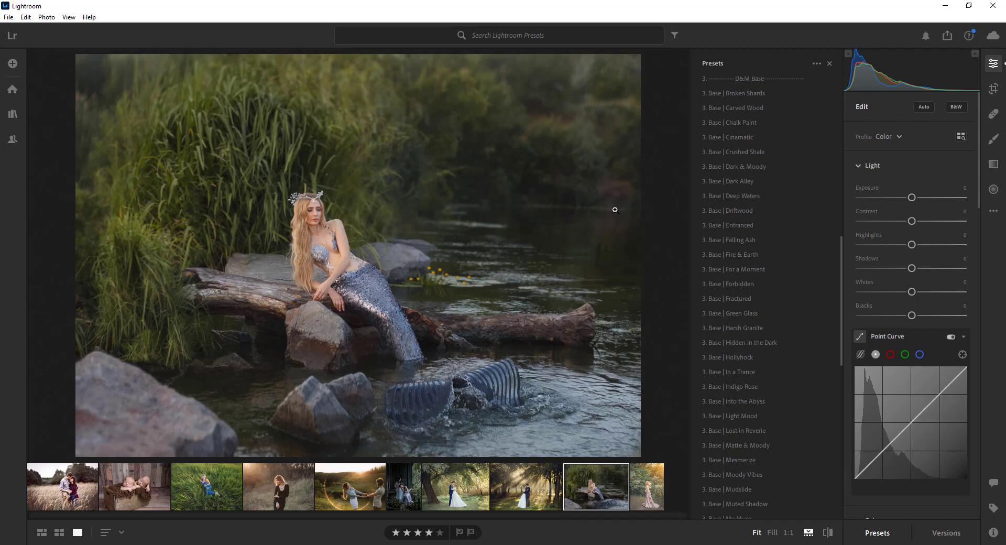
mouse_move(610, 209)
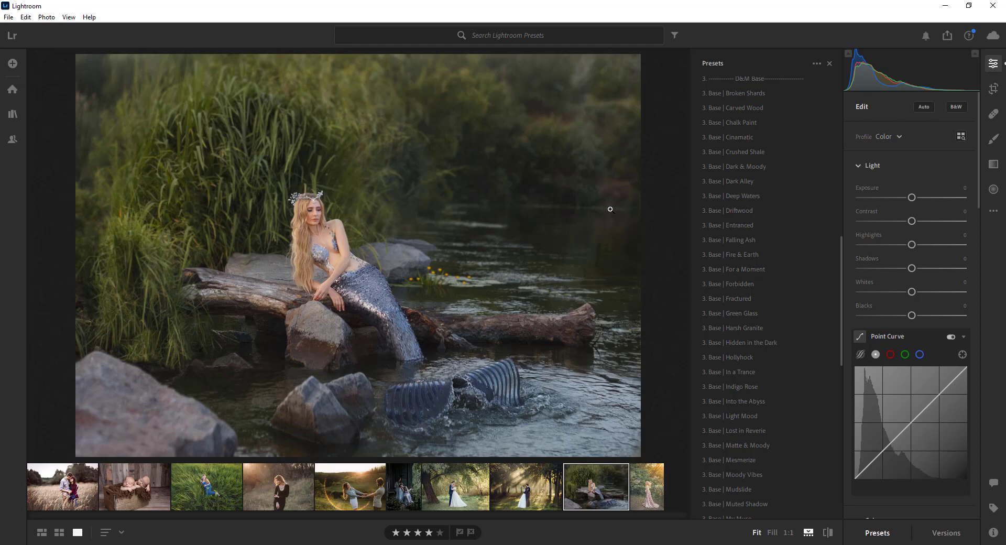
mouse_move(579, 205)
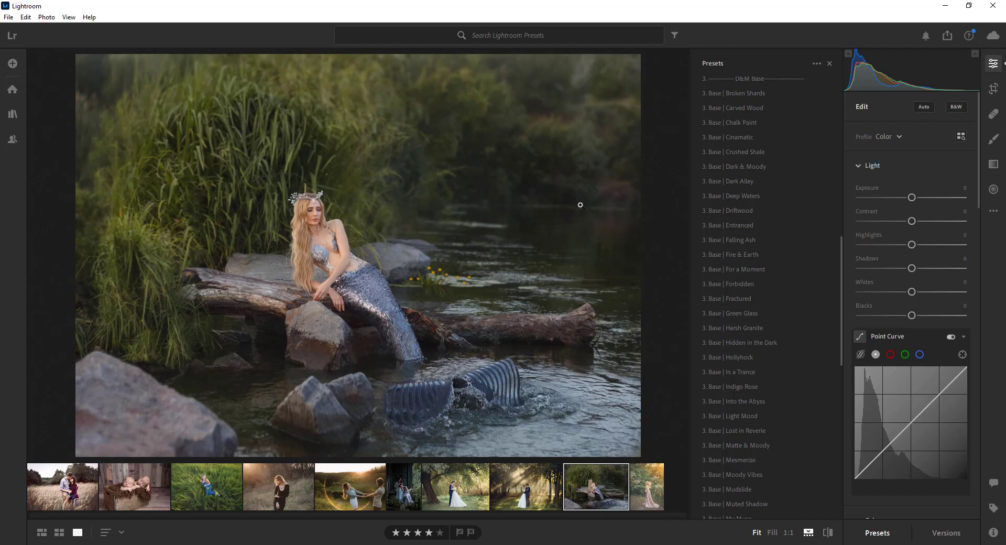
Step: Scroll the Presets panel up to the top of the Dark & Moody Summerana collection
left_click(736, 181)
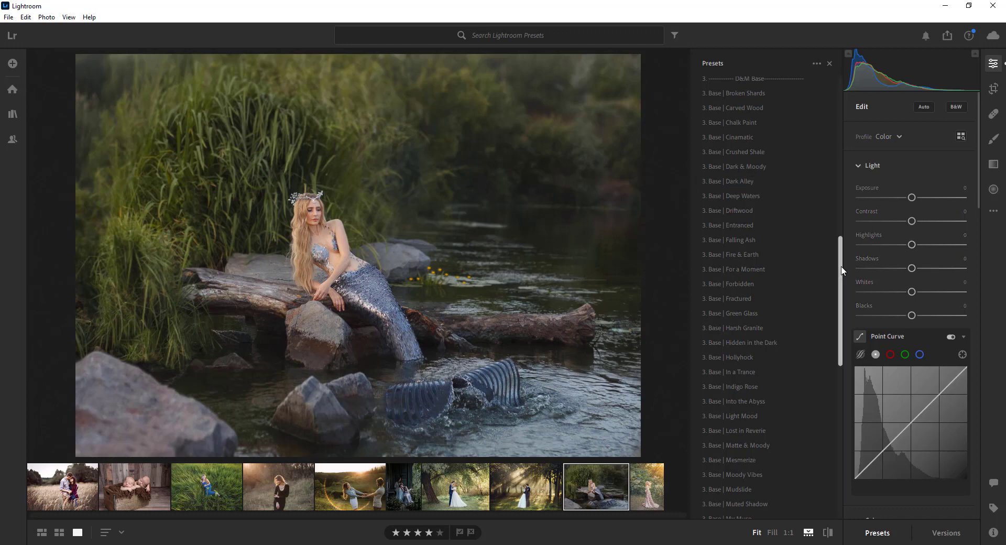
scroll("up", 3)
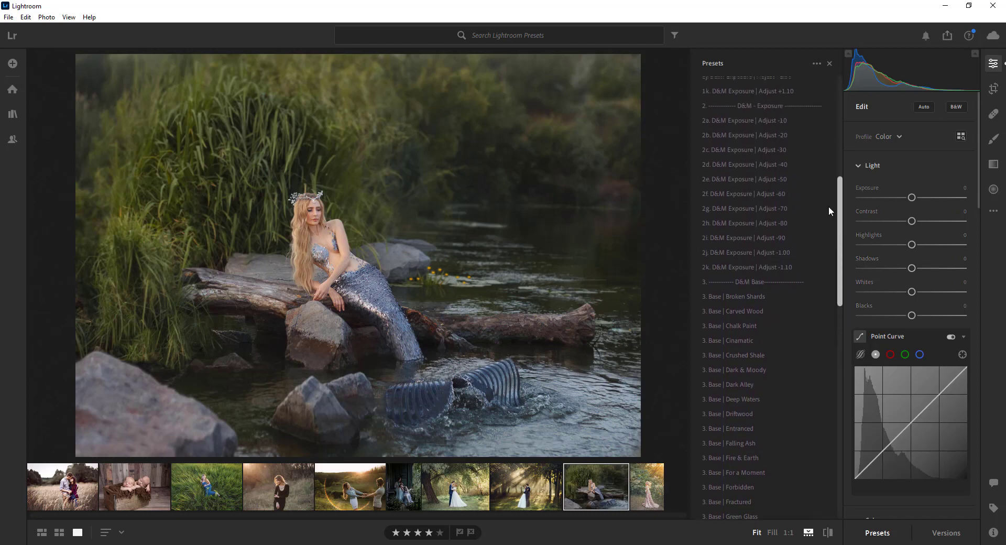
scroll("up", 3)
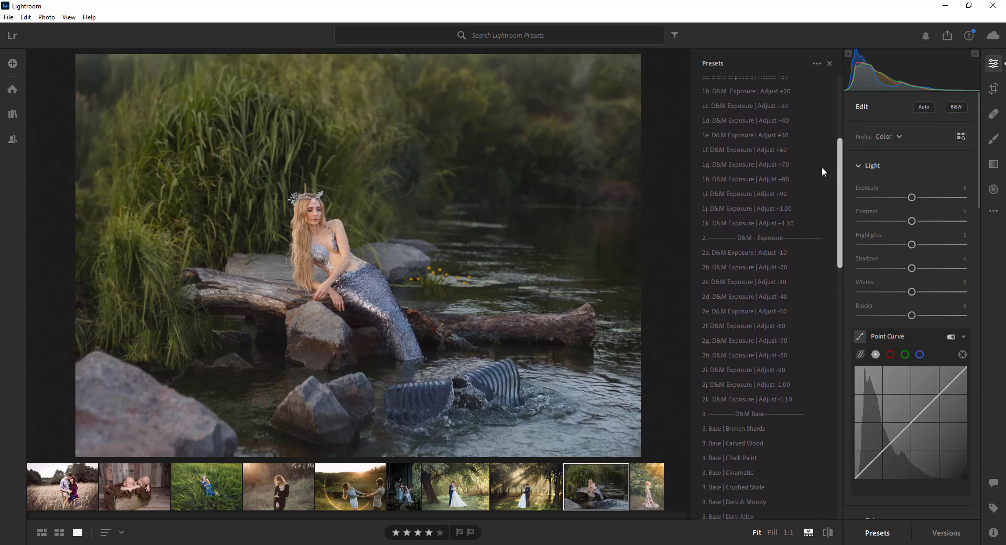
scroll("up", 3)
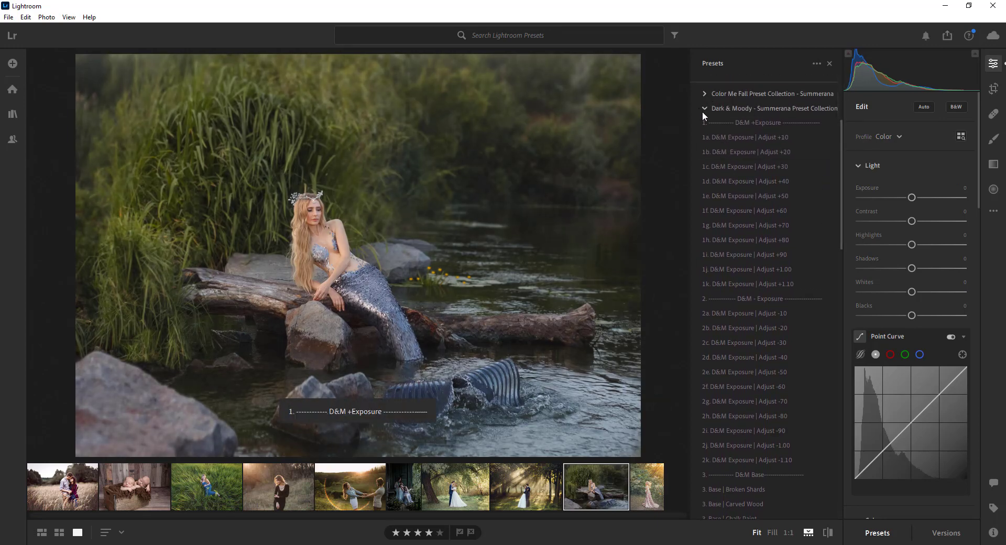
left_click(704, 108)
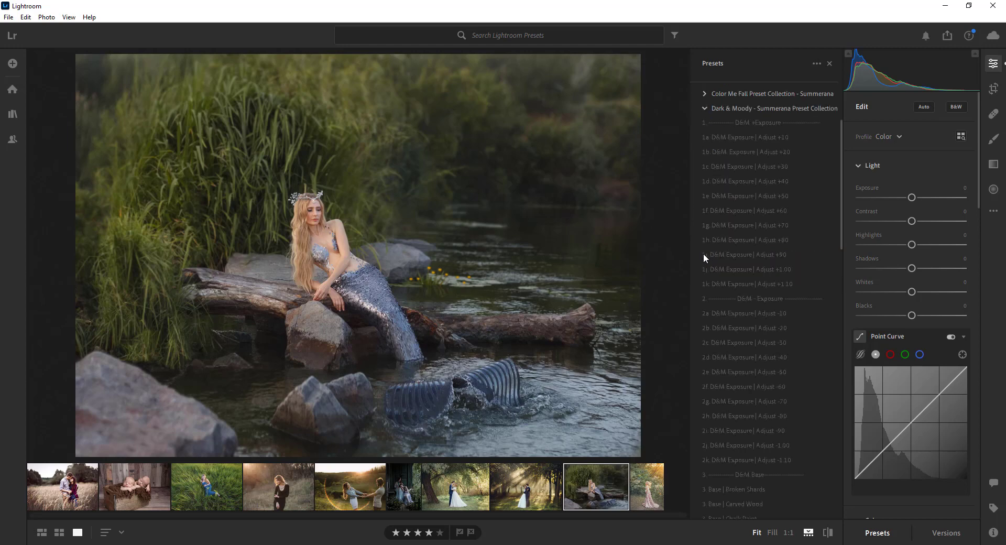
scroll("up", 3)
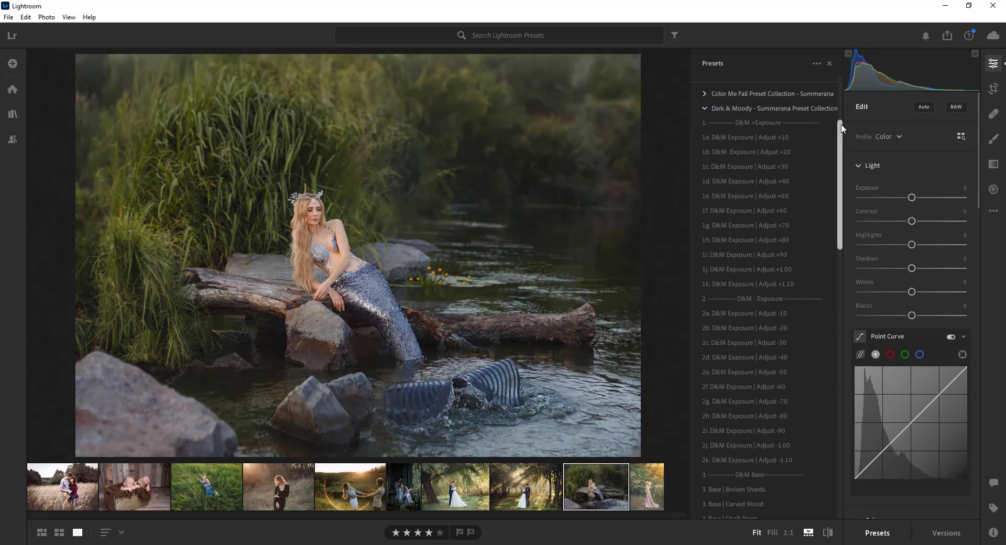
mouse_move(148, 322)
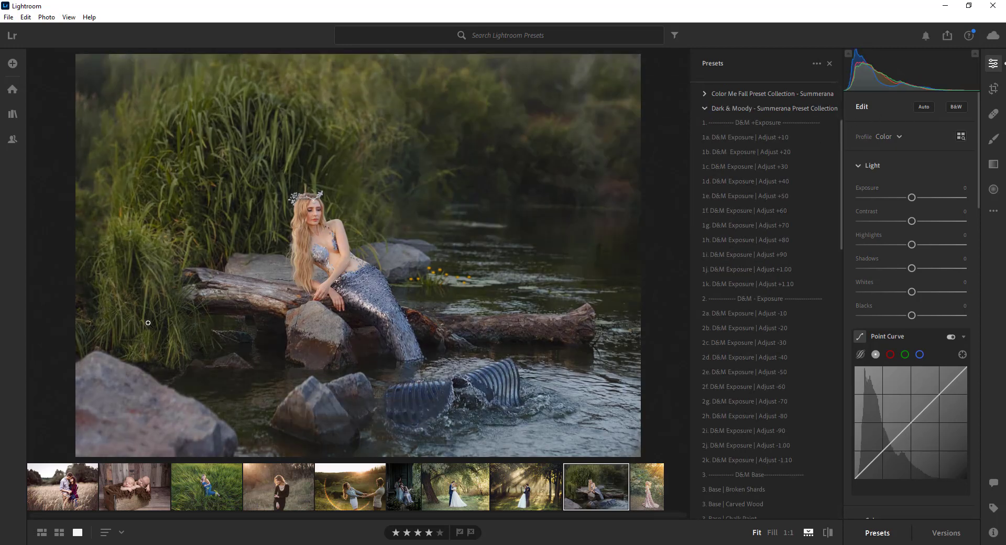
mouse_move(369, 399)
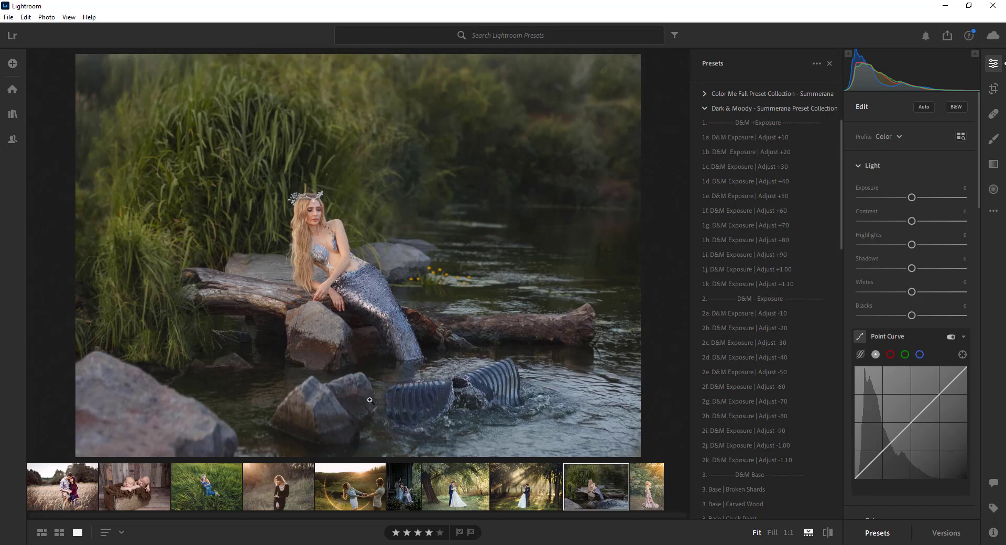
mouse_move(474, 286)
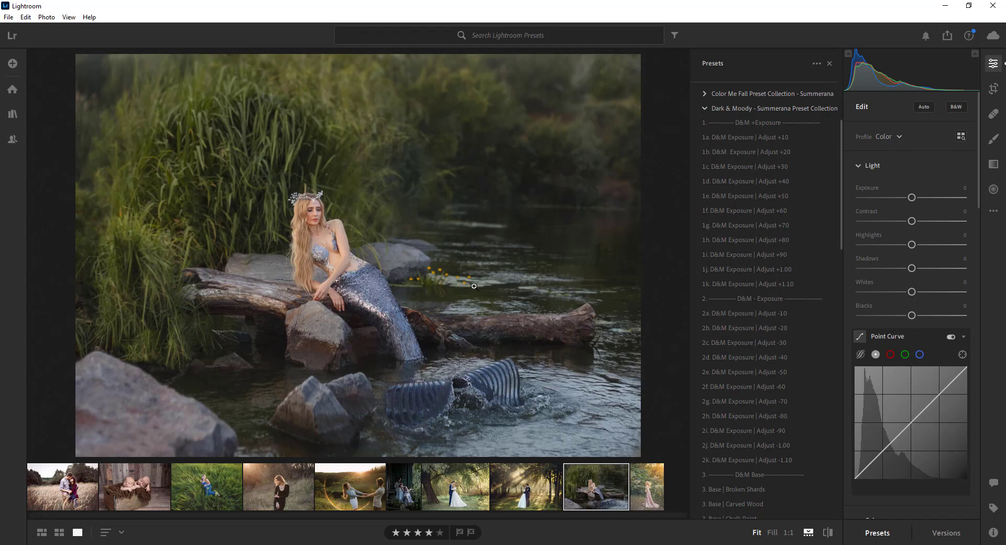
left_click(745, 137)
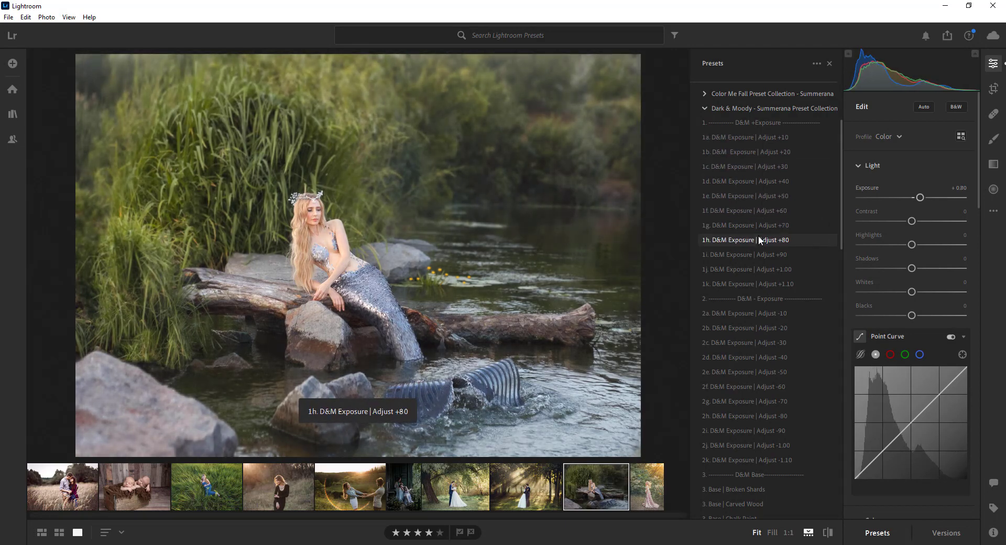
left_click(745, 137)
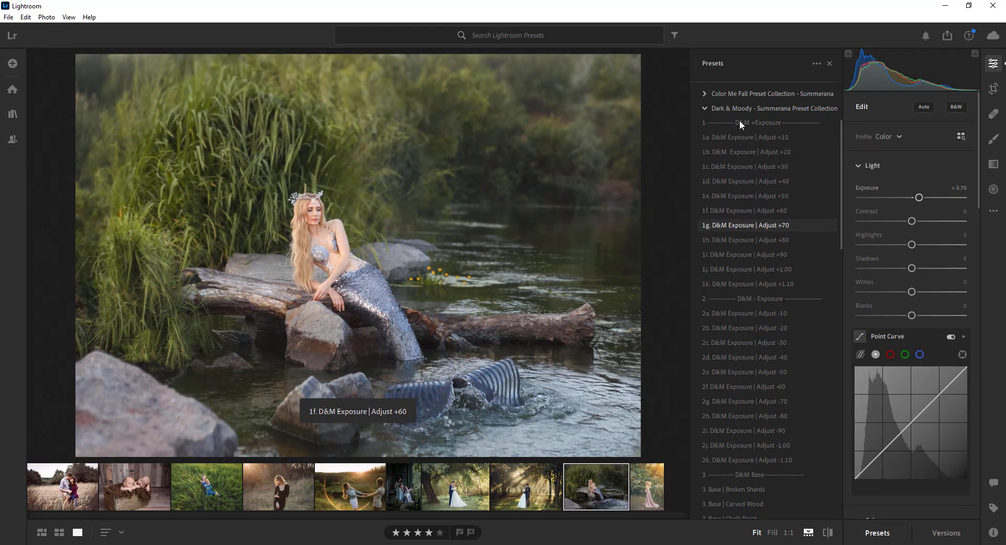
double_click(918, 197)
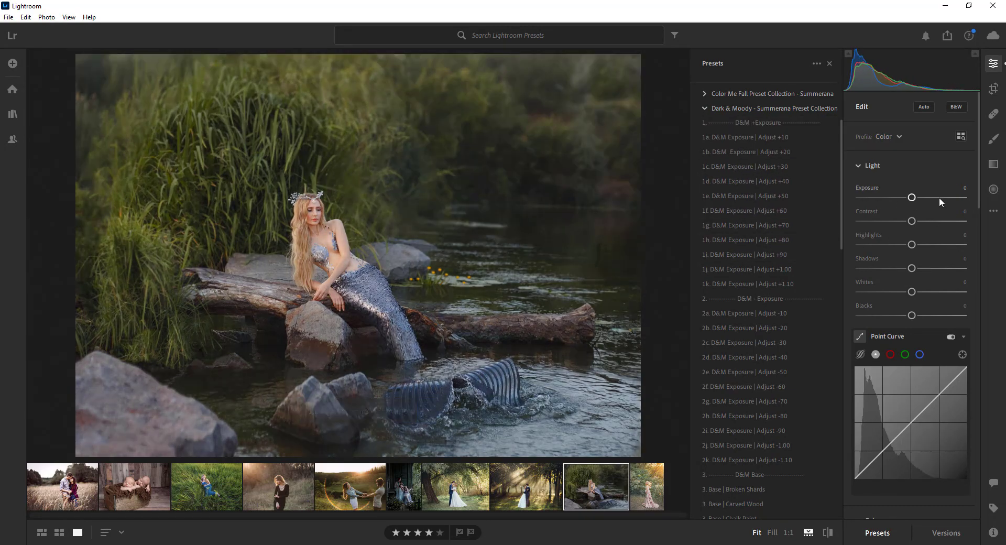
left_click(746, 328)
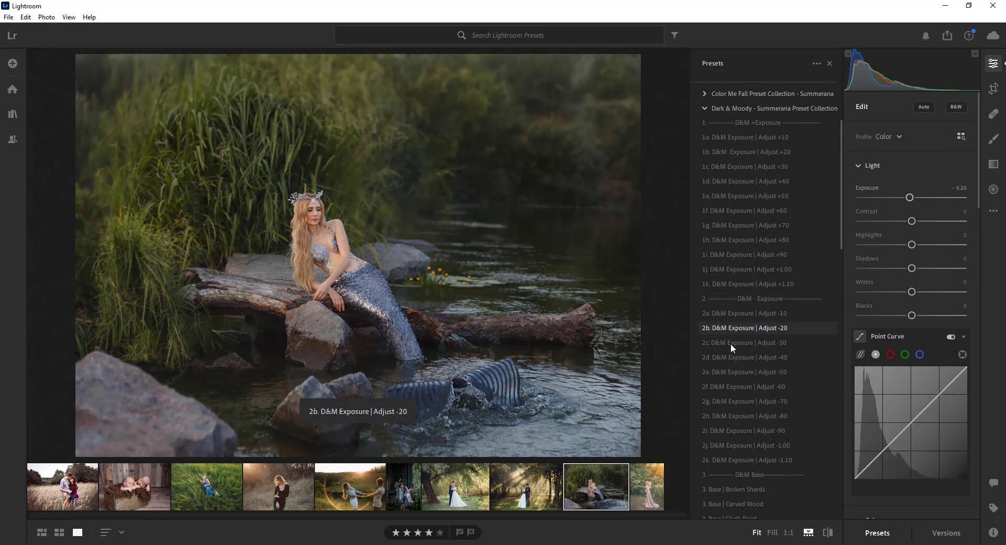
left_click(746, 445)
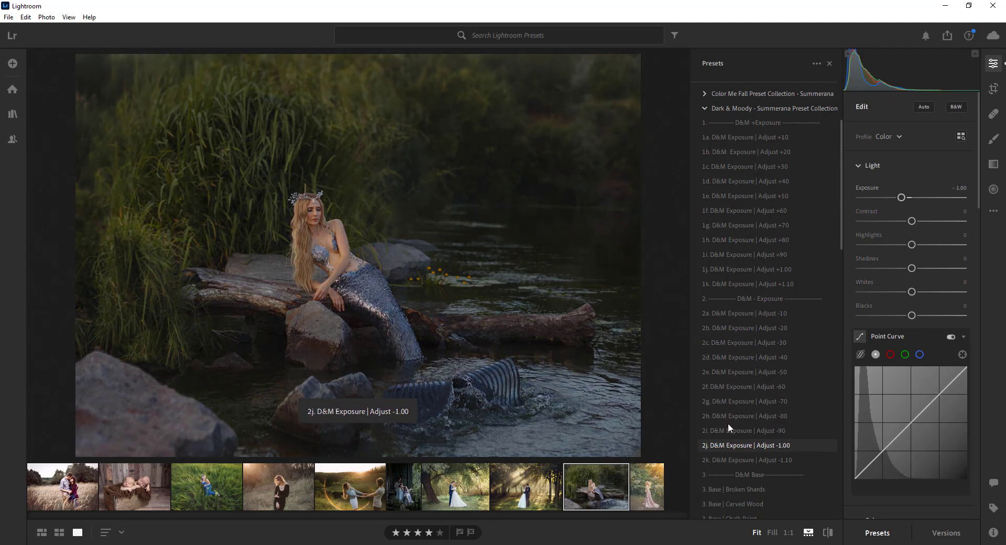
left_click(760, 298)
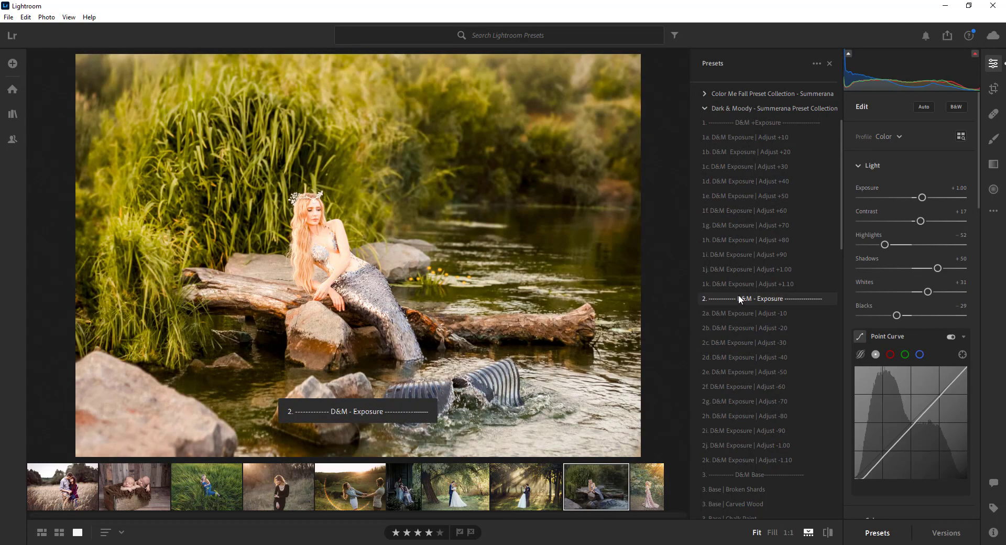
left_click(744, 372)
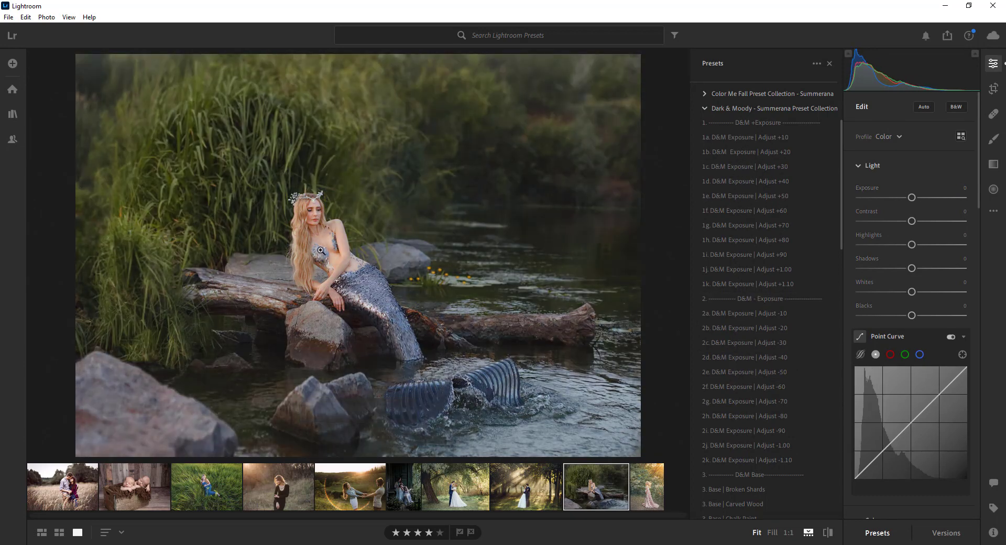
mouse_move(383, 234)
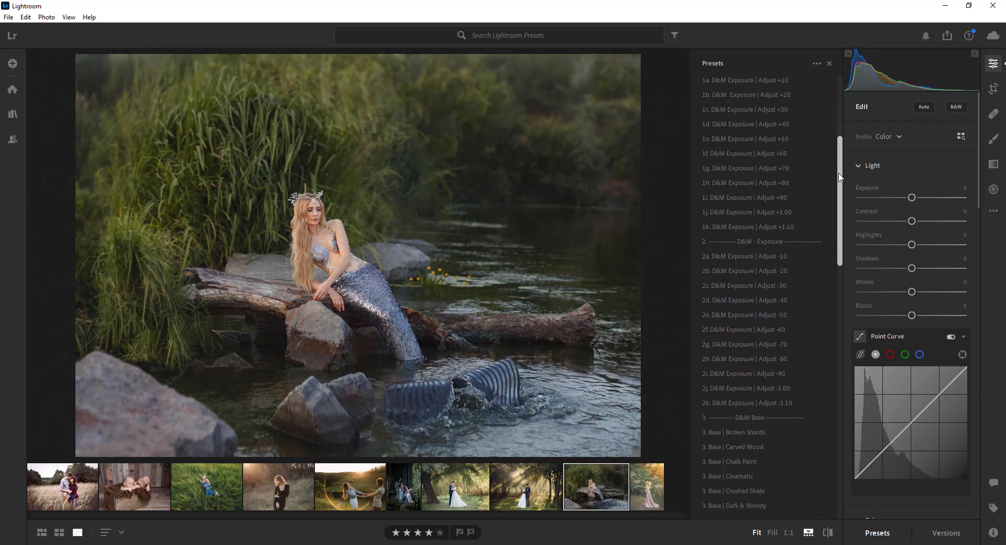
Step: Scroll the Presets panel to the 3. D&M Base presets
scroll("down", 3)
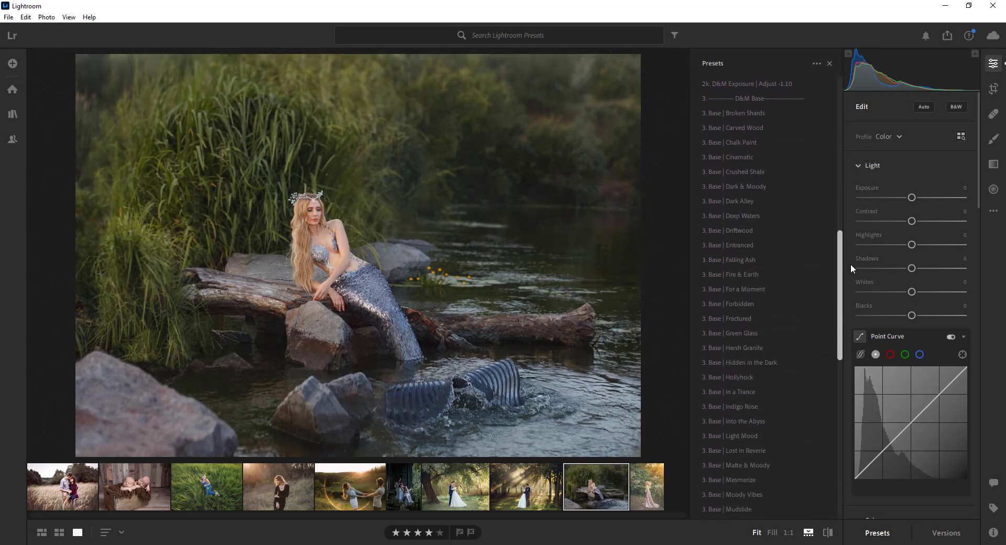
scroll("up", 3)
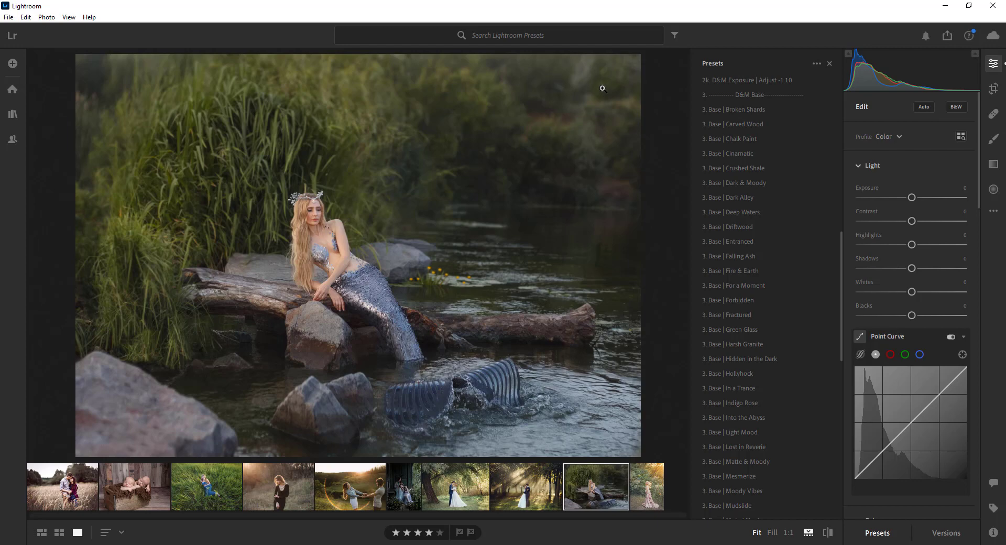
mouse_move(630, 127)
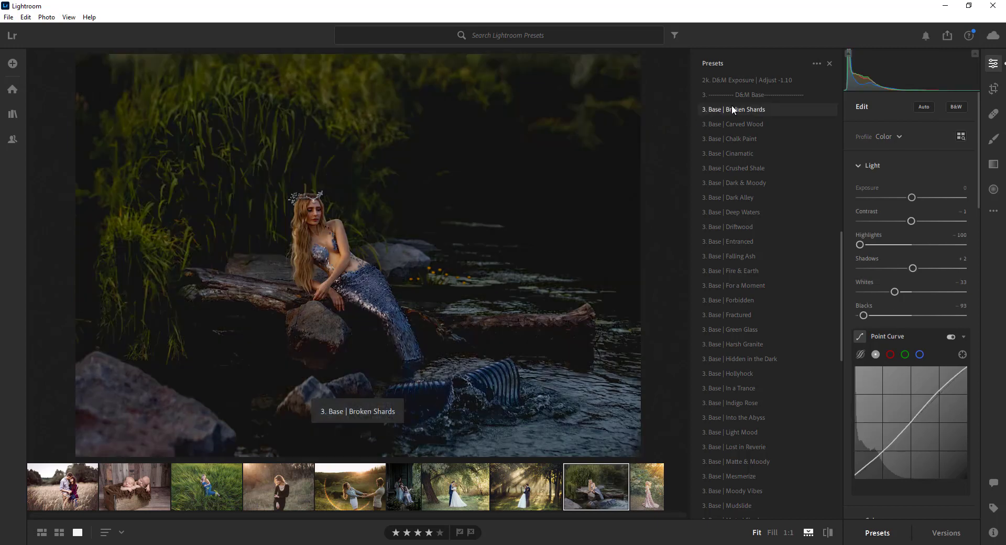
left_click(737, 123)
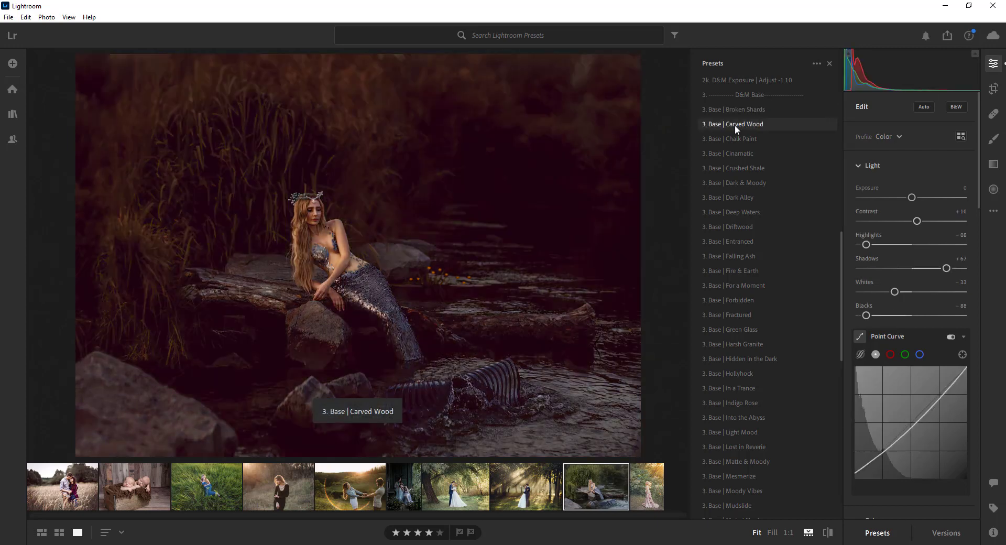
left_click(734, 139)
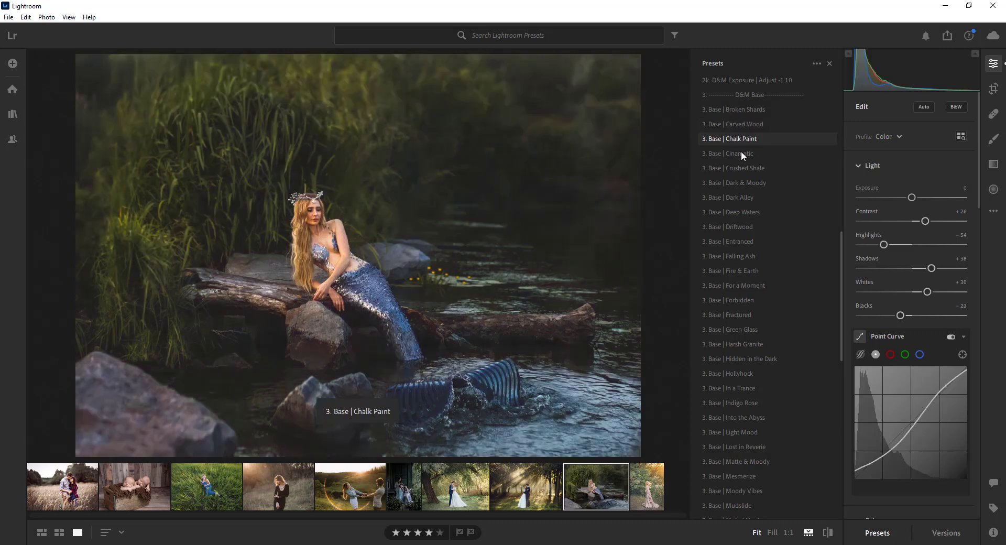
left_click(727, 153)
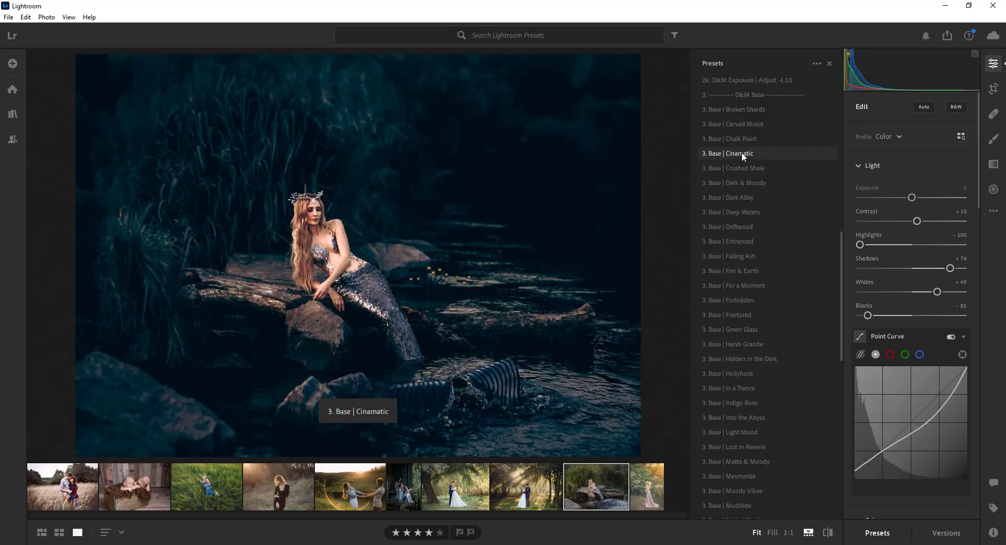
left_click(738, 168)
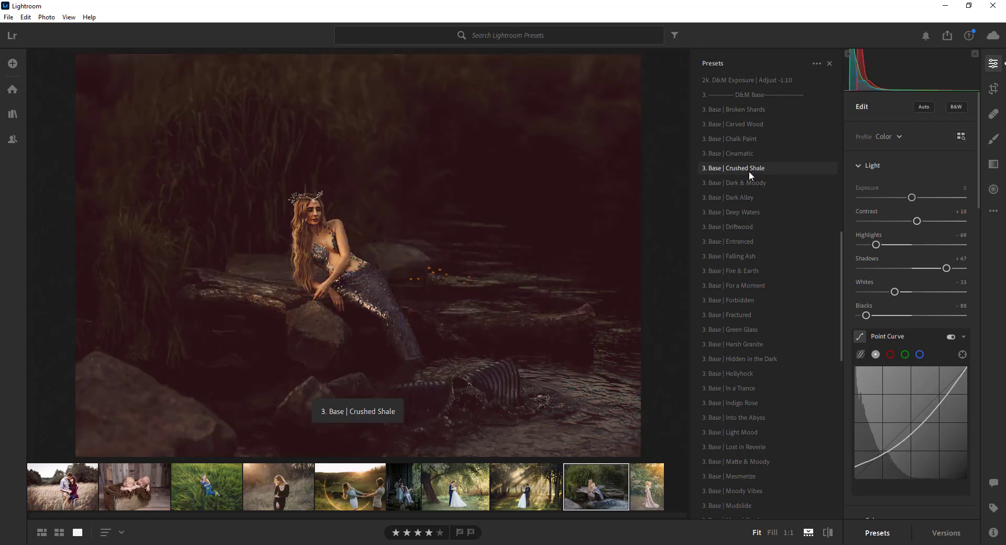
left_click(728, 197)
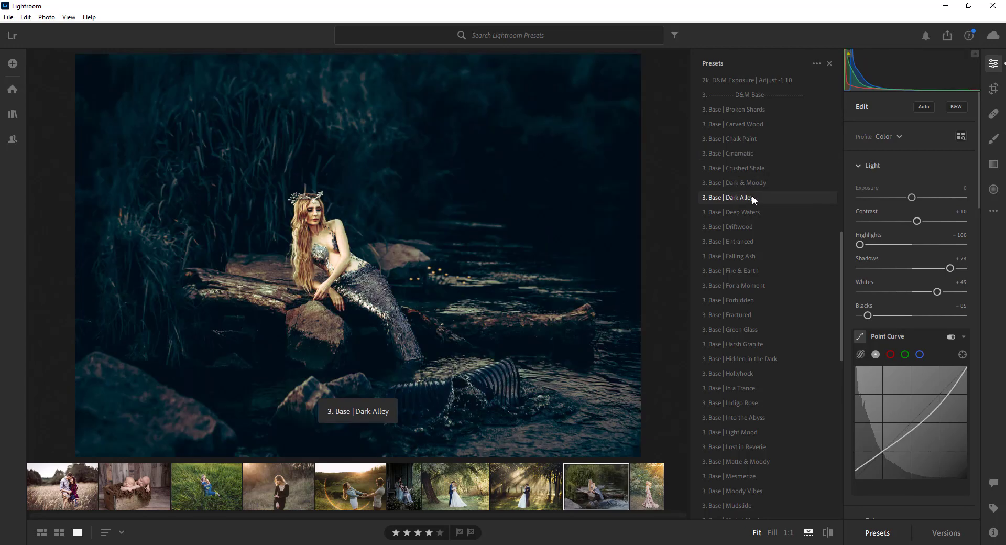
left_click(731, 212)
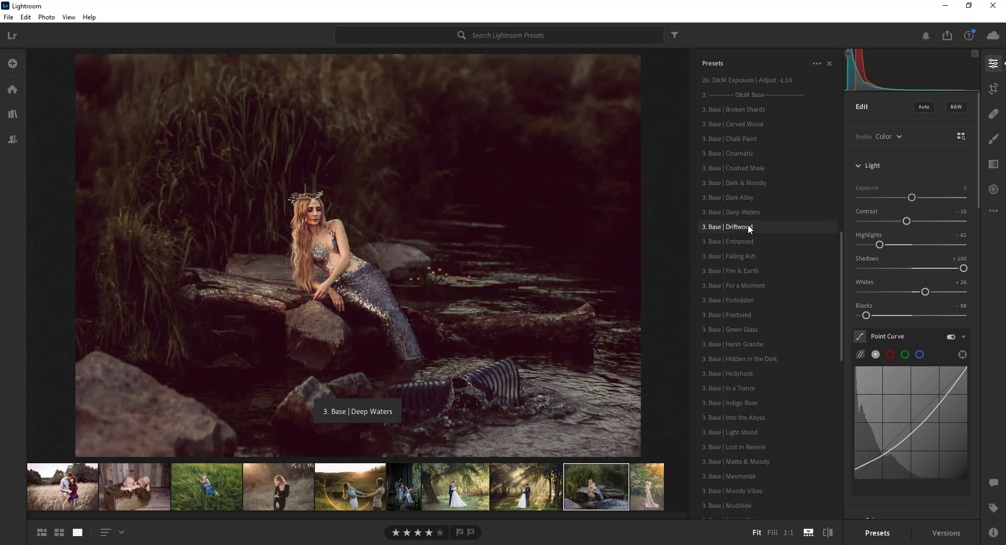
left_click(728, 241)
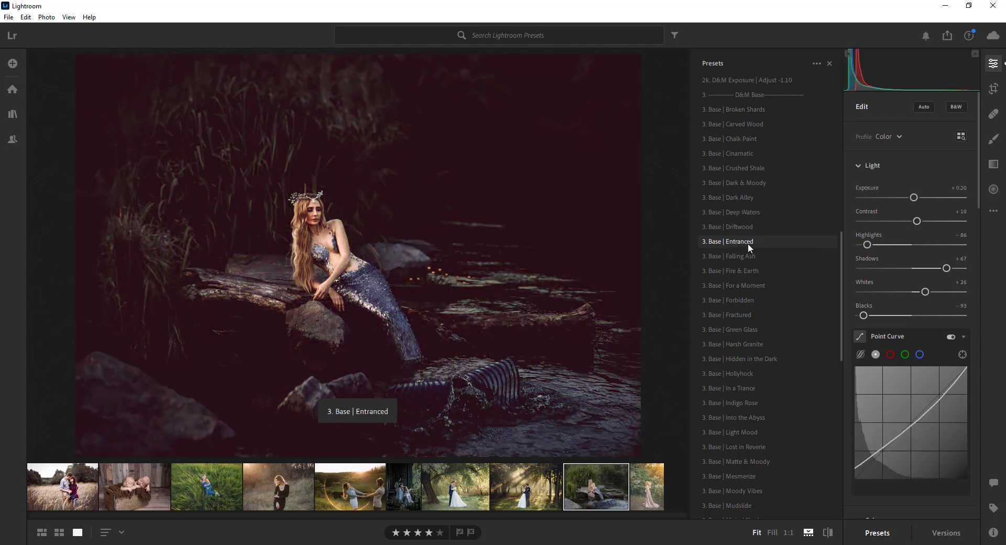
left_click(729, 255)
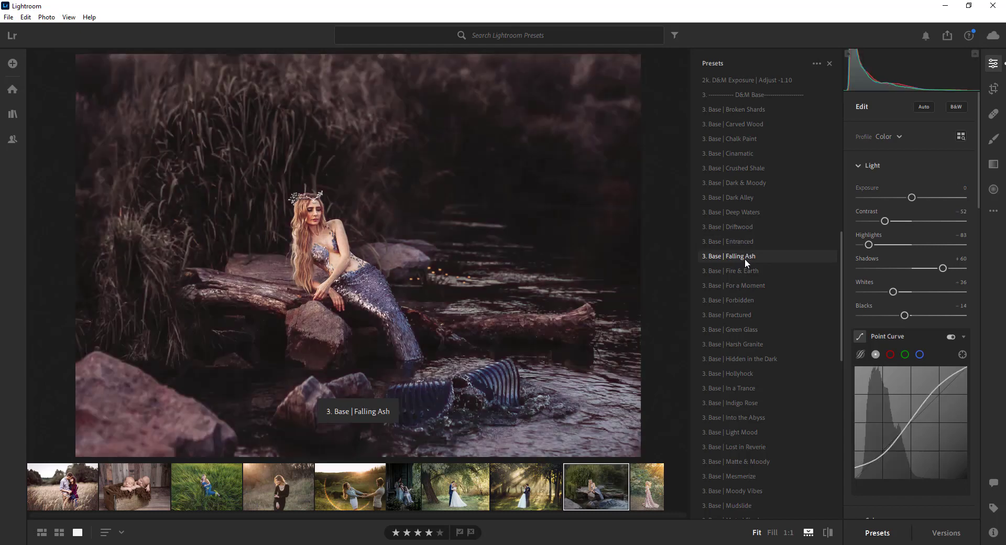
left_click(733, 285)
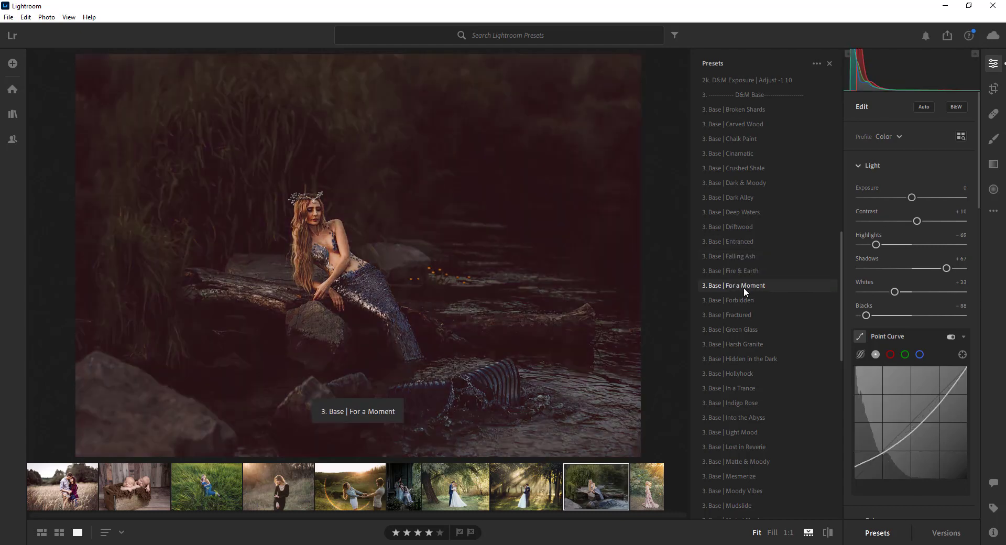
left_click(732, 329)
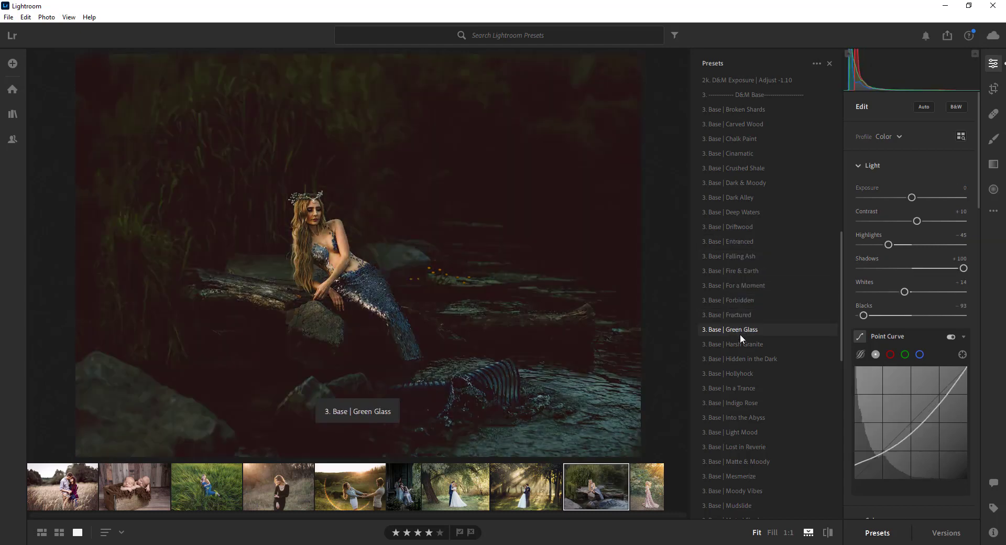
left_click(740, 358)
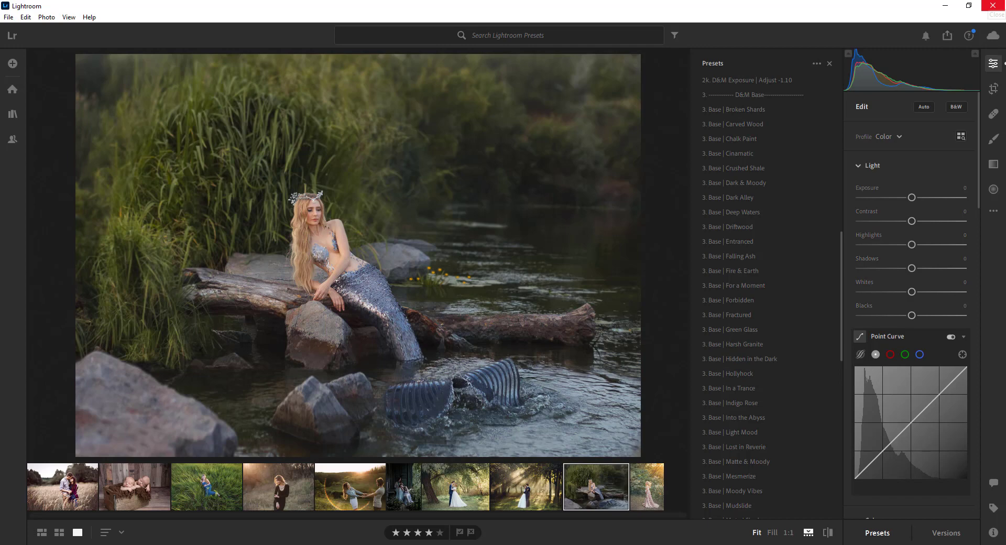
mouse_move(714, 333)
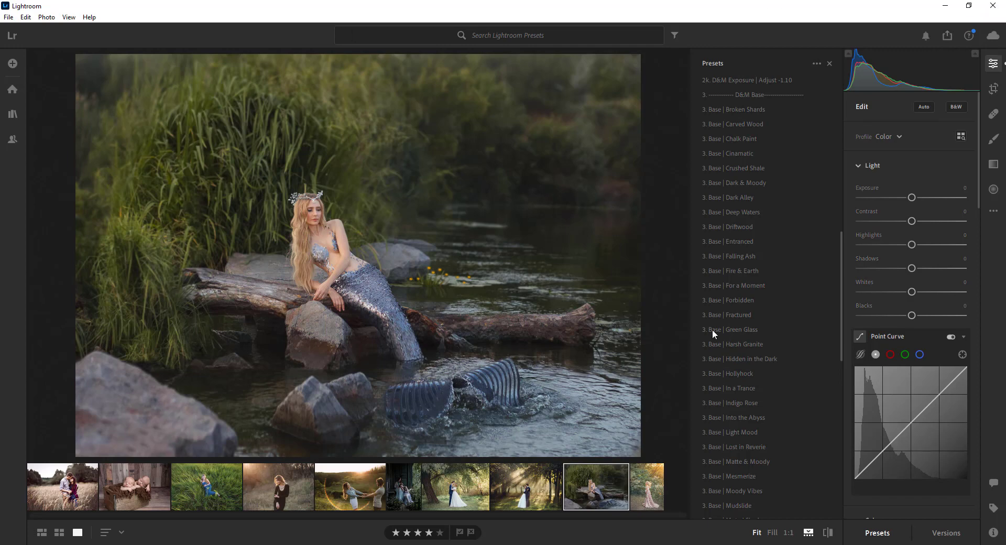
left_click(739, 358)
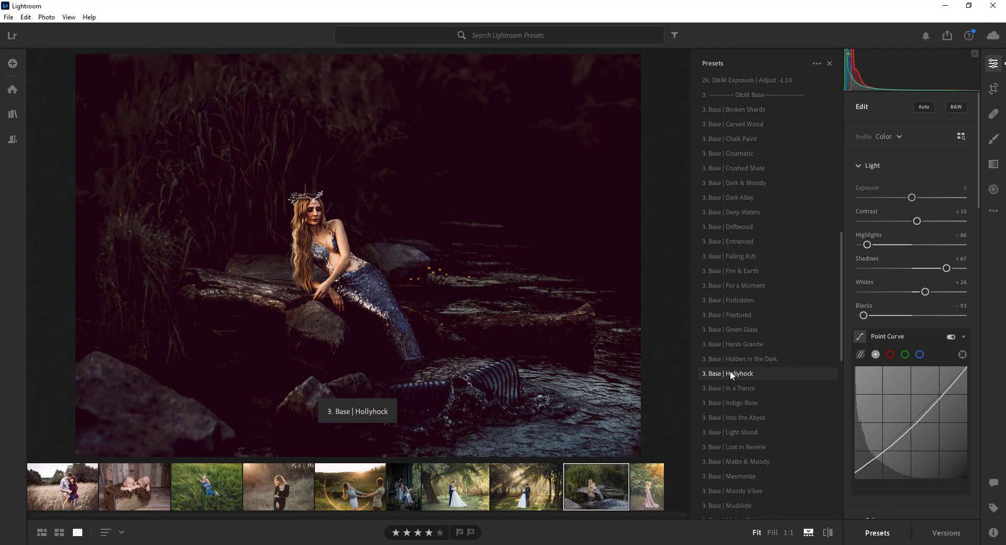
left_click(730, 403)
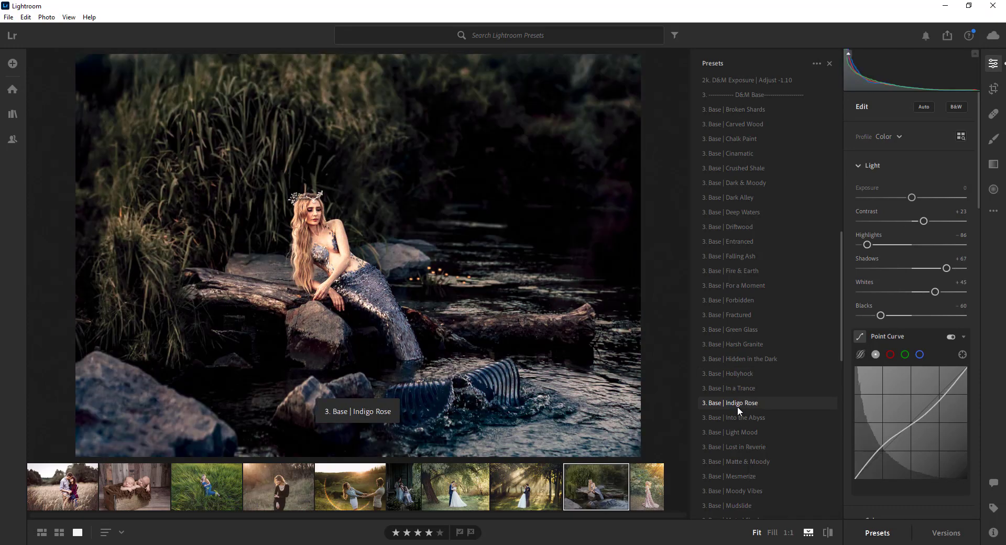
left_click(737, 417)
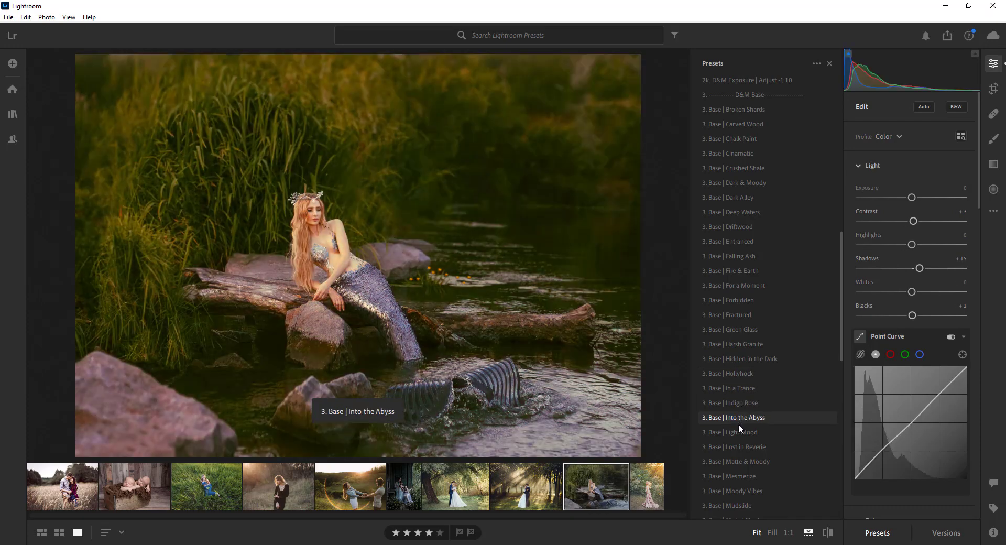
left_click(737, 447)
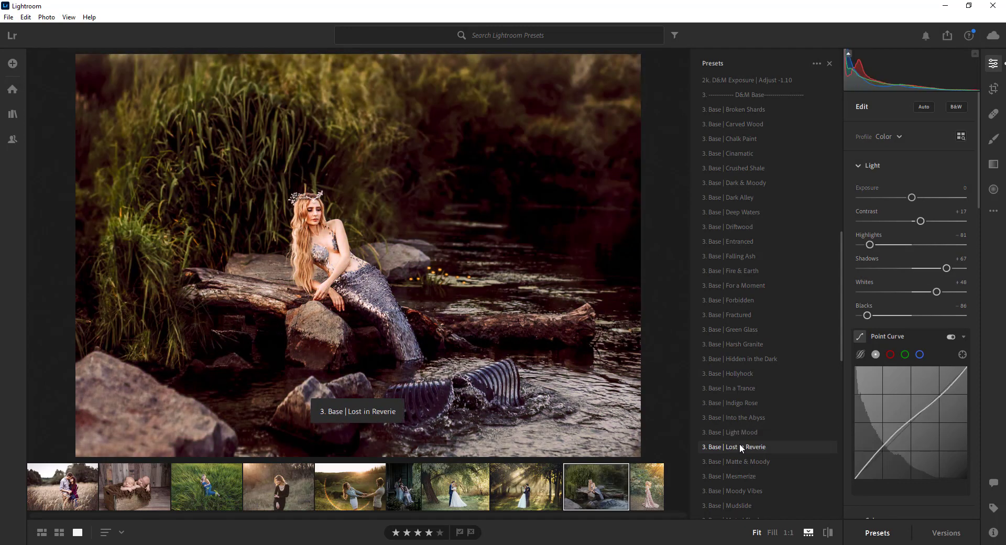
left_click(734, 475)
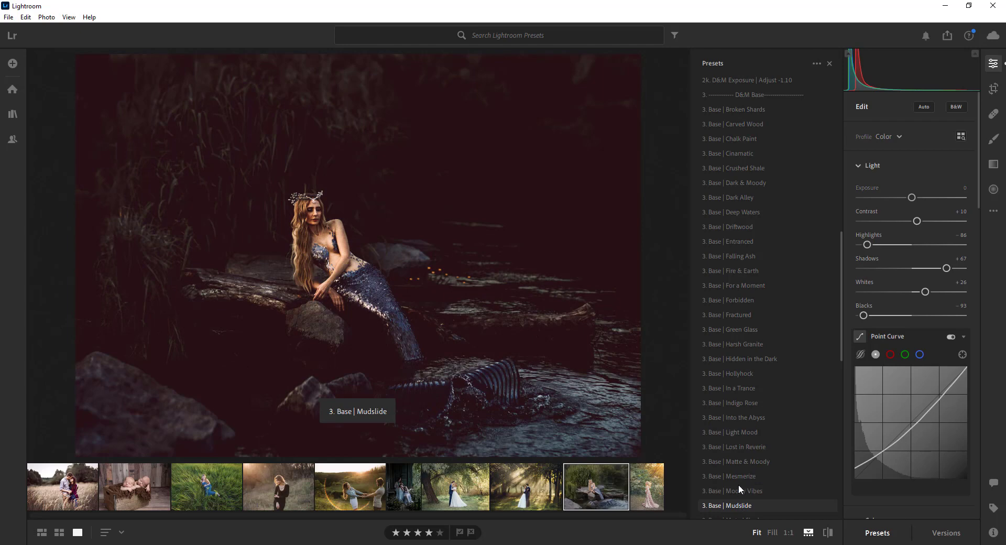
left_click(728, 385)
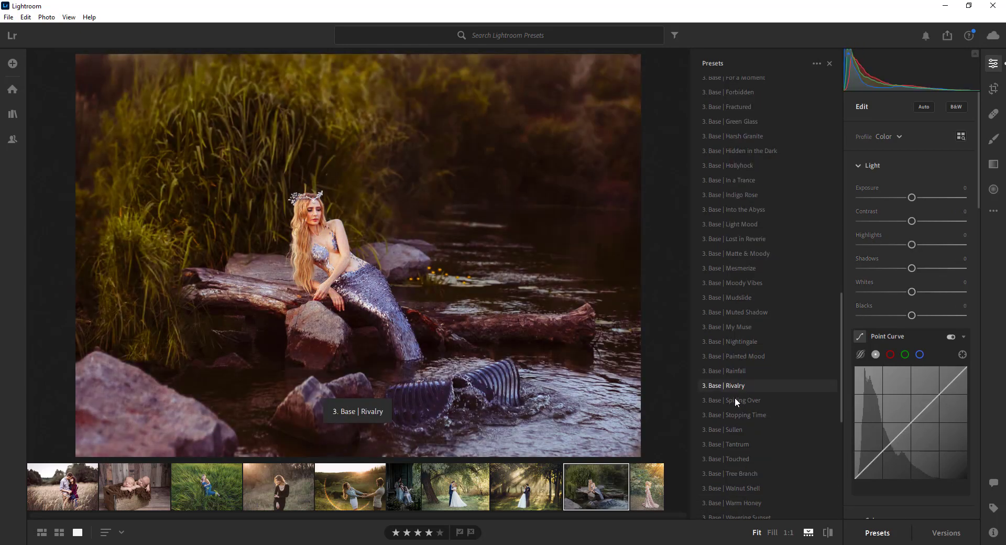
left_click(733, 444)
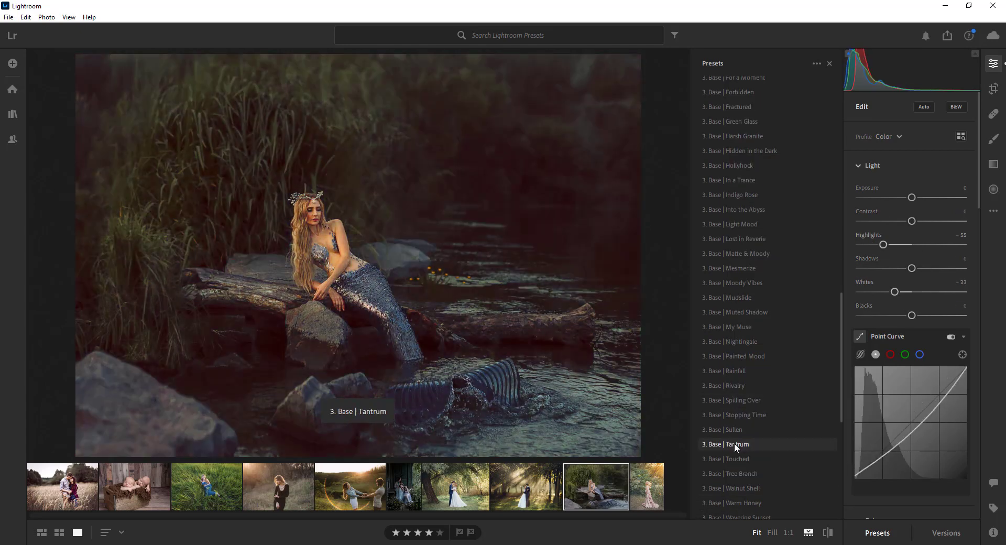
left_click(738, 488)
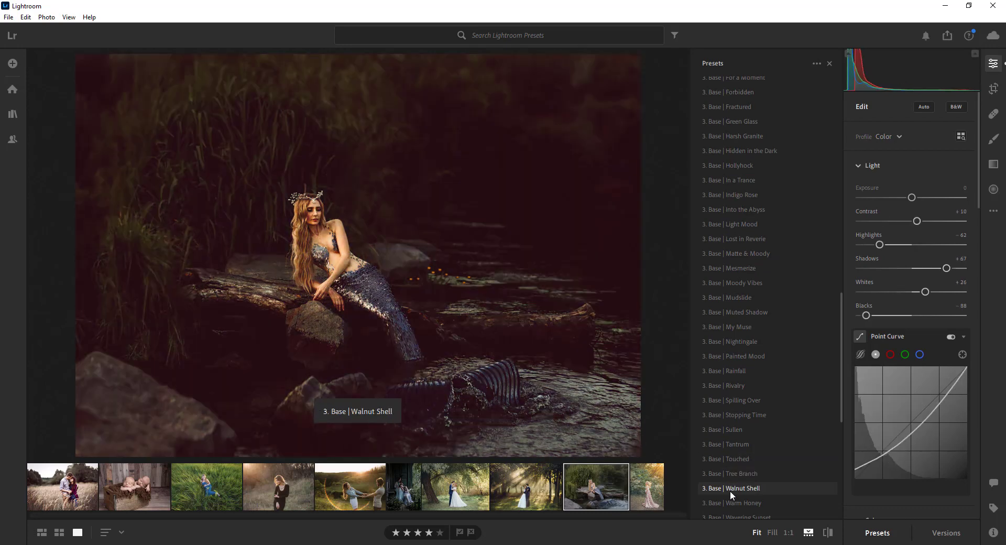
left_click(734, 414)
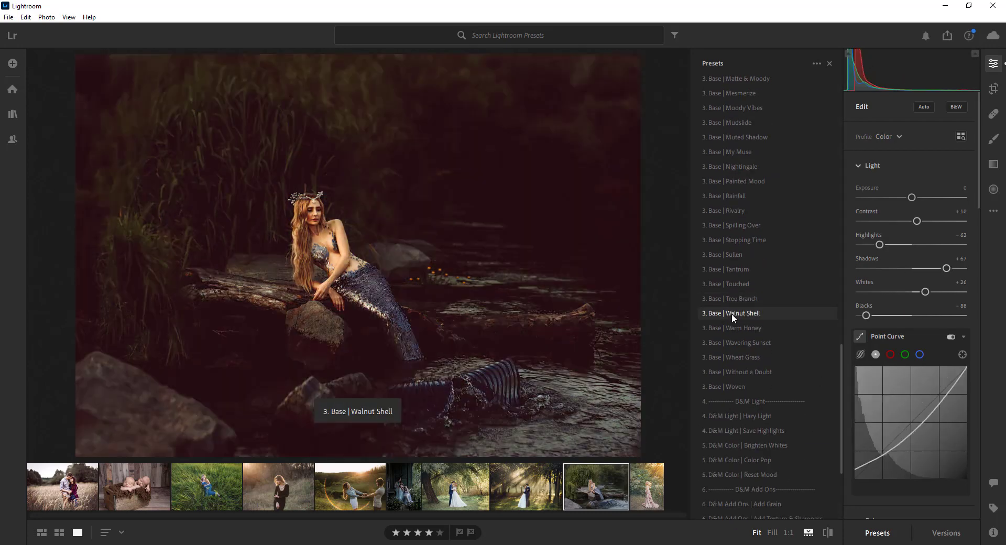
left_click(737, 371)
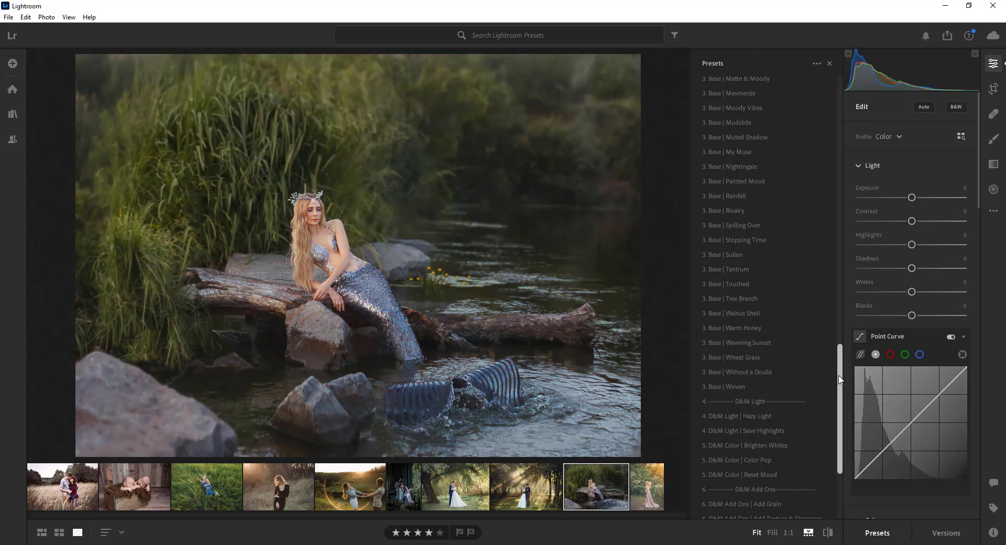
scroll("up", 3)
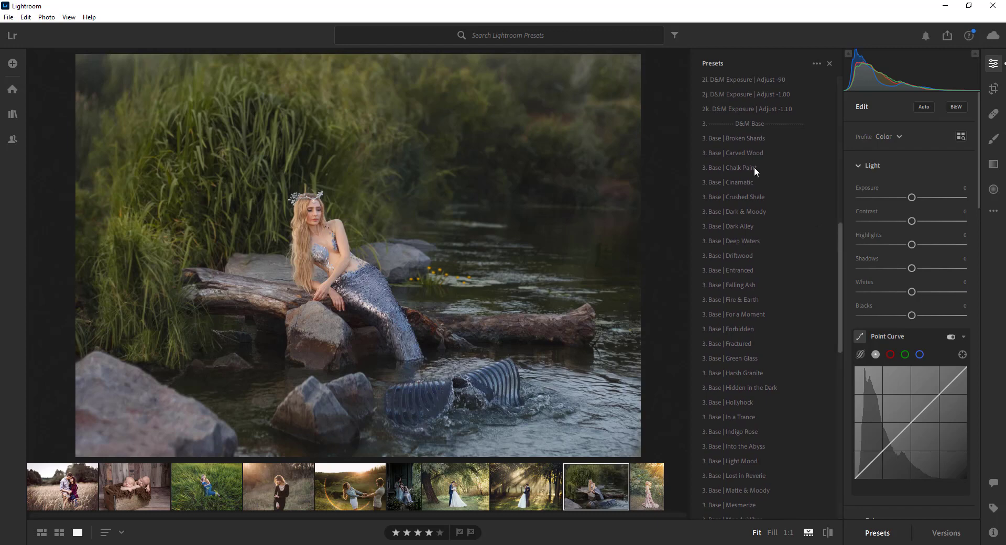
Step: Apply the Cinamatic base look, then try the Black and White, Smooth and Reset presets
left_click(730, 182)
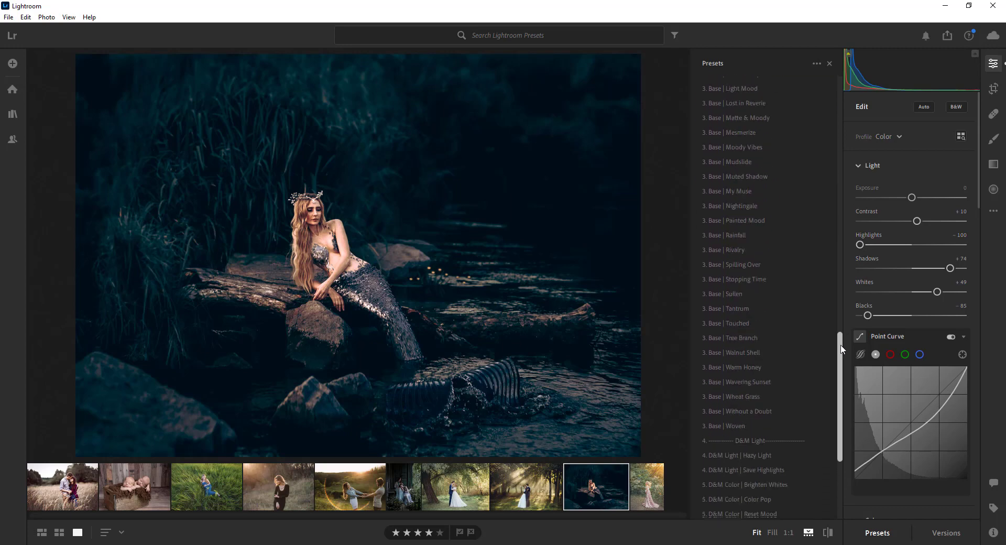
scroll("down", 3)
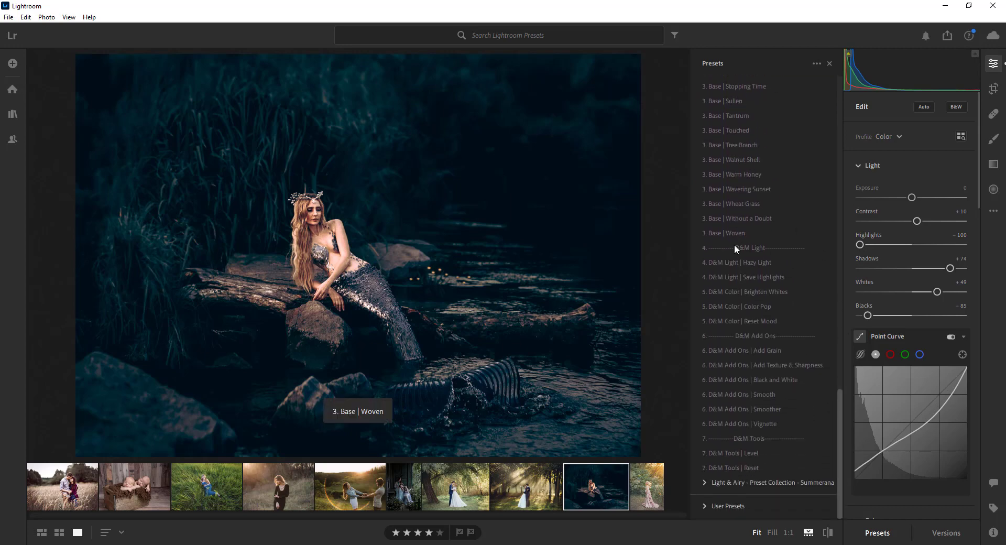
mouse_move(651, 258)
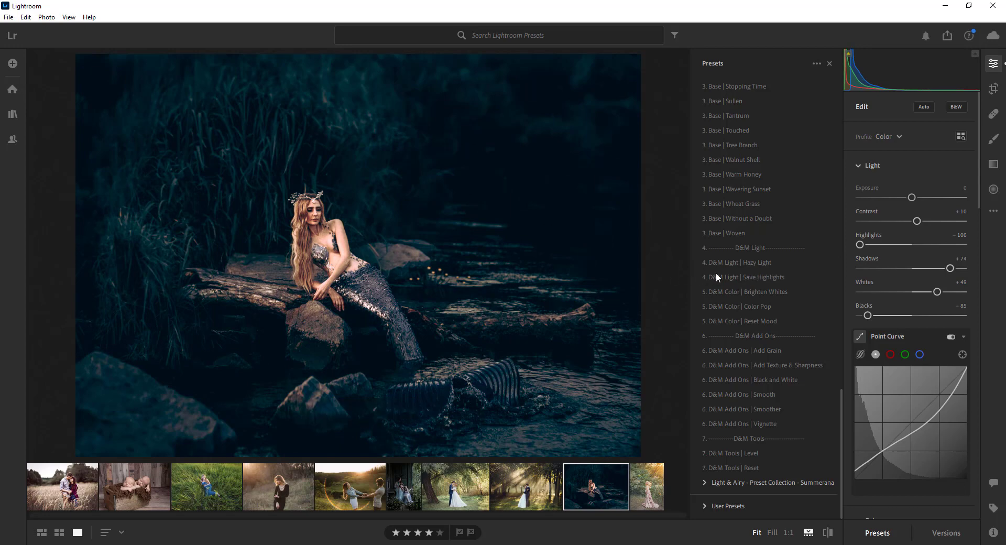
mouse_move(745, 291)
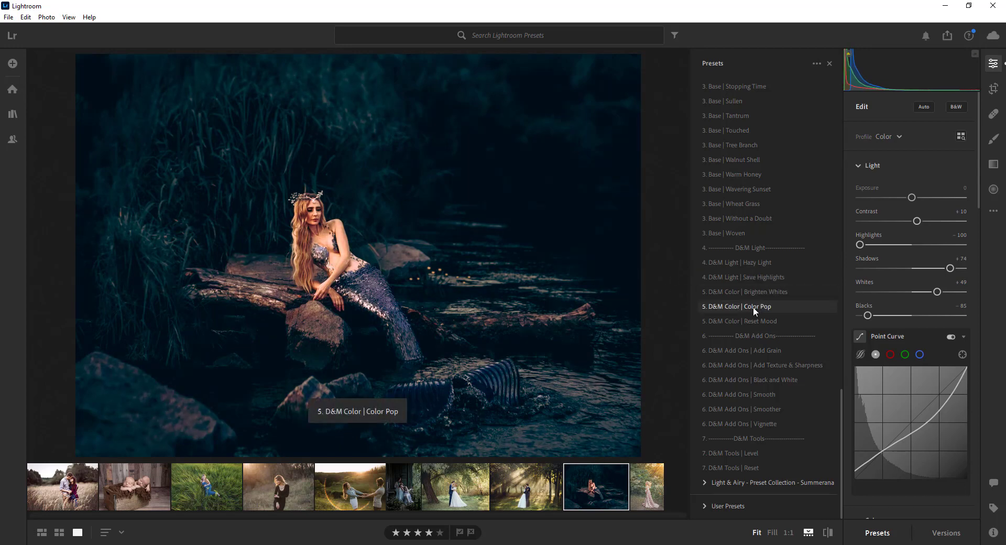
mouse_move(754, 320)
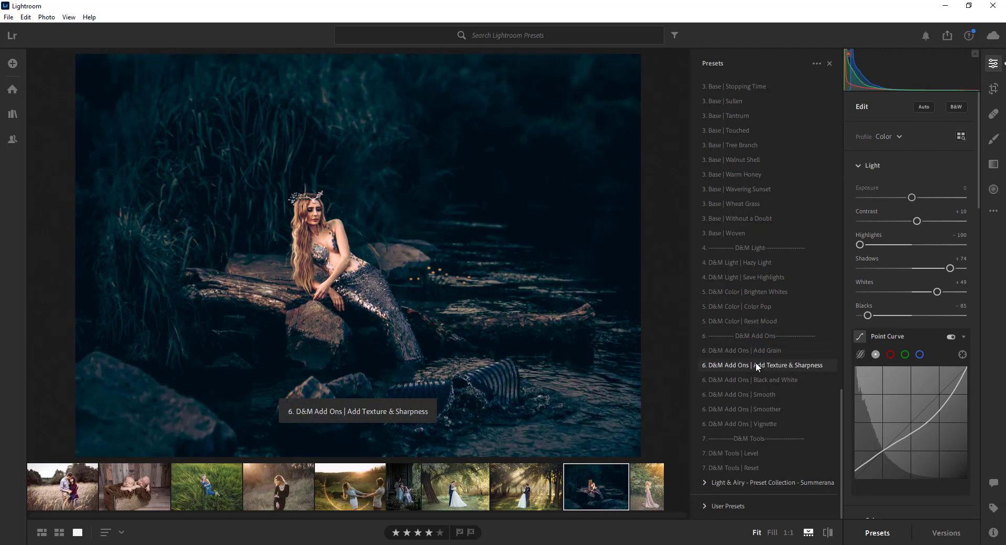
left_click(753, 379)
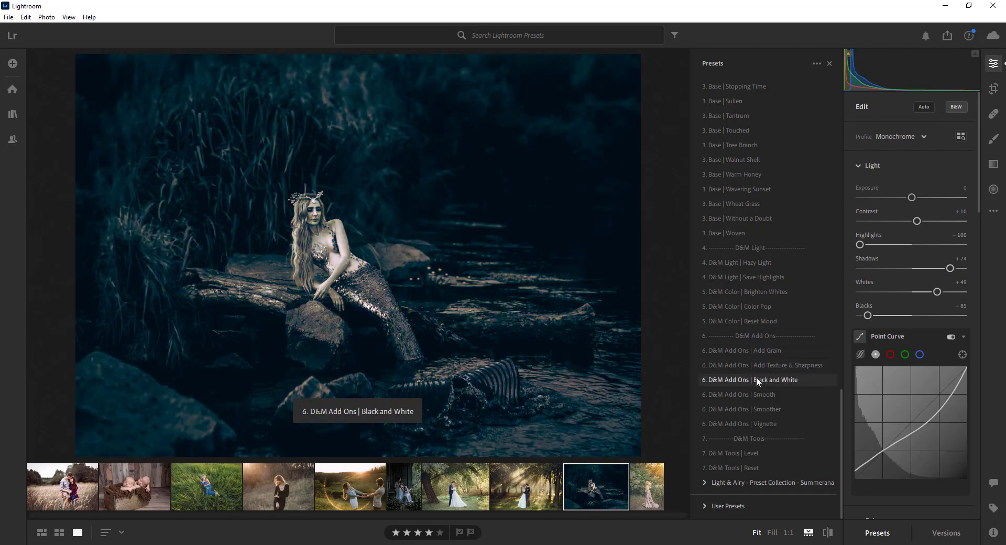
left_click(738, 394)
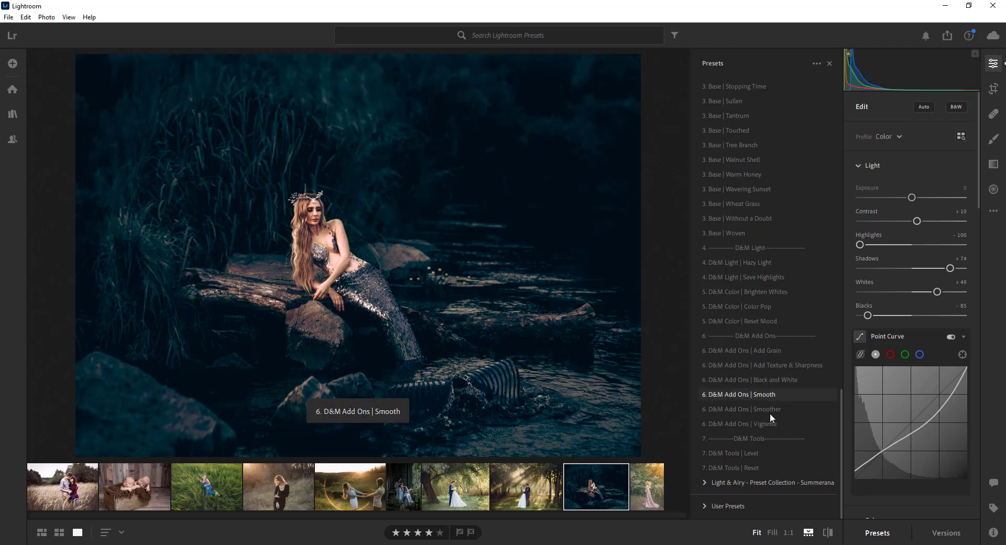
mouse_move(763, 423)
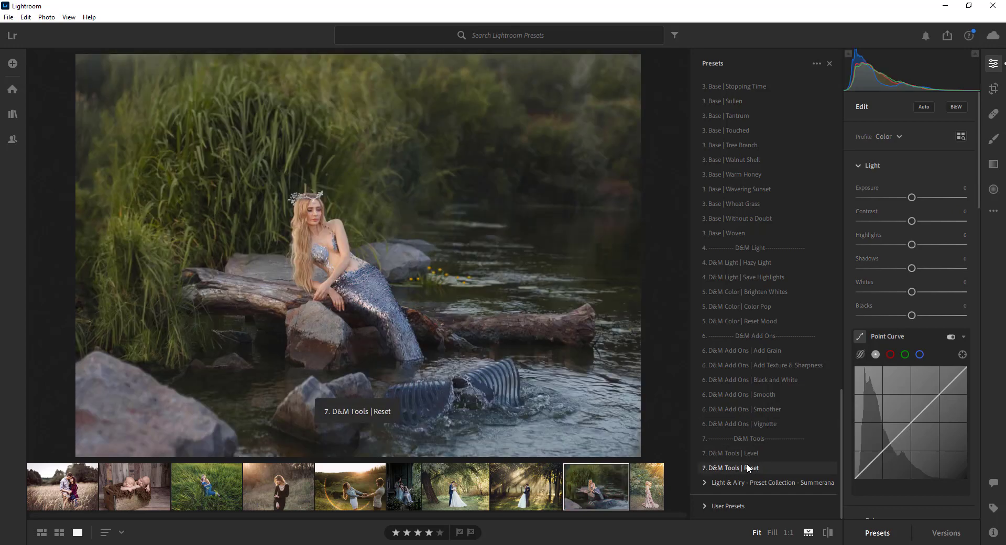
left_click(746, 468)
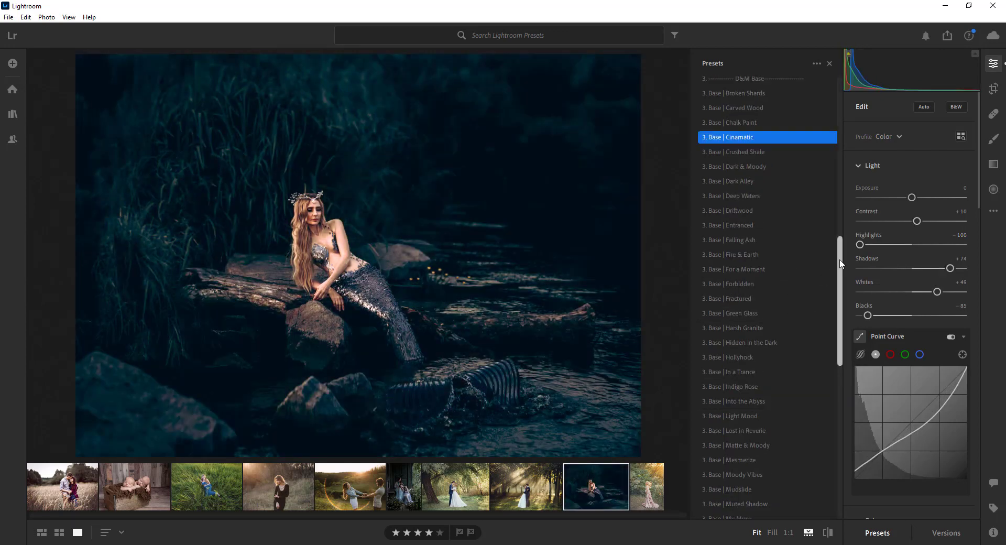
Step: Scroll the preset list toward the exposure presets, keeping the Cinamatic look applied
scroll("up", 3)
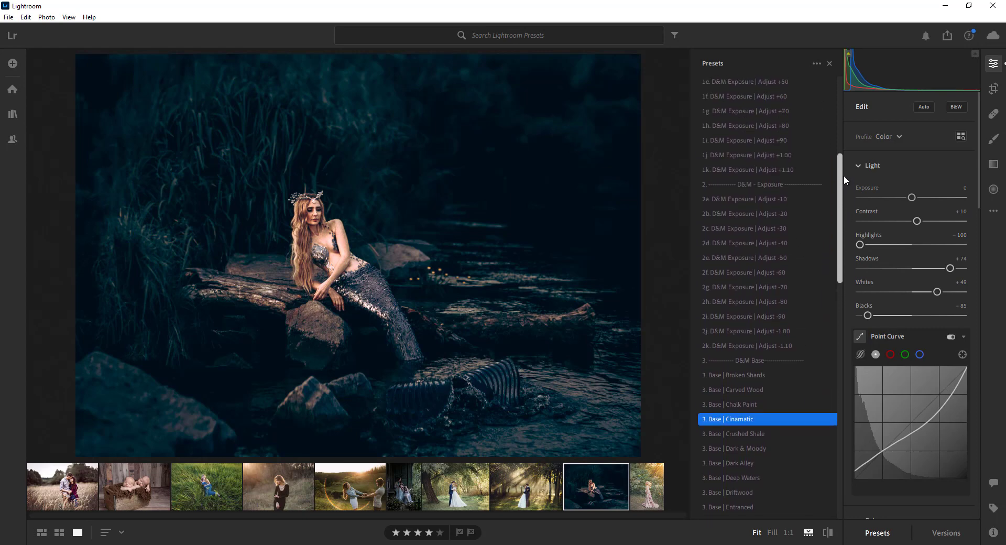
scroll("up", 3)
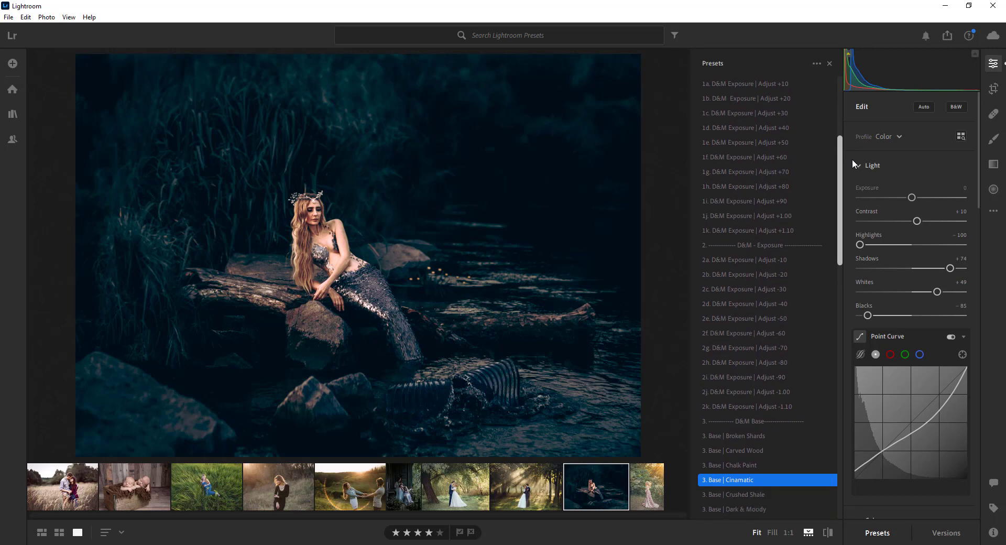
scroll("down", 3)
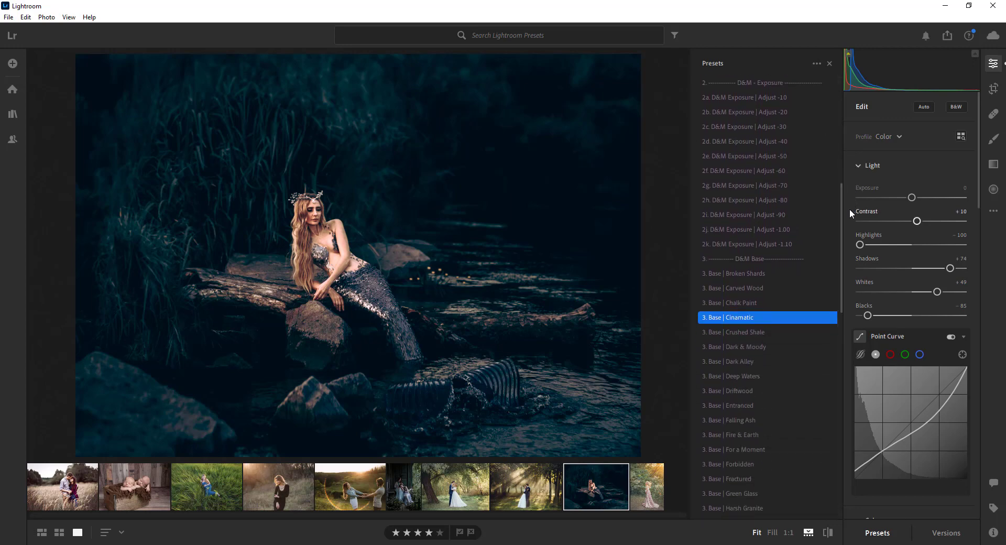
Step: Open the sunlit forest wedding photo from the filmstrip
left_click(525, 485)
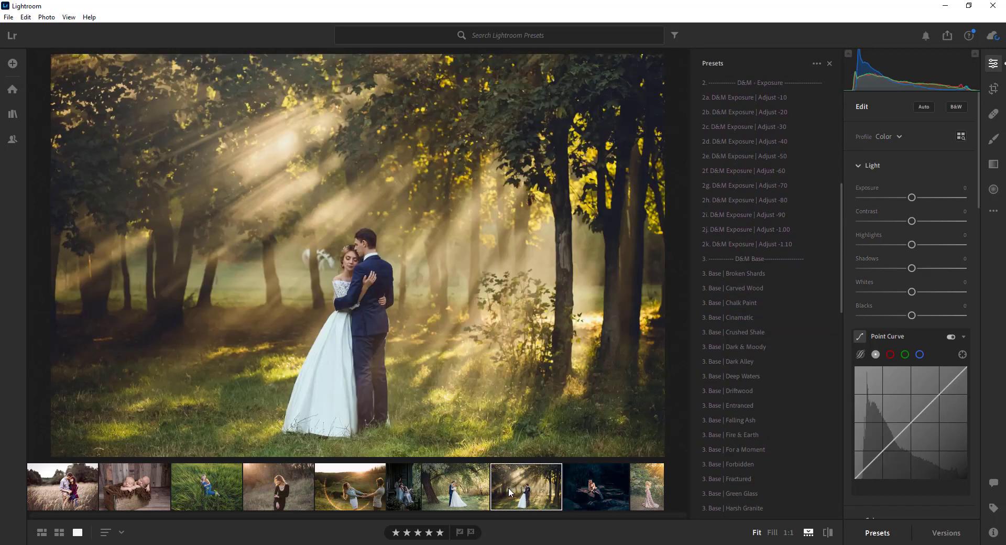
scroll("down", 3)
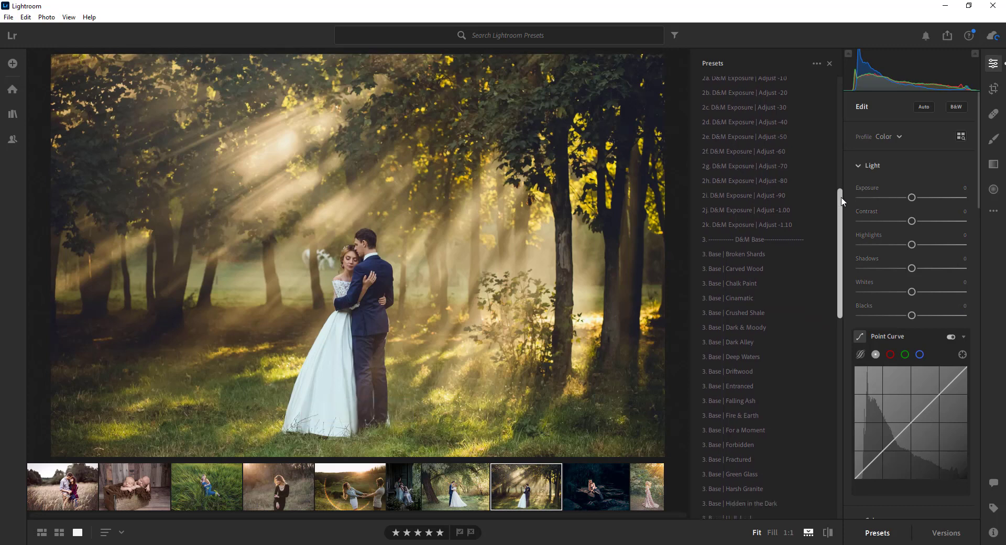
scroll("down", 3)
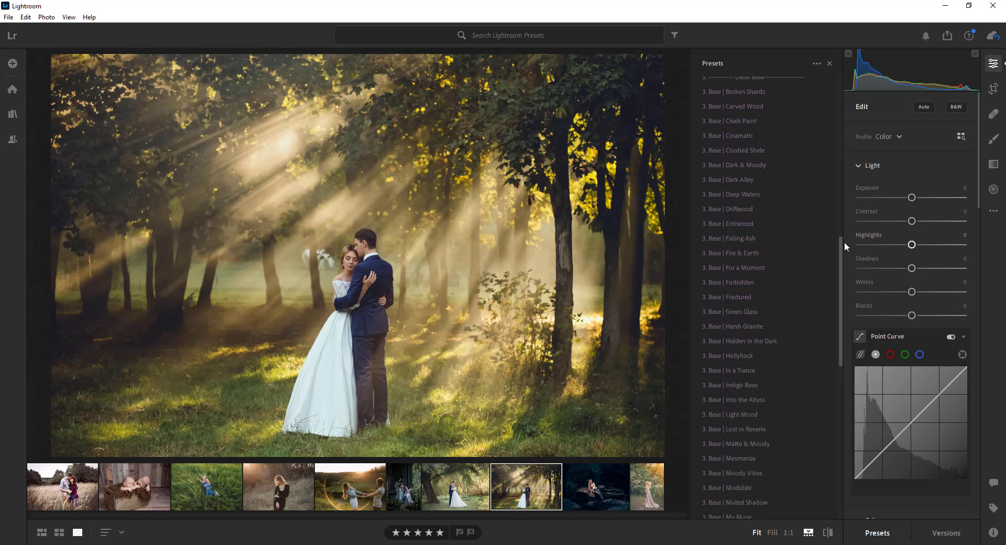
Step: Apply the 3. Base | Painted Mood preset to the forest wedding photo
left_click(737, 164)
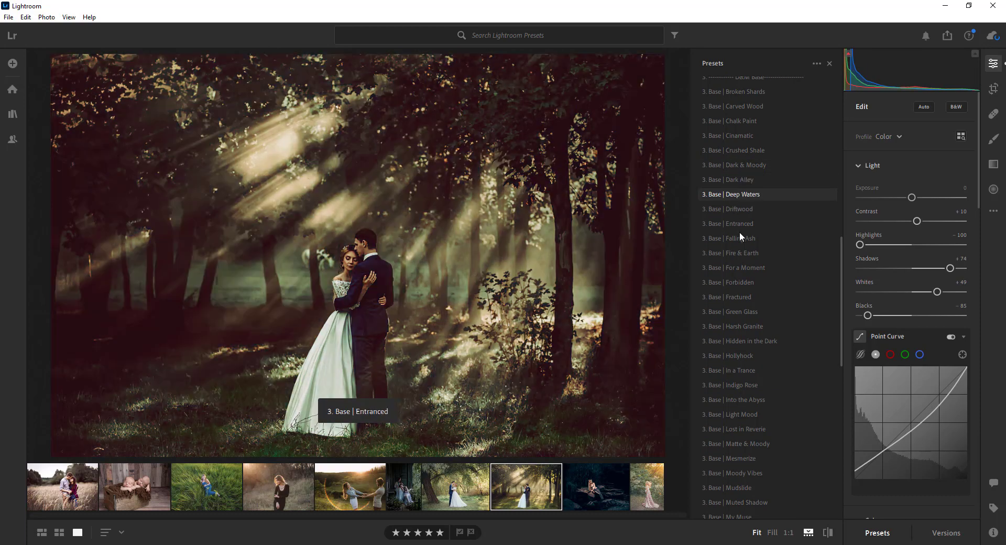
left_click(732, 281)
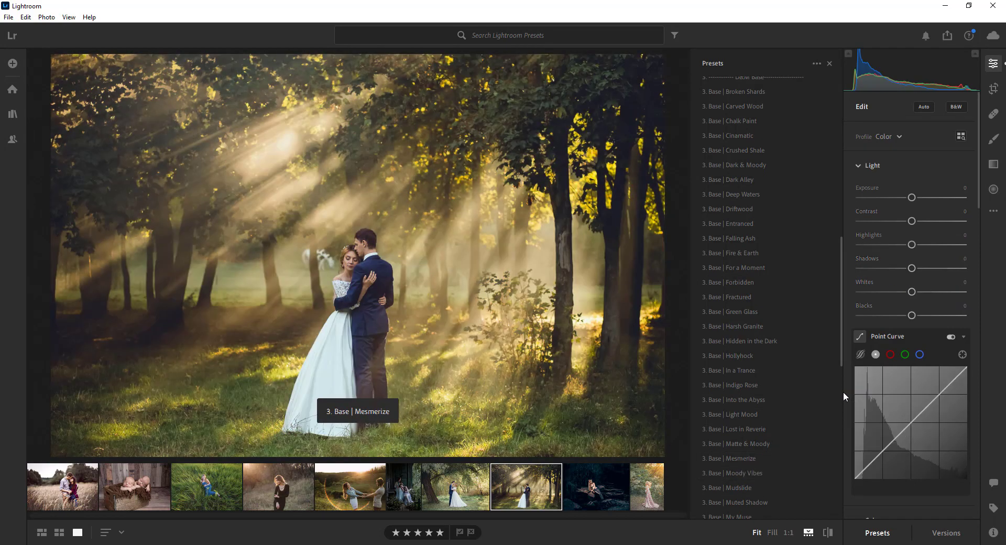
scroll("down", 3)
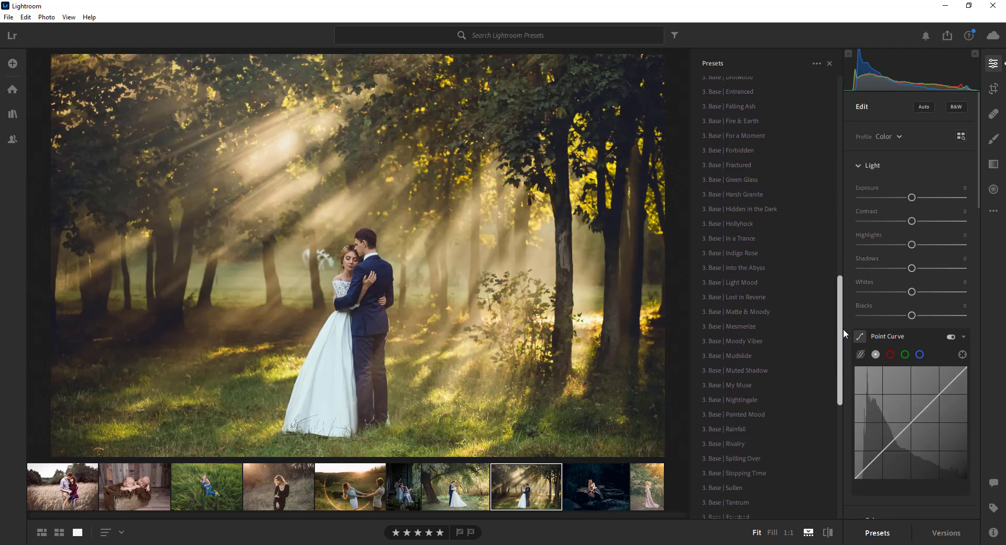
scroll("down", 3)
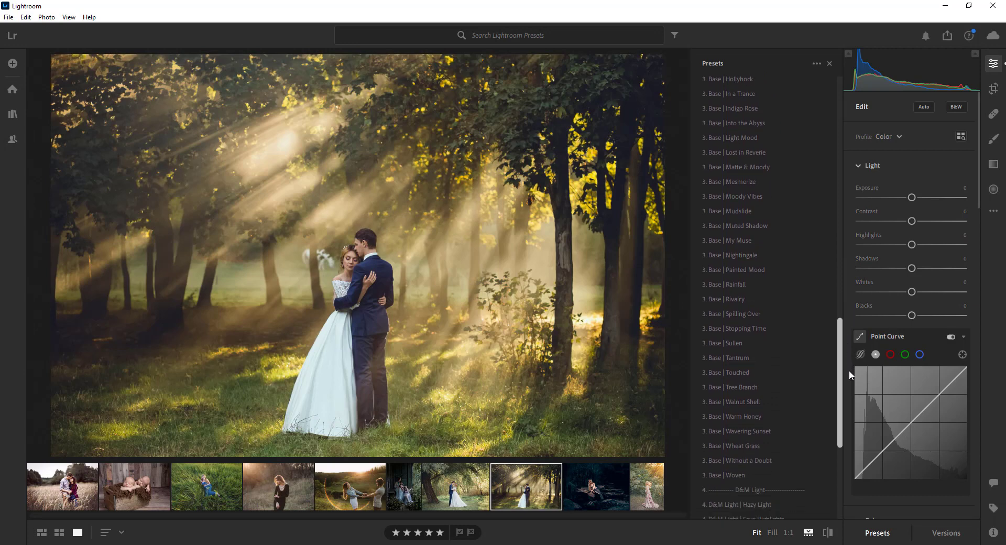
left_click(734, 269)
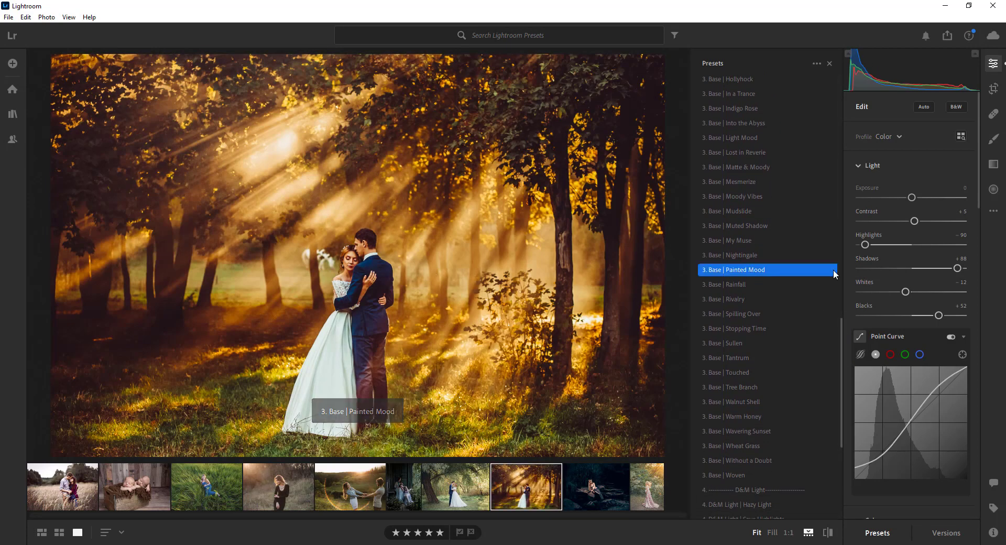
scroll("down", 3)
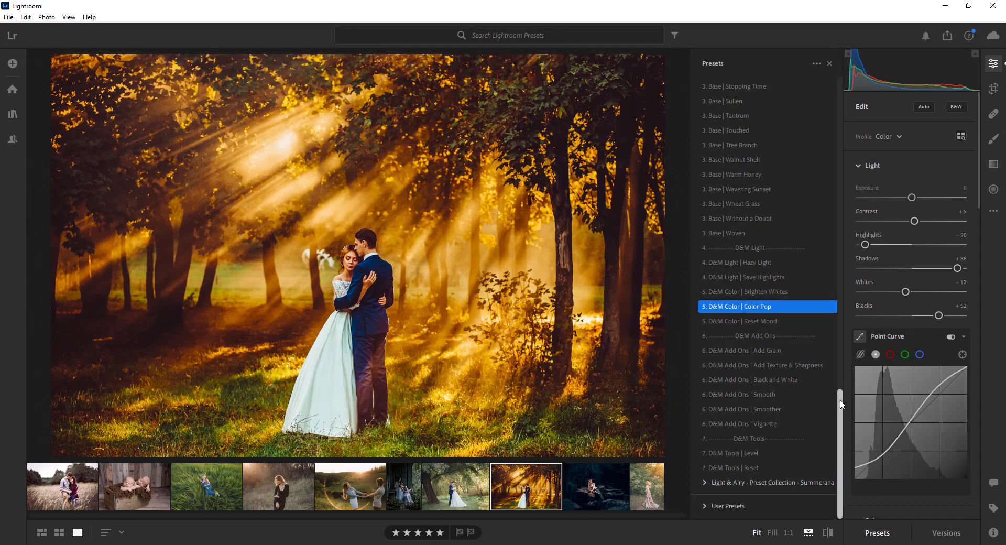
mouse_move(840, 410)
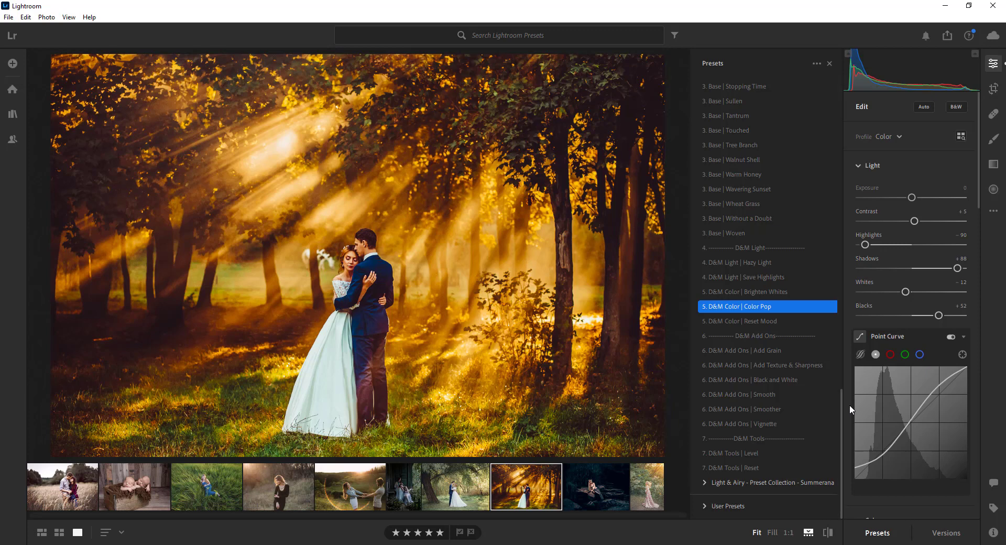
mouse_move(750, 408)
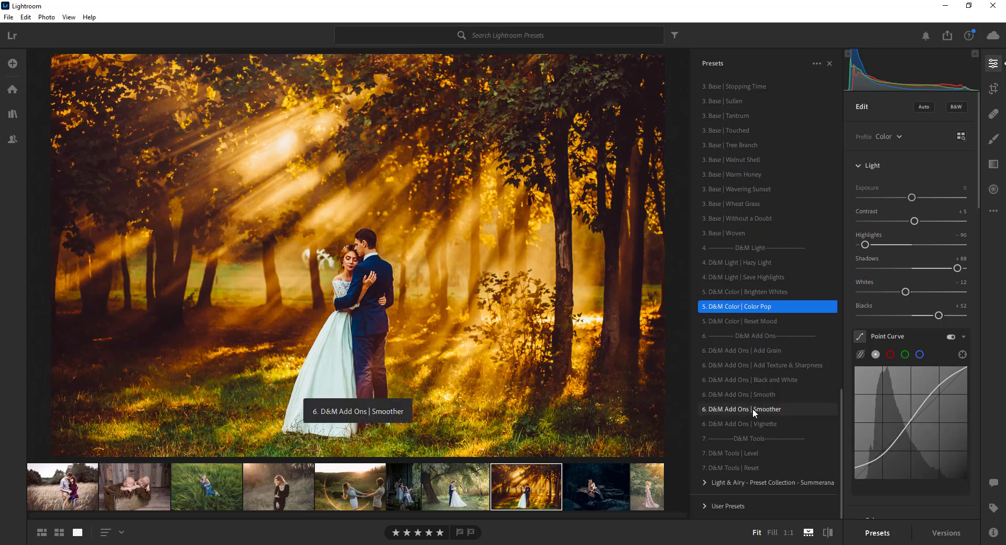
mouse_move(767, 394)
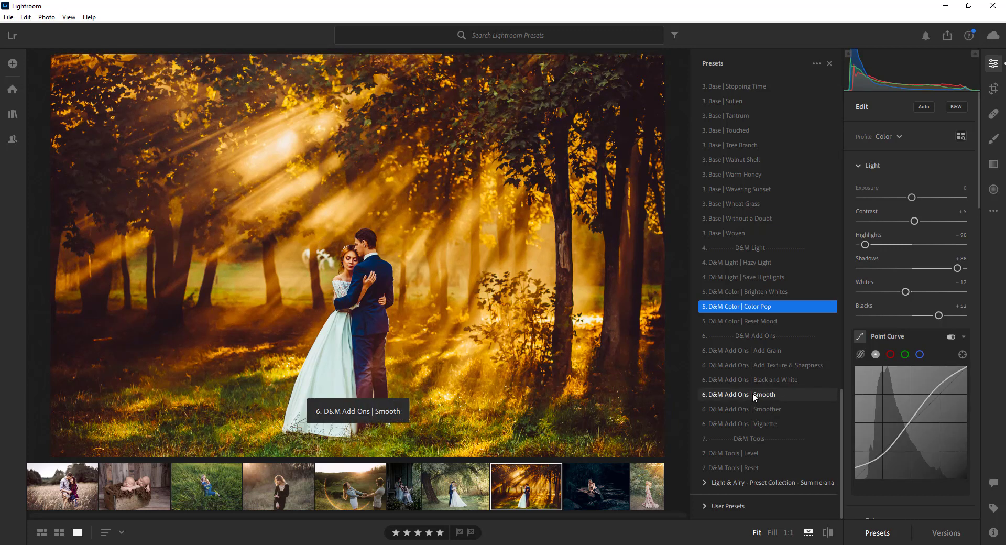
Step: Add the Smooth and Vignette add-ons to the wedding photo, then return to the mermaid photo
left_click(767, 394)
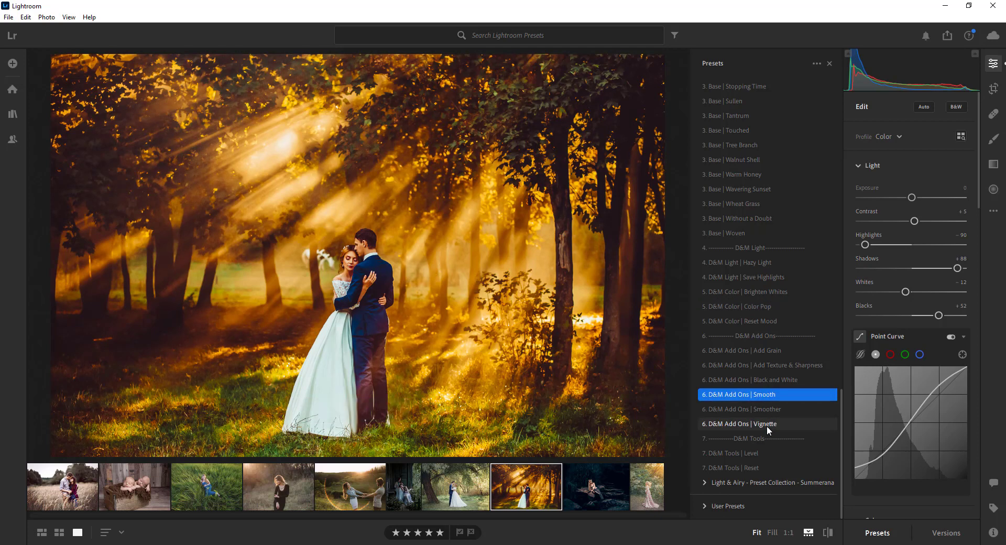
mouse_move(731, 427)
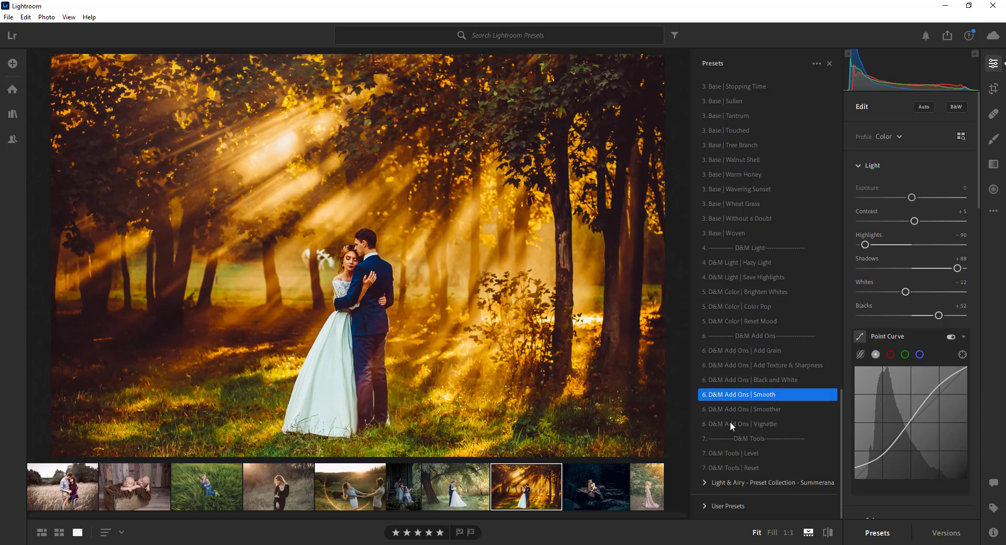
mouse_move(741, 423)
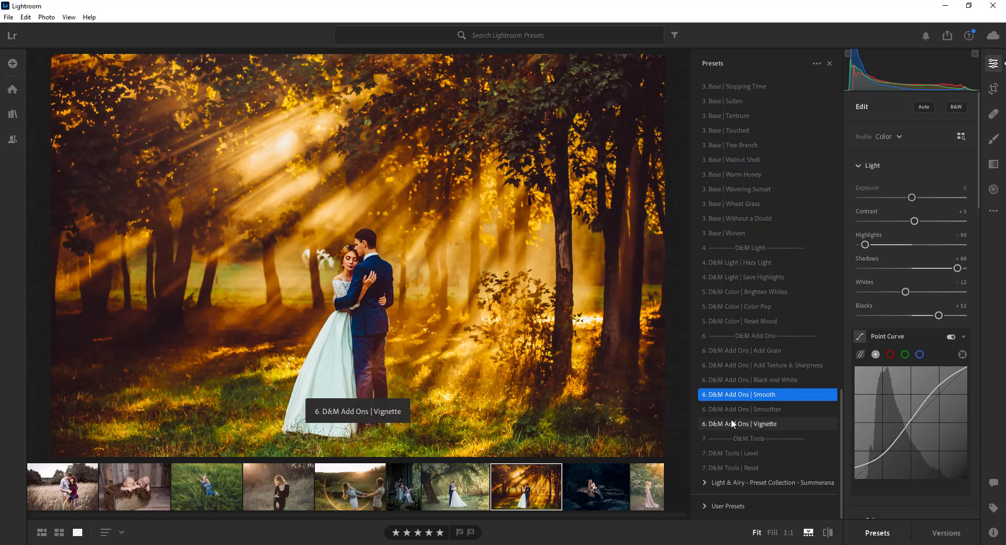
left_click(739, 424)
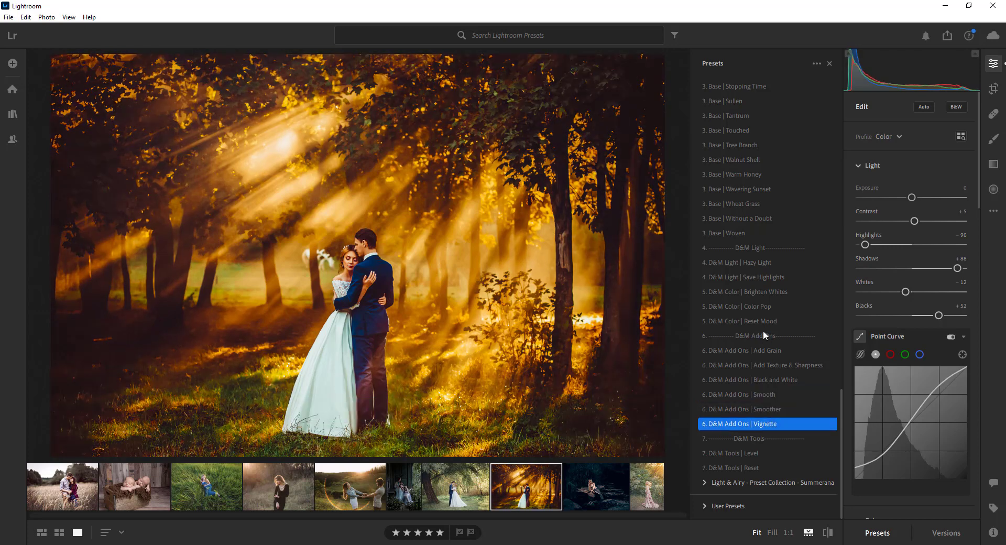
mouse_move(765, 364)
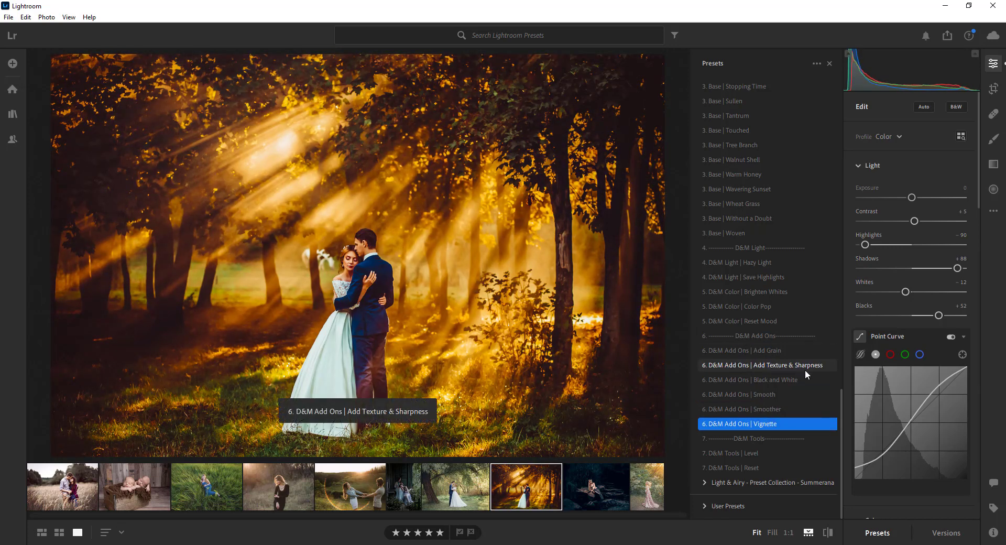
mouse_move(728, 468)
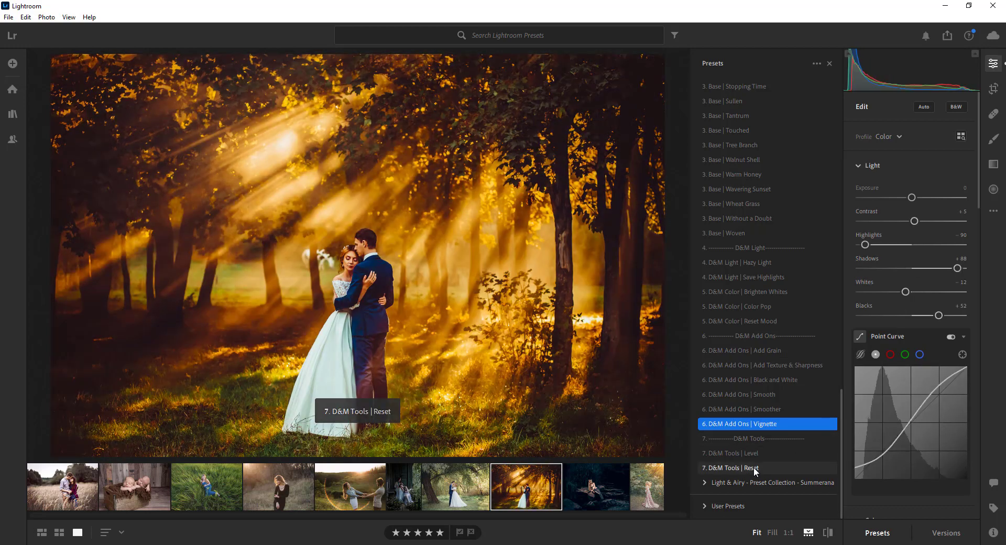
left_click(729, 467)
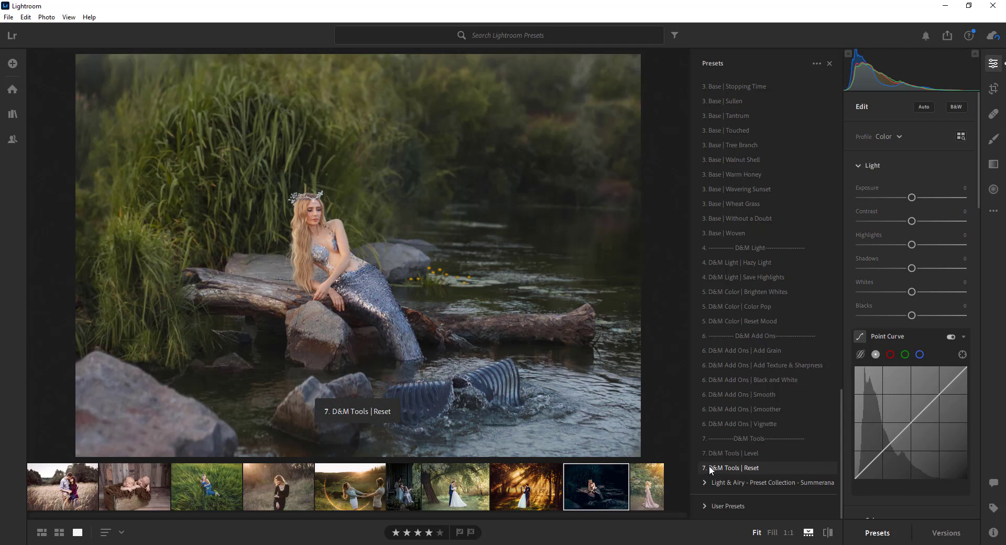
Step: Reopen the mermaid photo with its dark Cinematic look in the editor
left_click(732, 467)
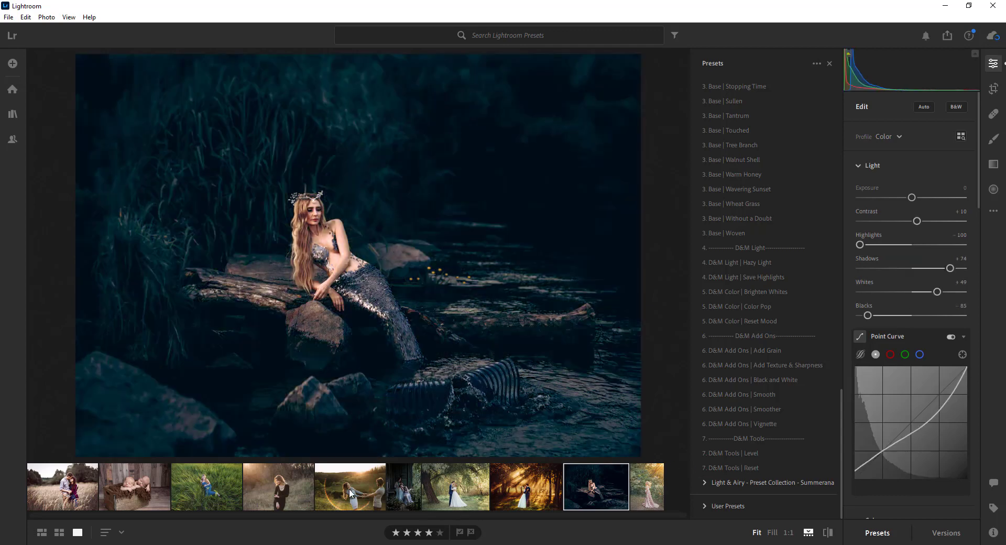
Step: Open the woman-in-black portrait and try Deep Waters, Entranced, Fire & Earth and Harsh Granite
left_click(277, 485)
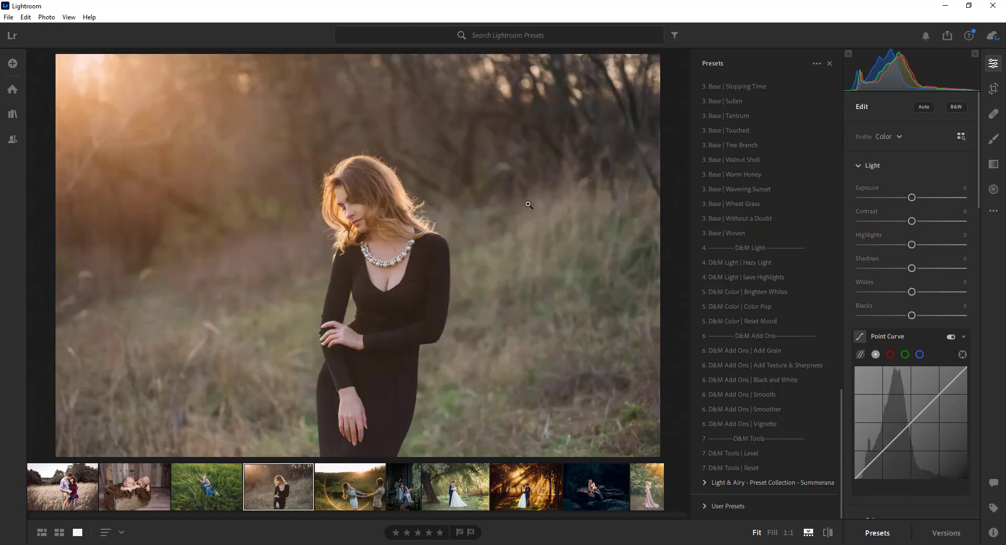
left_click(766, 409)
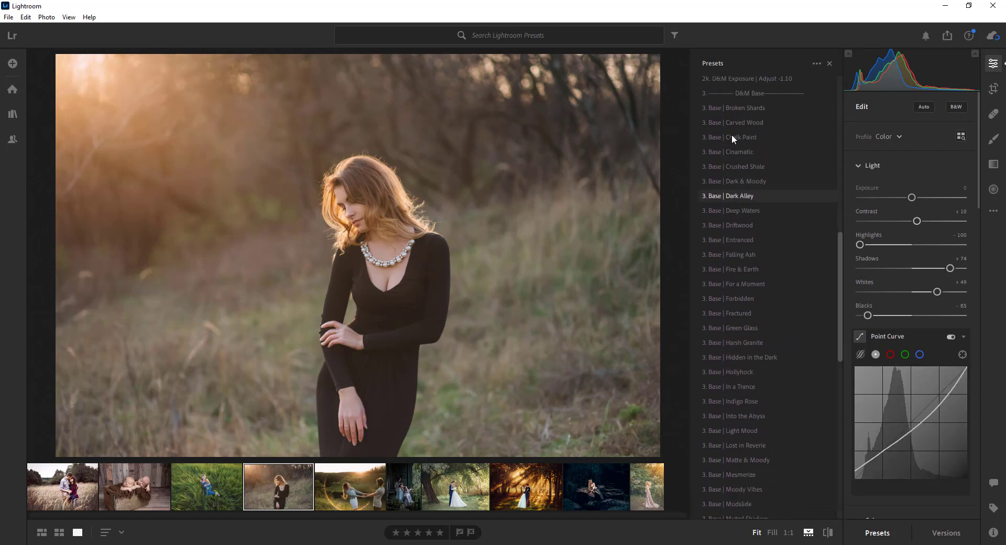
left_click(732, 210)
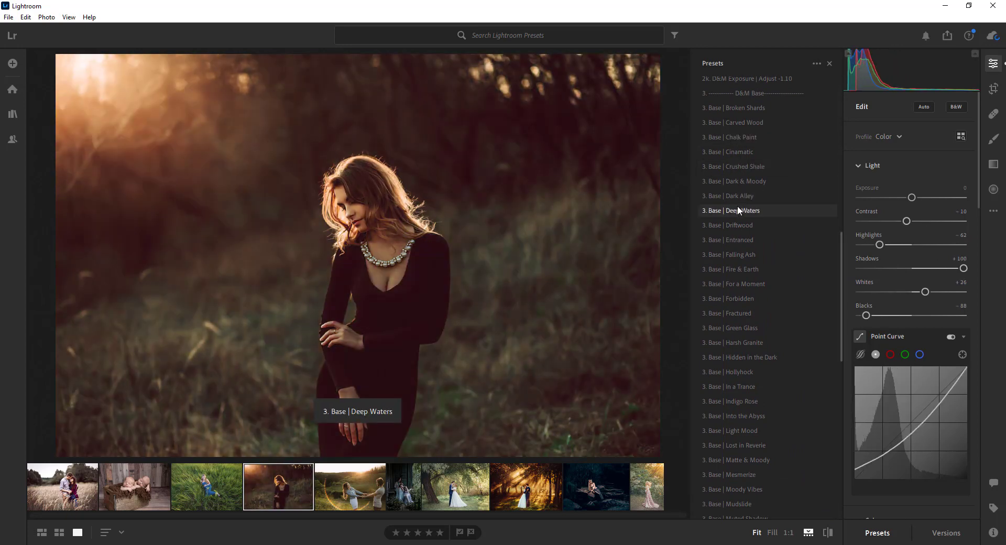
left_click(735, 239)
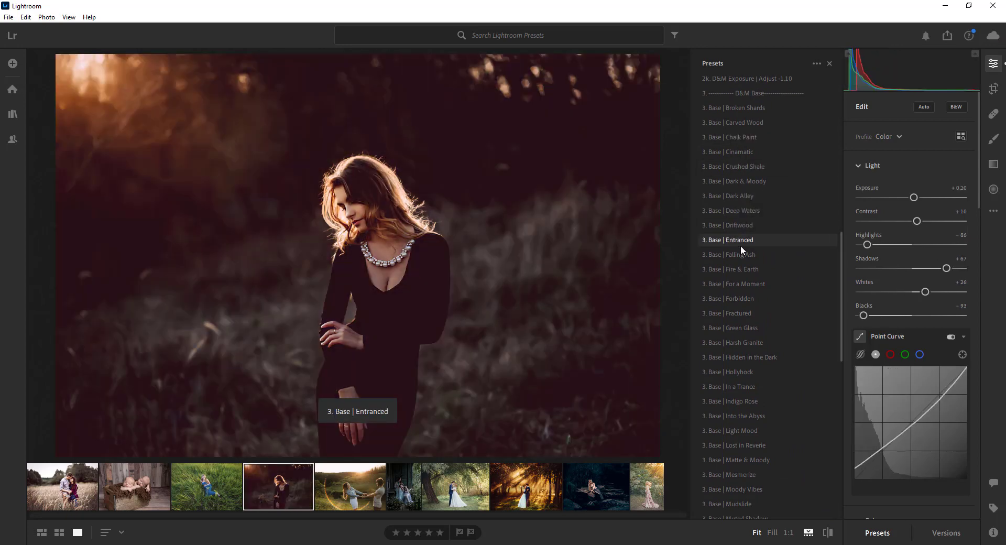
left_click(730, 269)
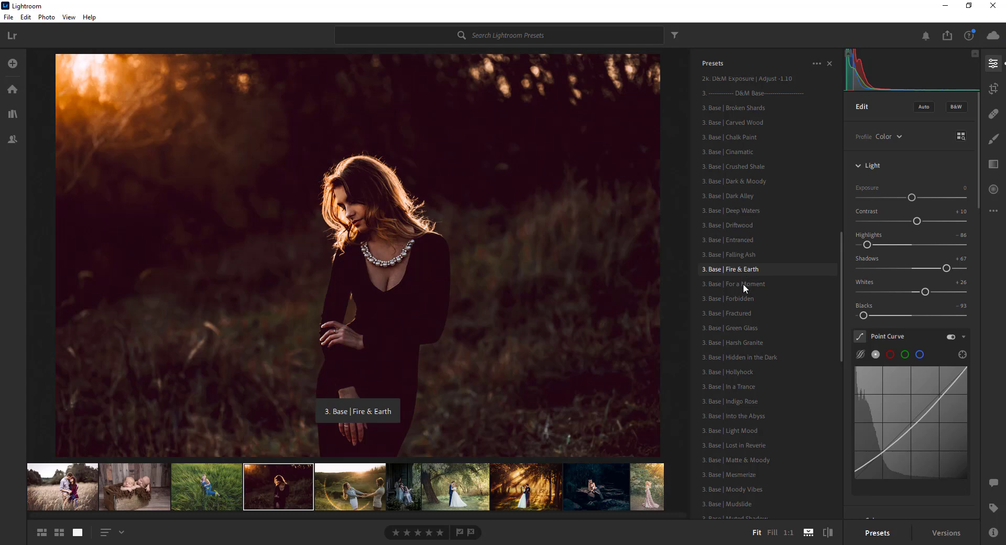
left_click(746, 342)
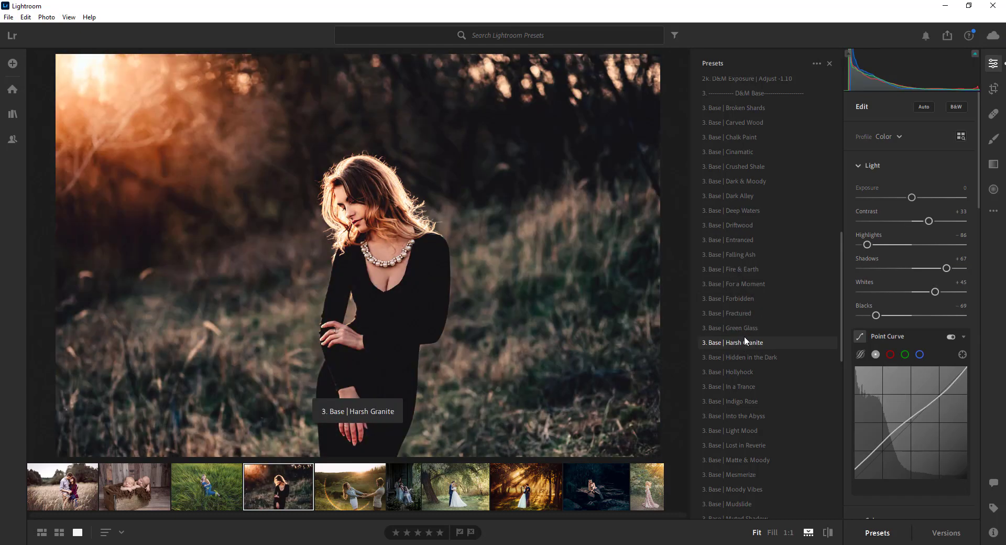
left_click(746, 342)
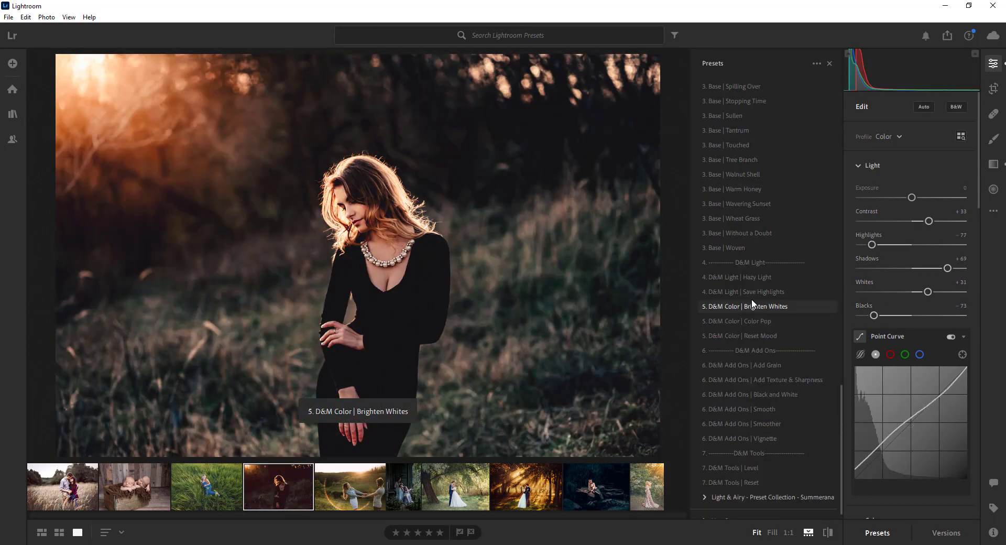
Step: Preview Hazy Light and another light preset, then the Add Grain, Smooth and other add-ons
left_click(737, 277)
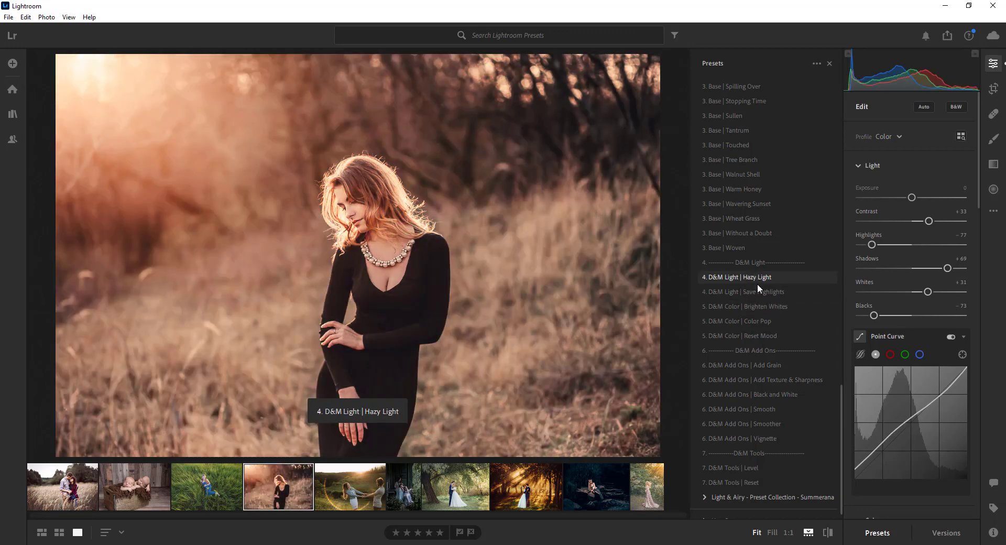
left_click(738, 320)
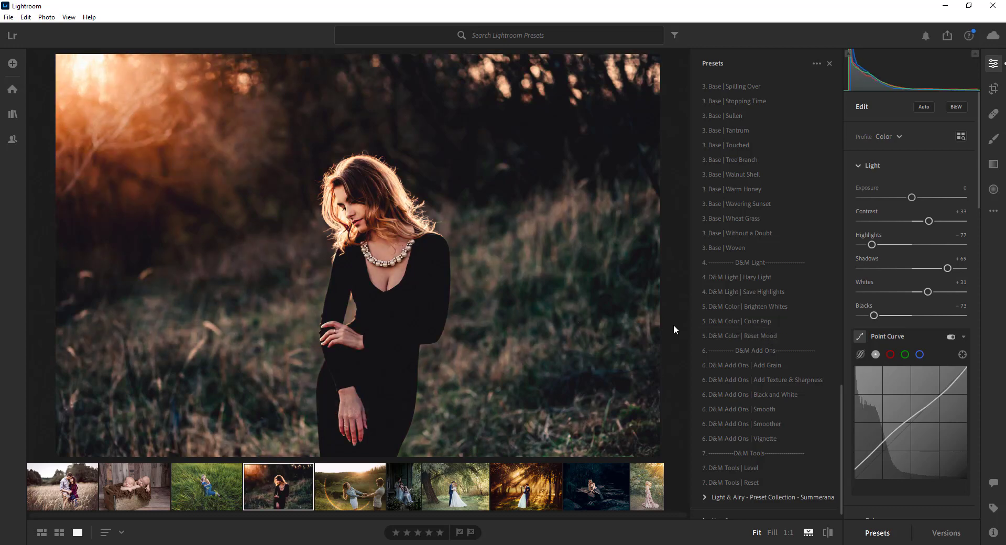
left_click(742, 364)
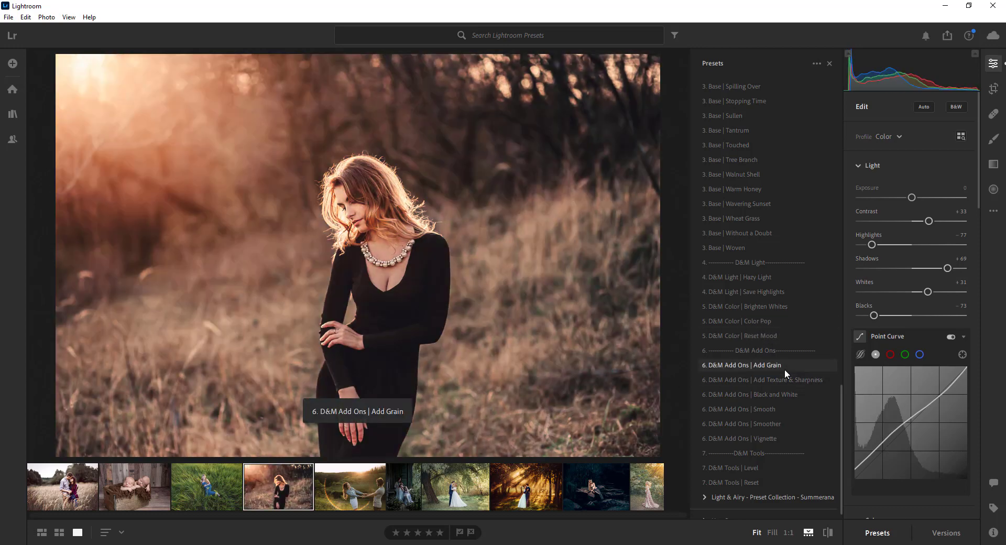
left_click(738, 409)
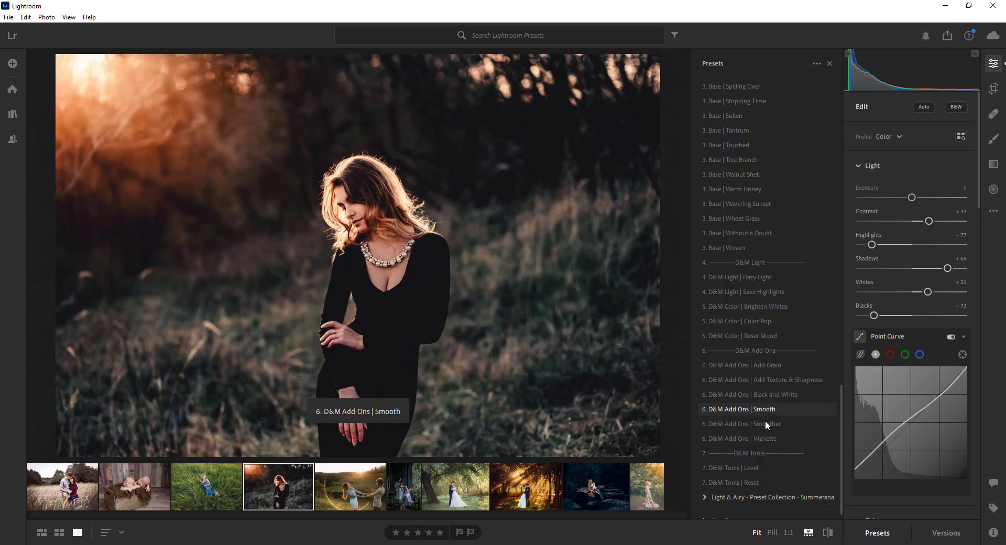
left_click(739, 439)
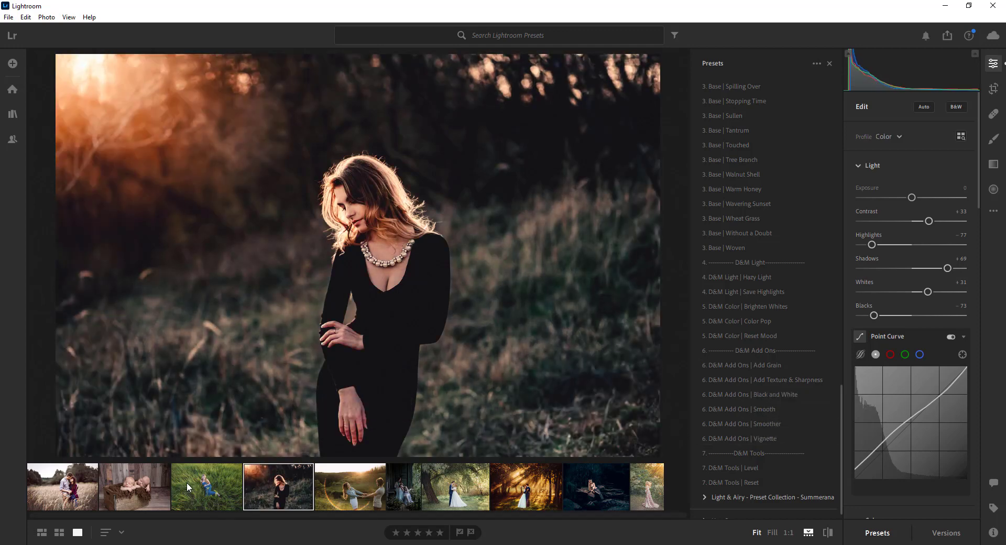
Step: Open the newborn twins photo and try Broken Shards, Chalk Paint, Cinamatic and Dark & Moody
left_click(134, 485)
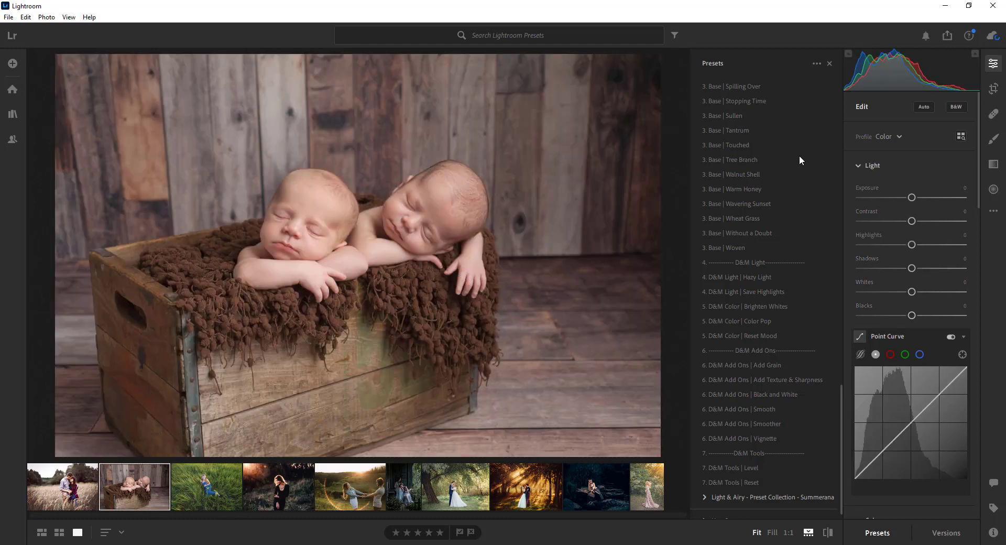
scroll("up", 3)
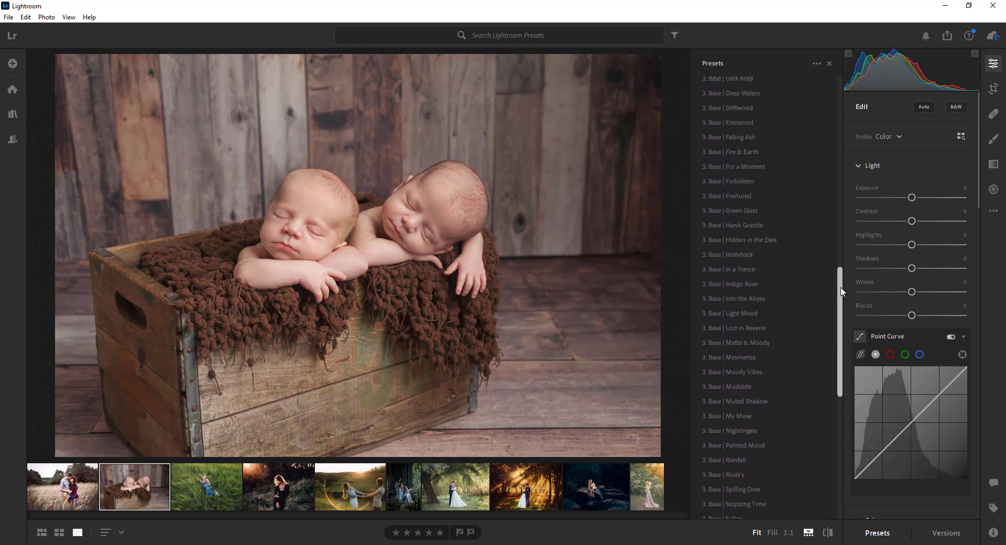
scroll("up", 3)
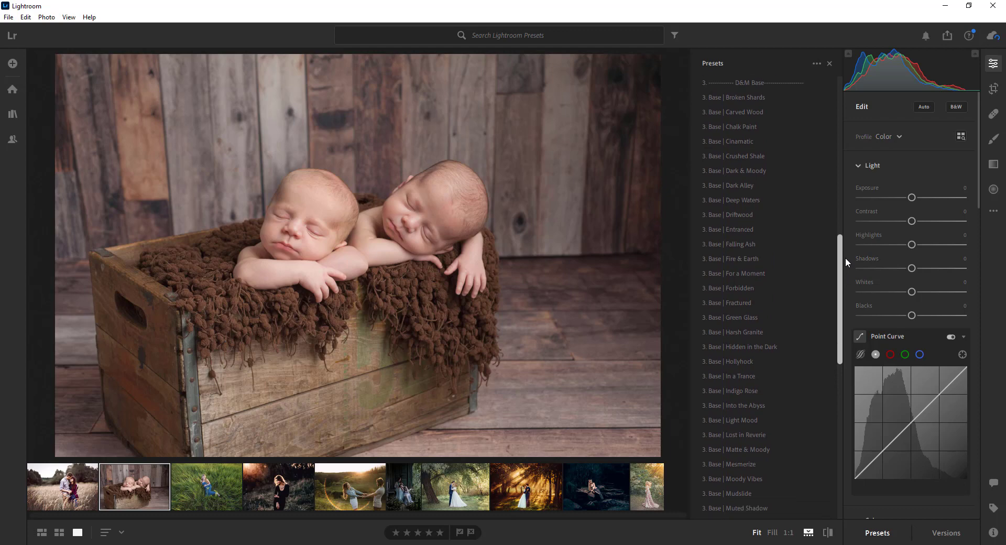
left_click(733, 96)
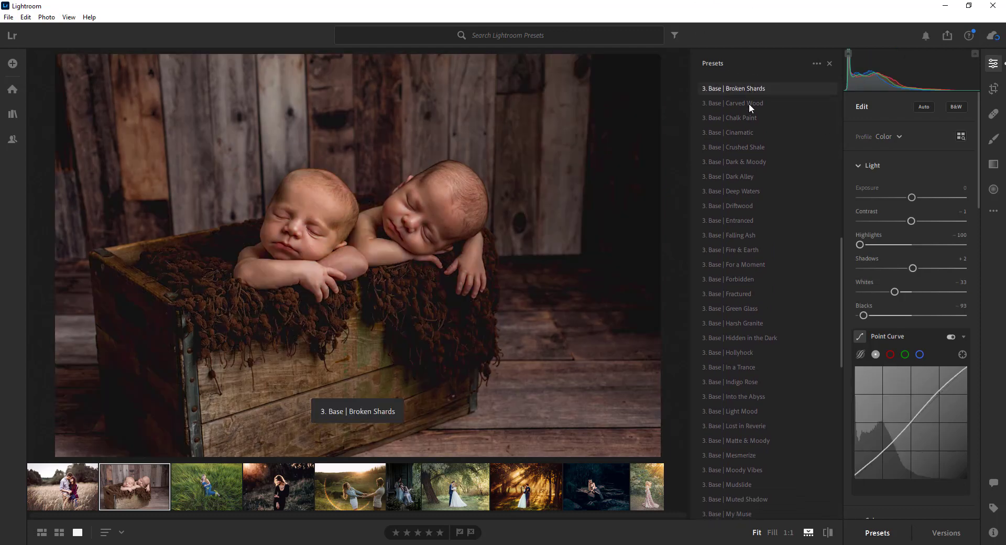
left_click(734, 117)
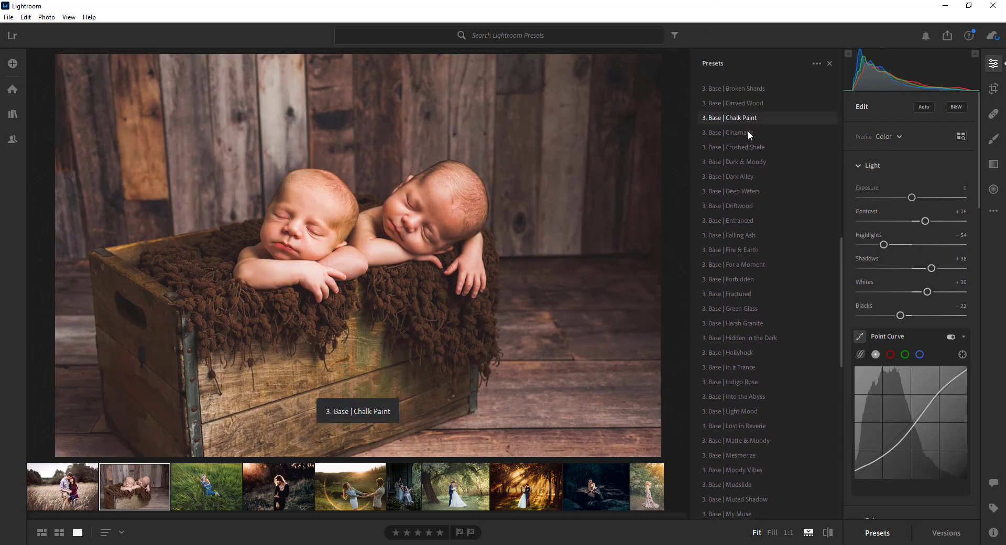
left_click(734, 132)
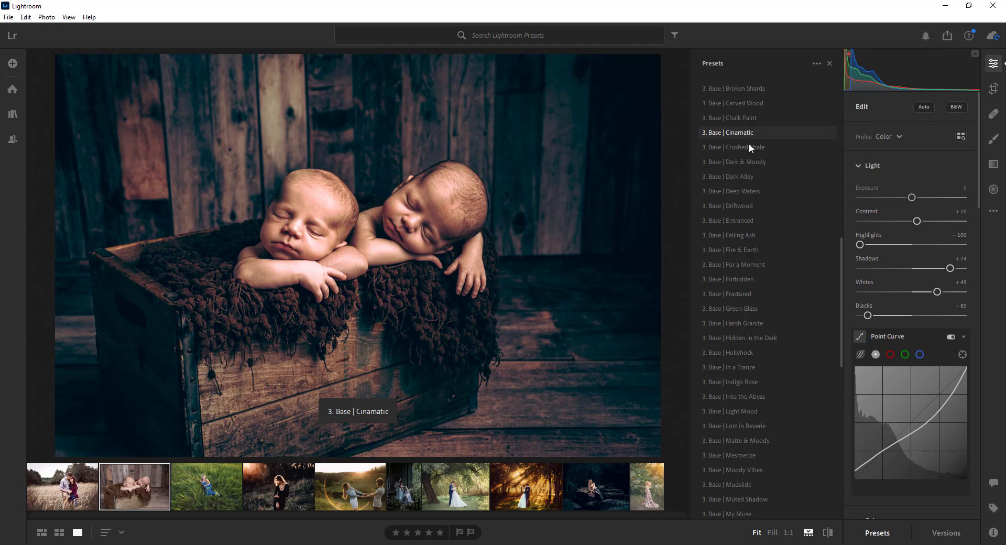
left_click(739, 162)
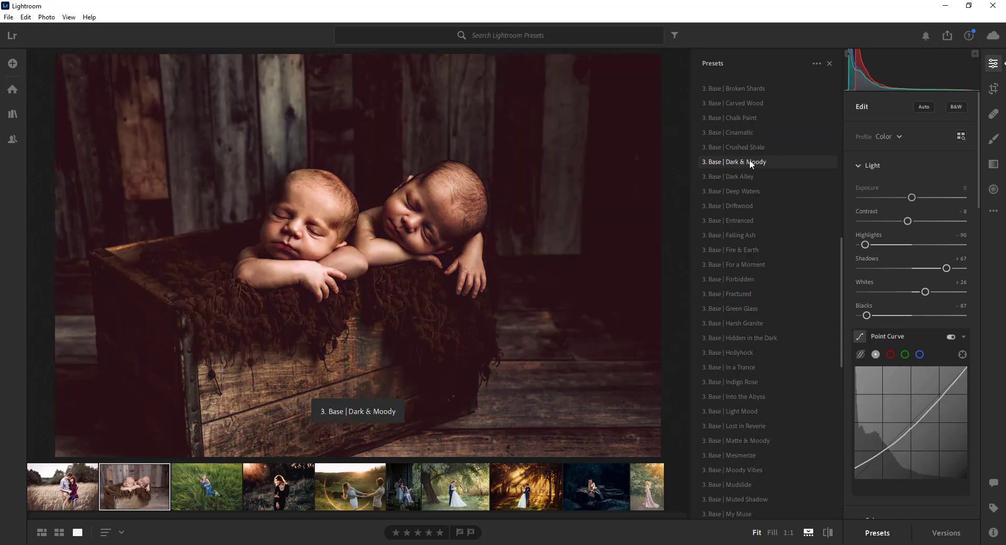
Step: Try Deep Waters, Entranced, Fire & Earth, Fractured, Harsh Granite, Hollyhock, Indigo Rose, then Moody Vibes
left_click(740, 191)
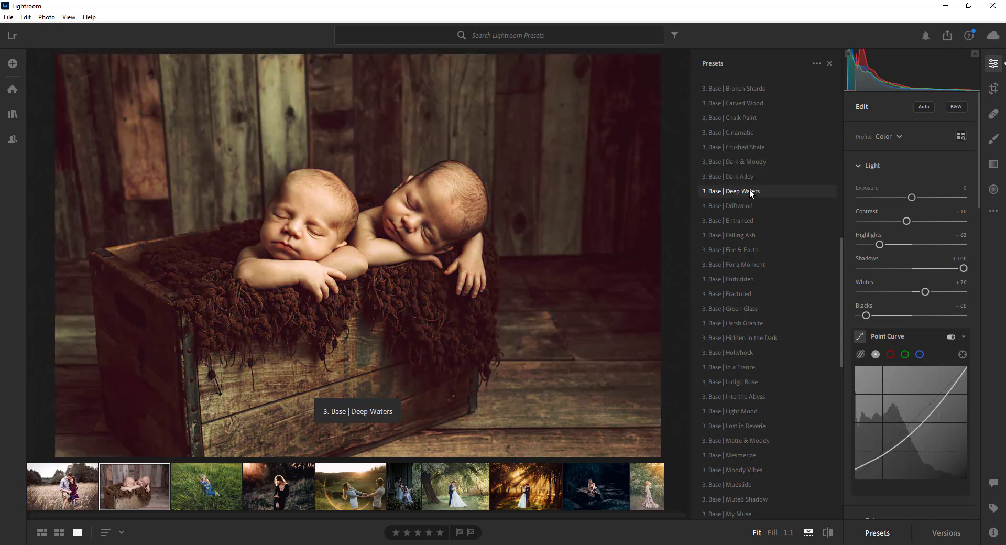
left_click(736, 220)
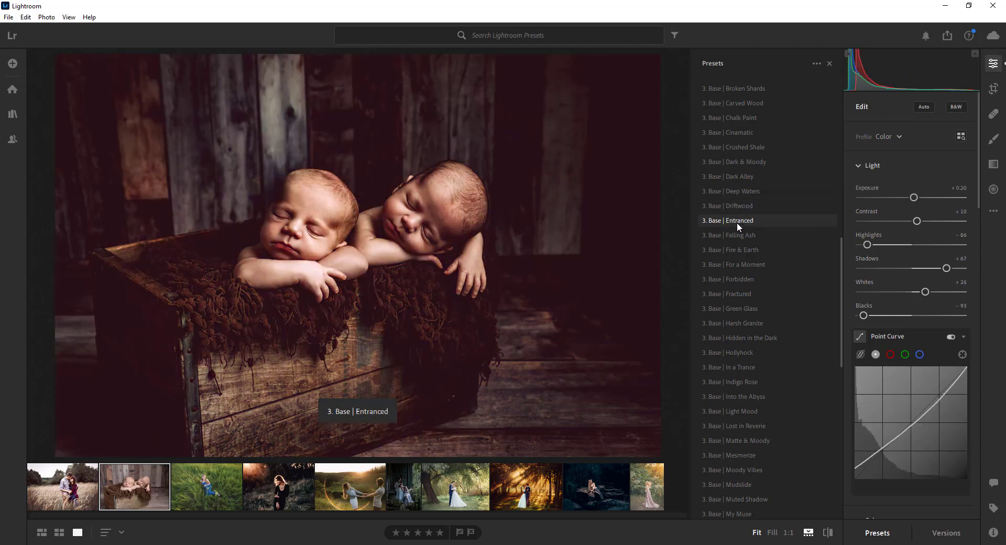
left_click(735, 249)
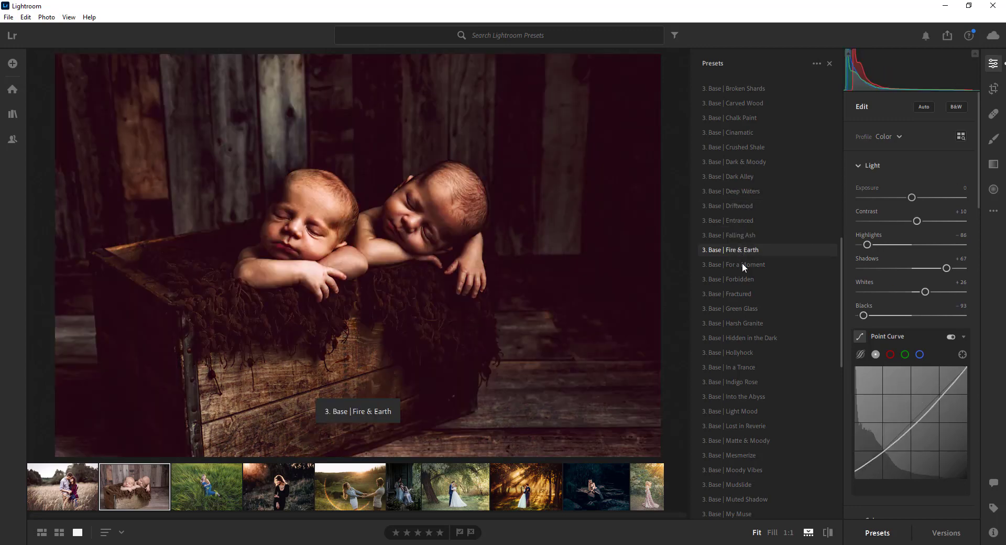
left_click(734, 293)
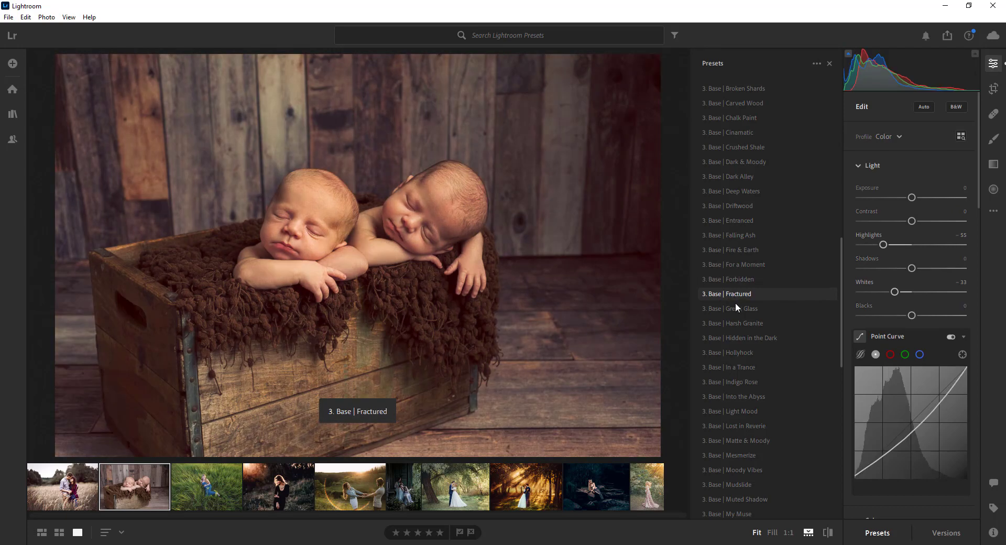
left_click(732, 323)
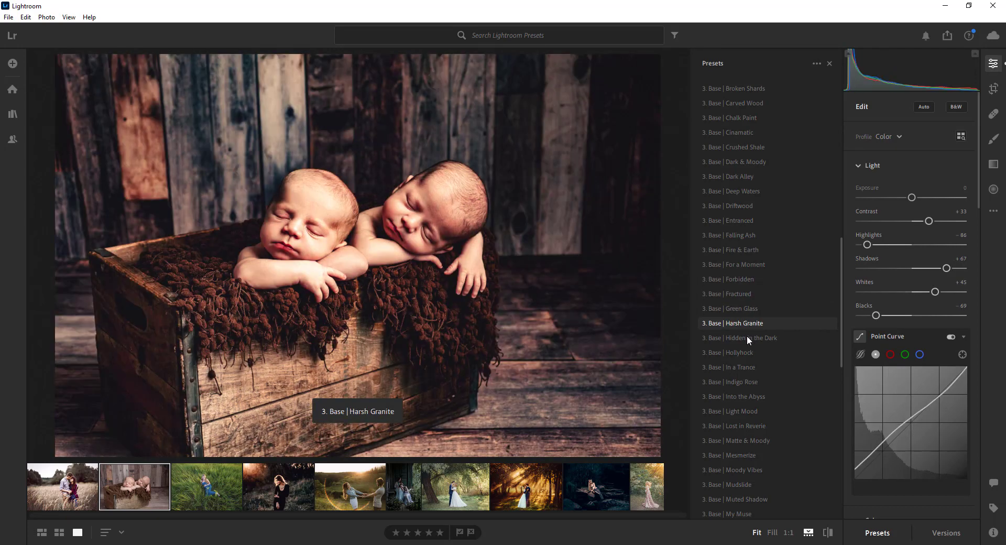
left_click(738, 352)
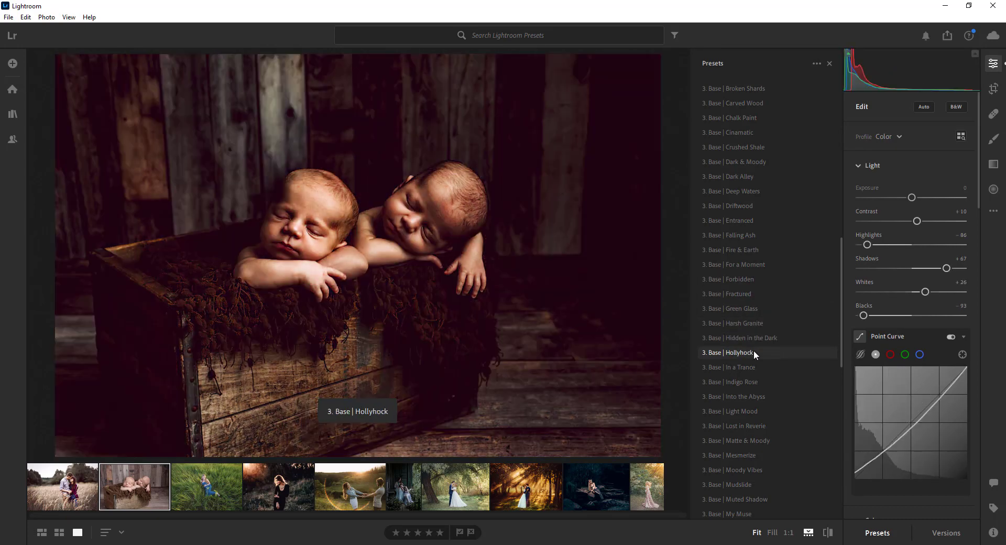
left_click(744, 382)
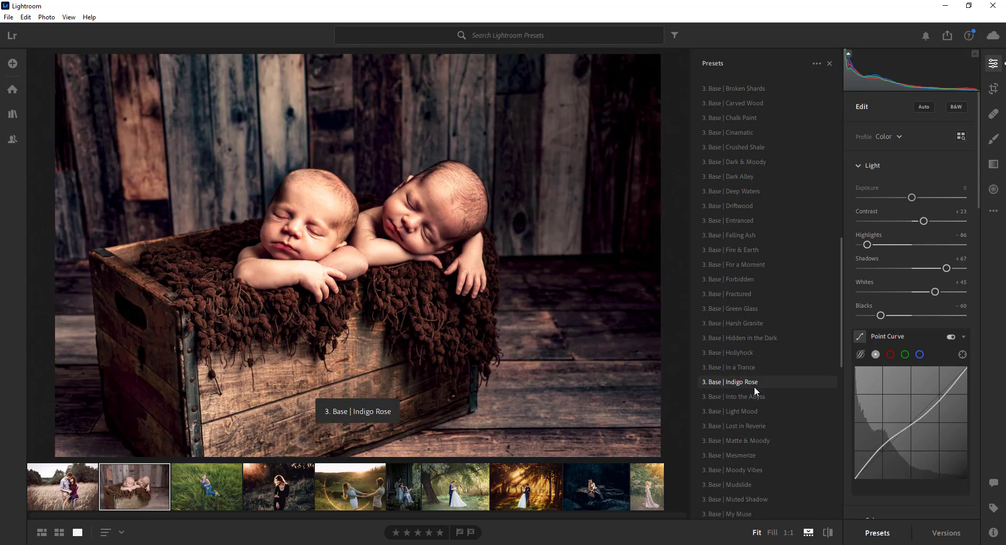
mouse_move(754, 401)
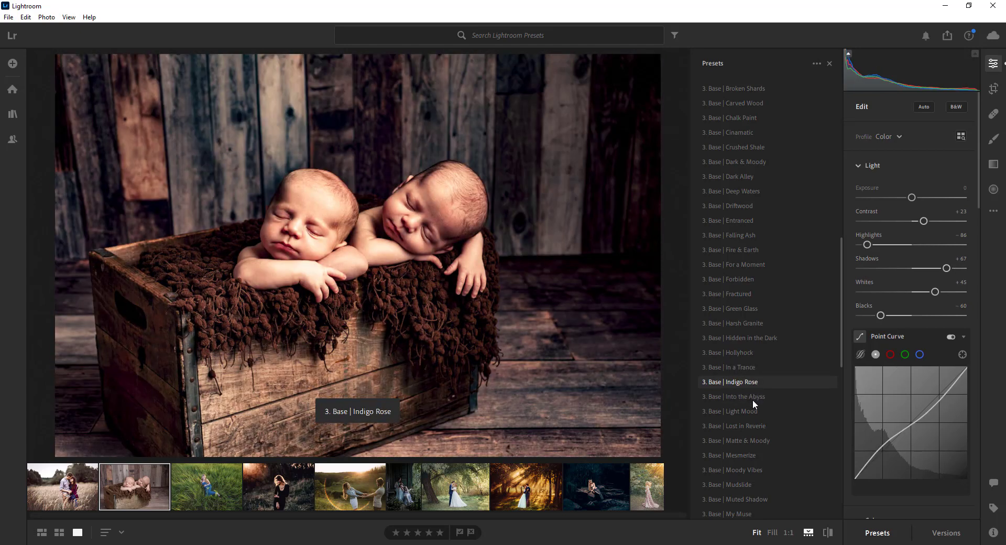
left_click(737, 440)
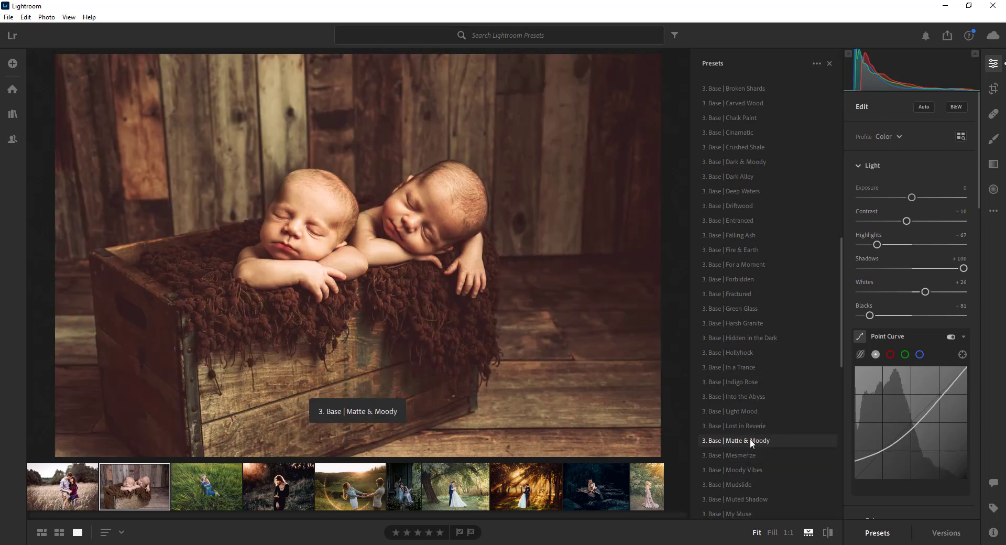
left_click(736, 469)
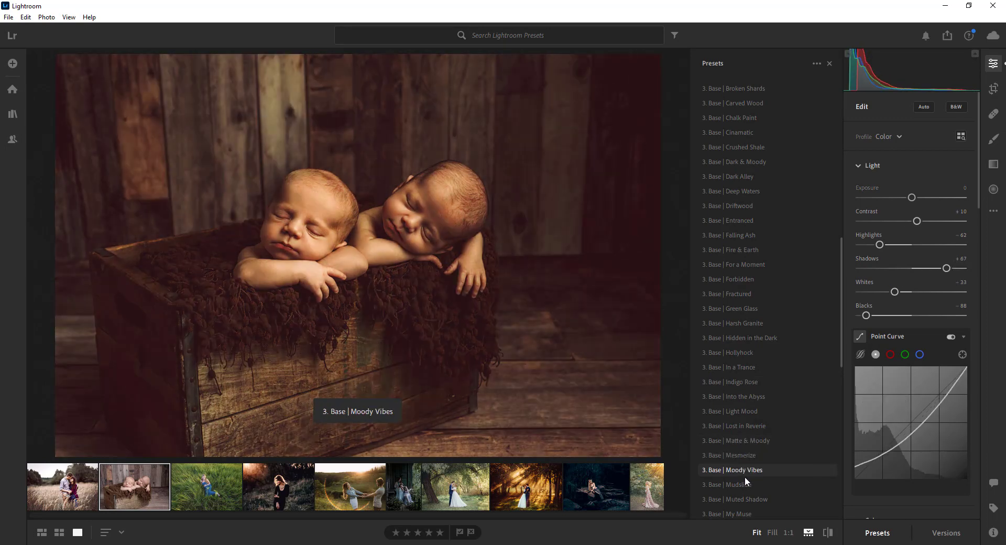
Step: Apply Moody Vibes to the twins photo, add the +20 exposure preset, and add grain
left_click(740, 470)
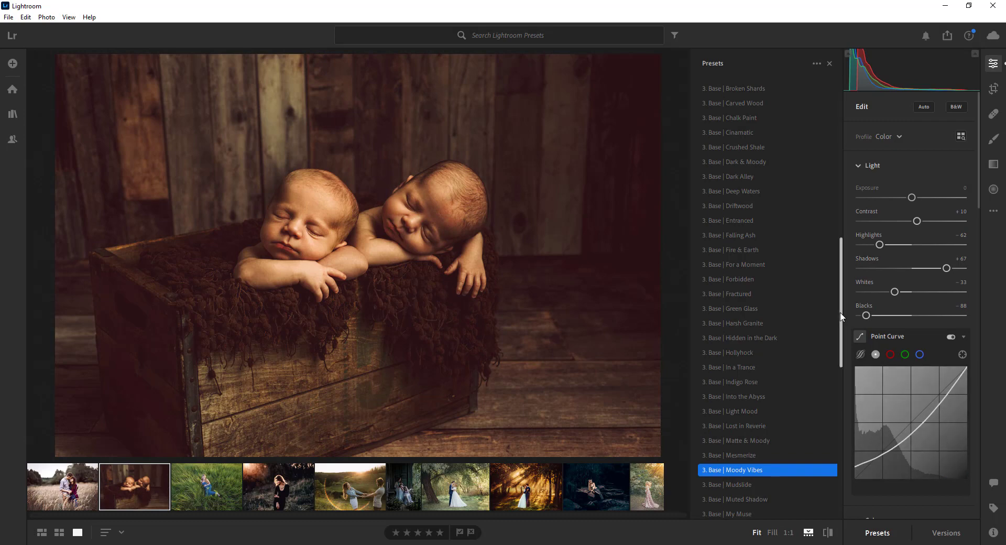
scroll("up", 3)
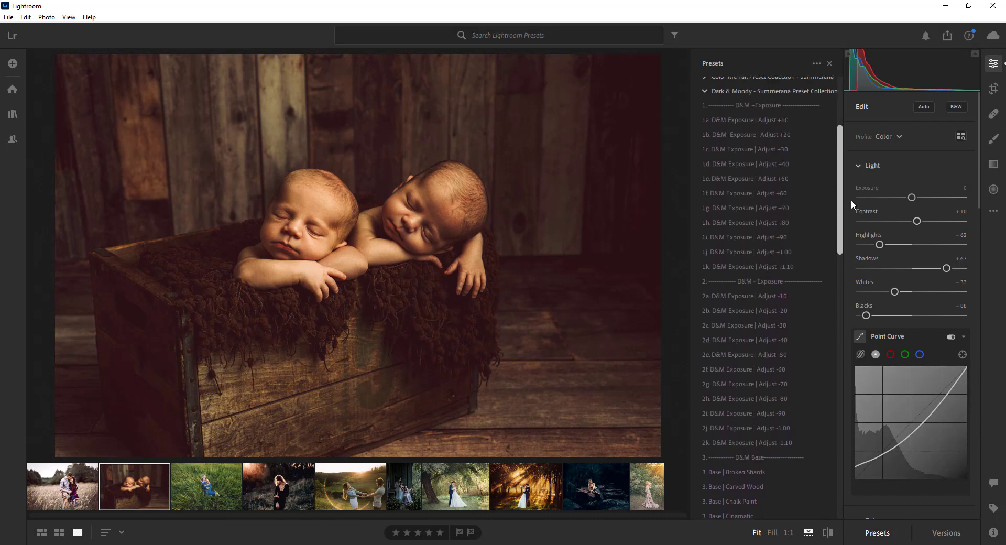
left_click(744, 159)
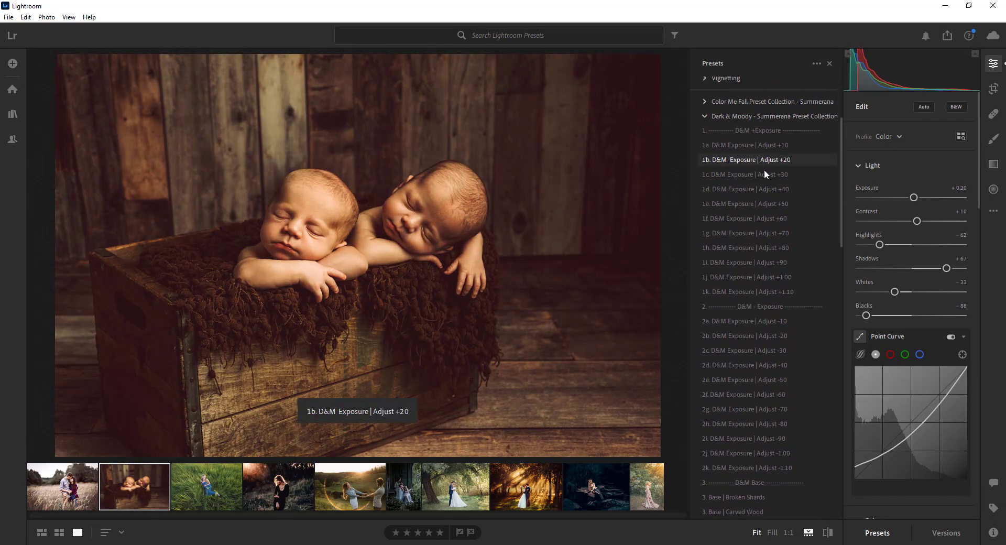
mouse_move(763, 159)
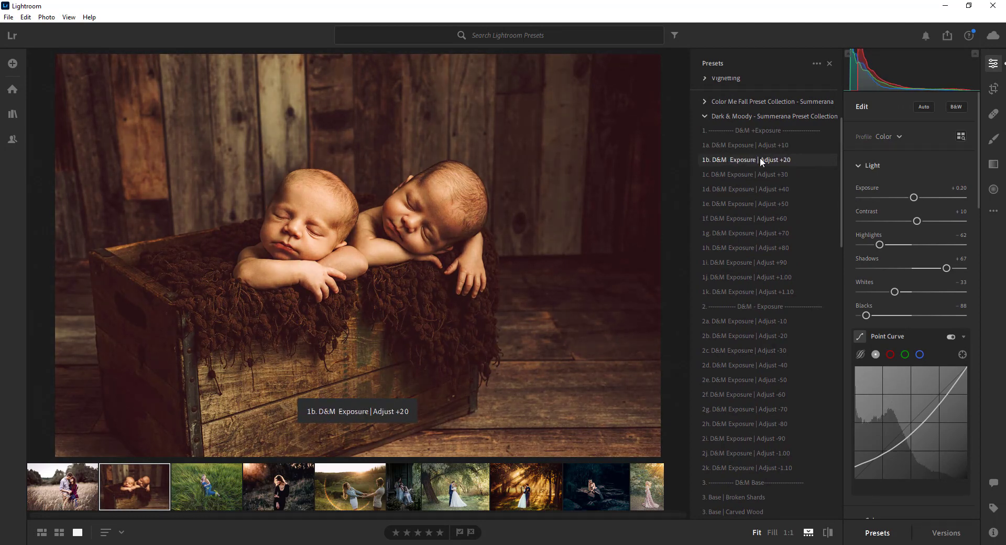
scroll("down", 3)
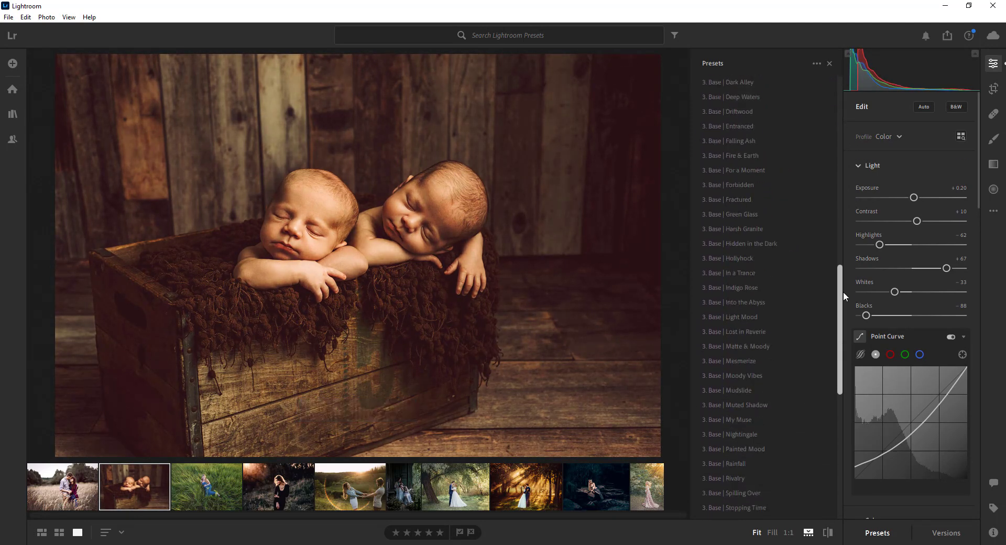
scroll("down", 3)
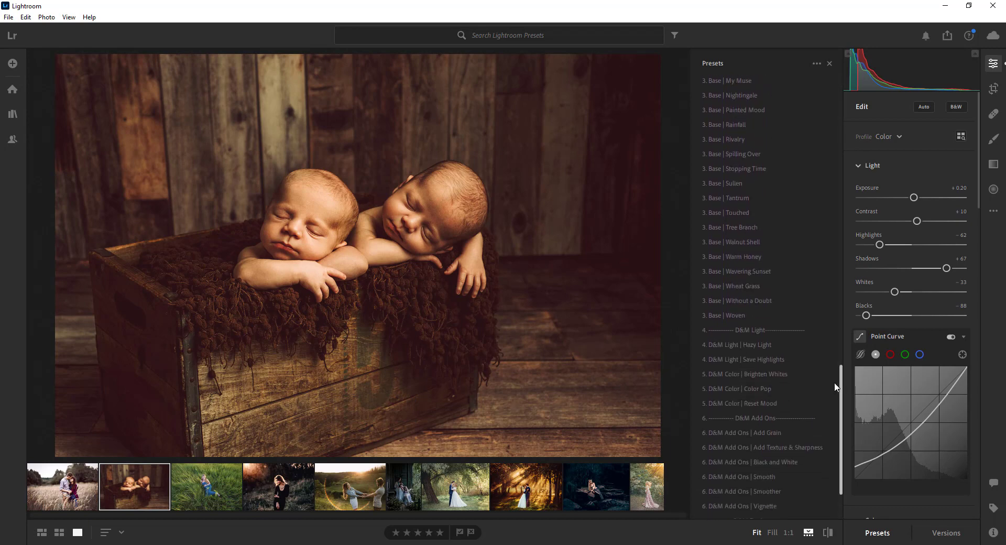
mouse_move(737, 388)
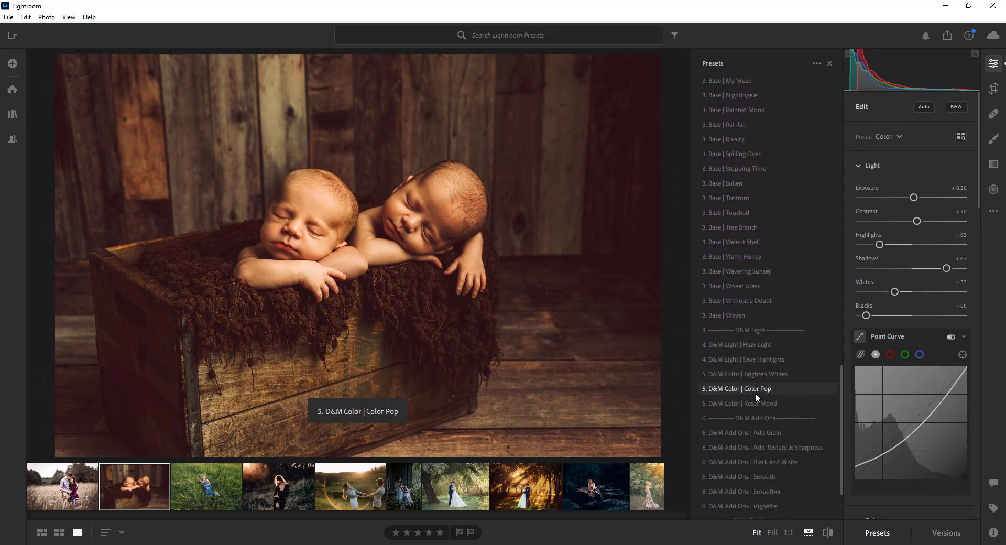
left_click(746, 431)
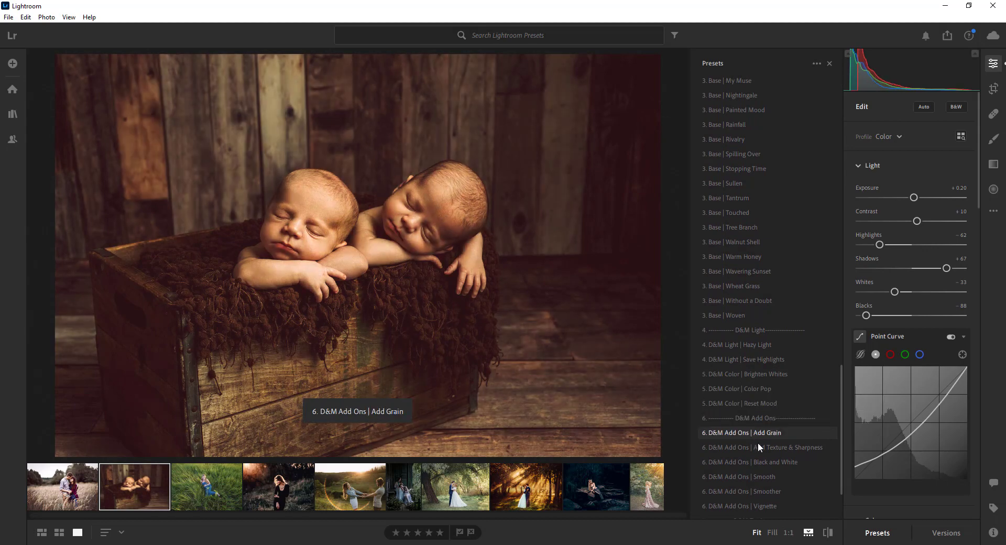
mouse_move(739, 476)
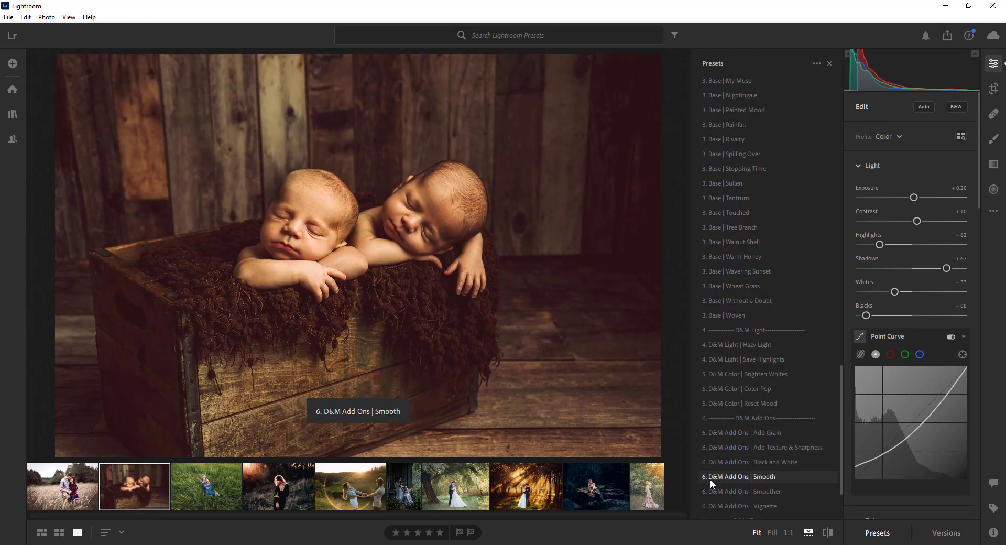
mouse_move(744, 238)
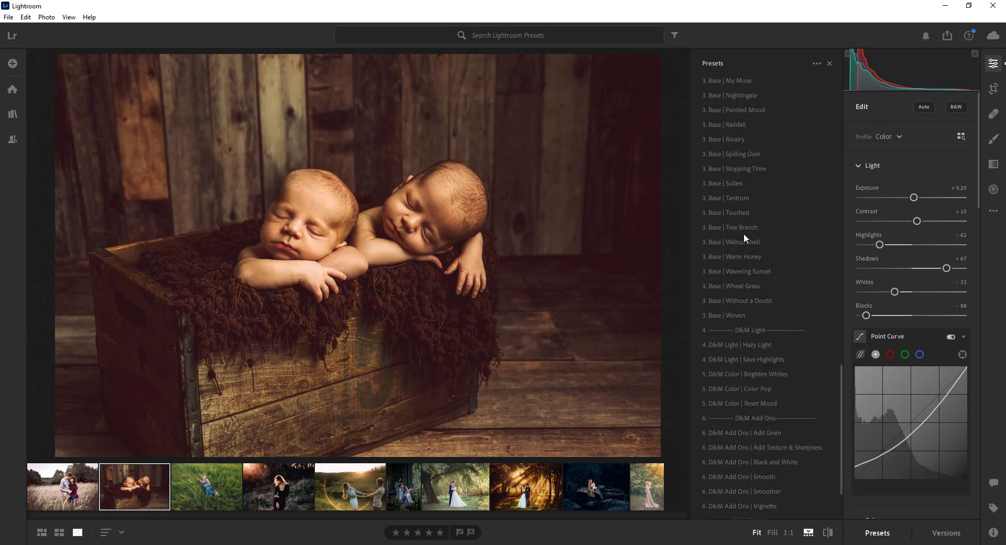
mouse_move(731, 285)
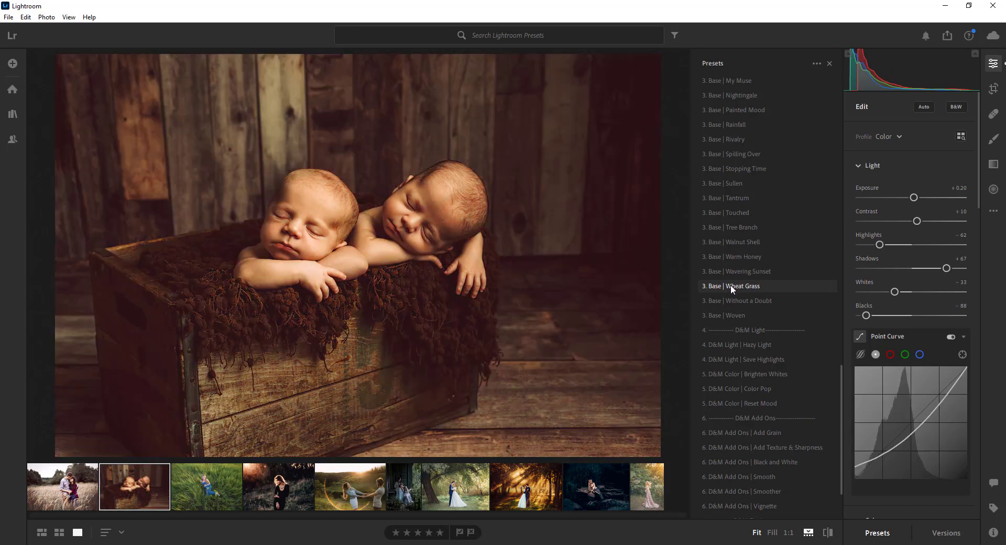
Step: Try Woven, Tantrum and Spilling Over on the twins, restore the dark look, then open the field couple
left_click(730, 315)
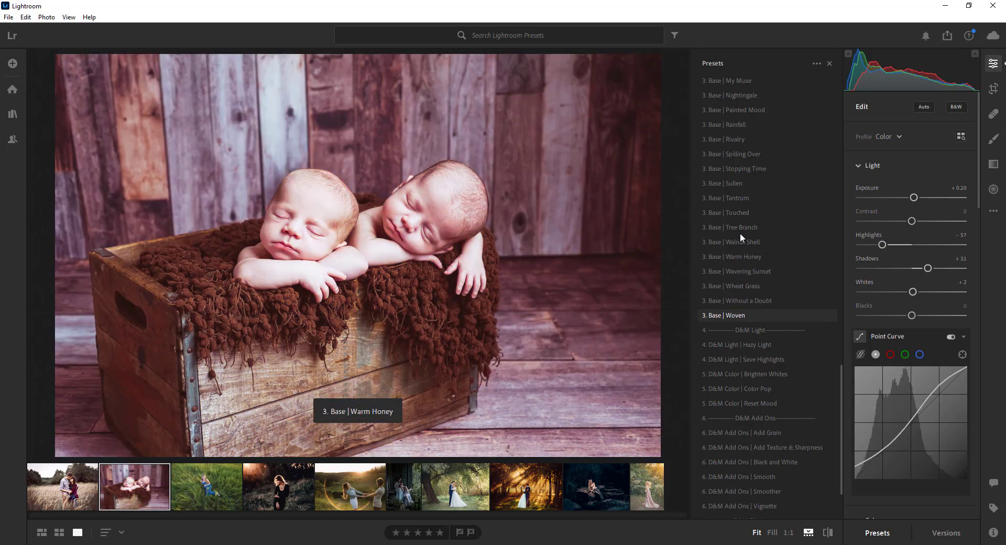
left_click(725, 198)
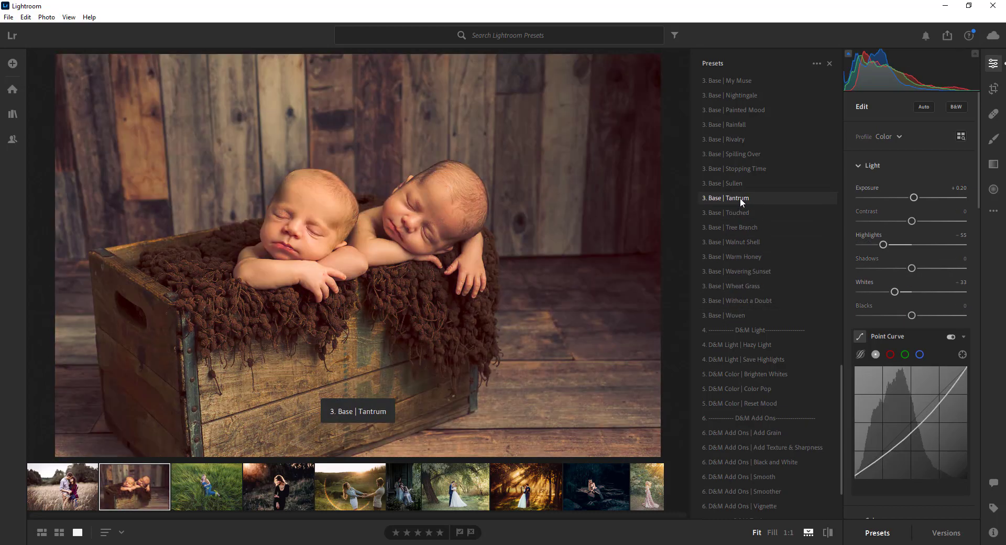
left_click(735, 153)
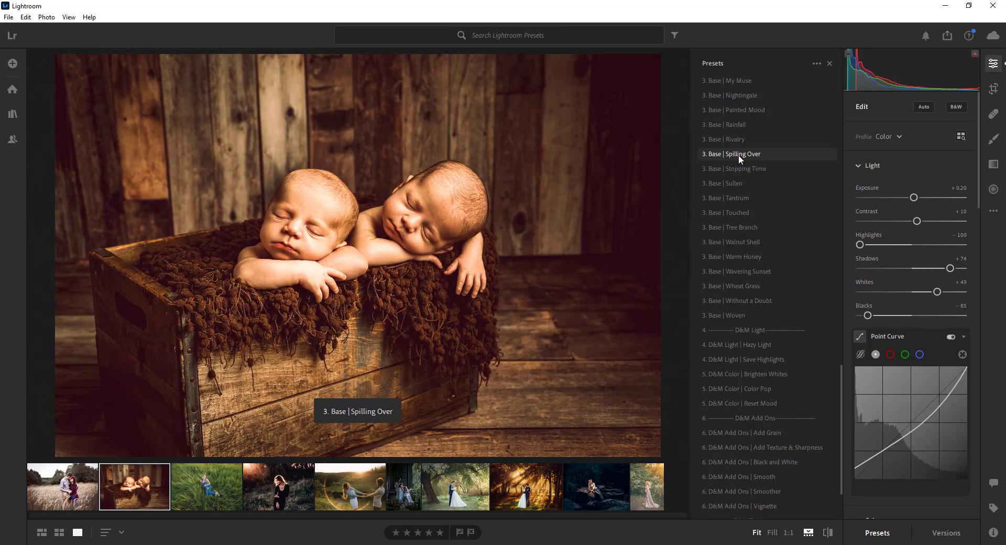
left_click(735, 153)
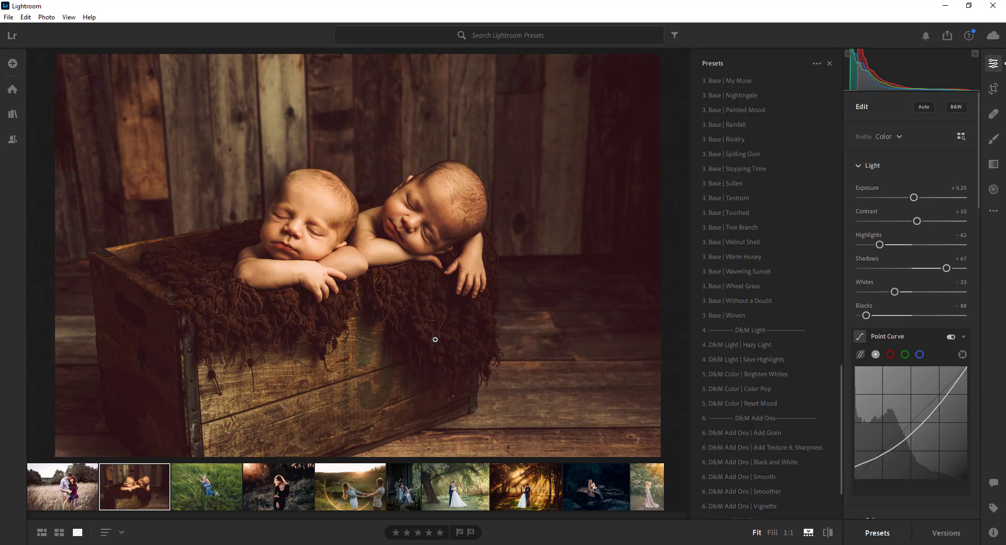
mouse_move(52, 493)
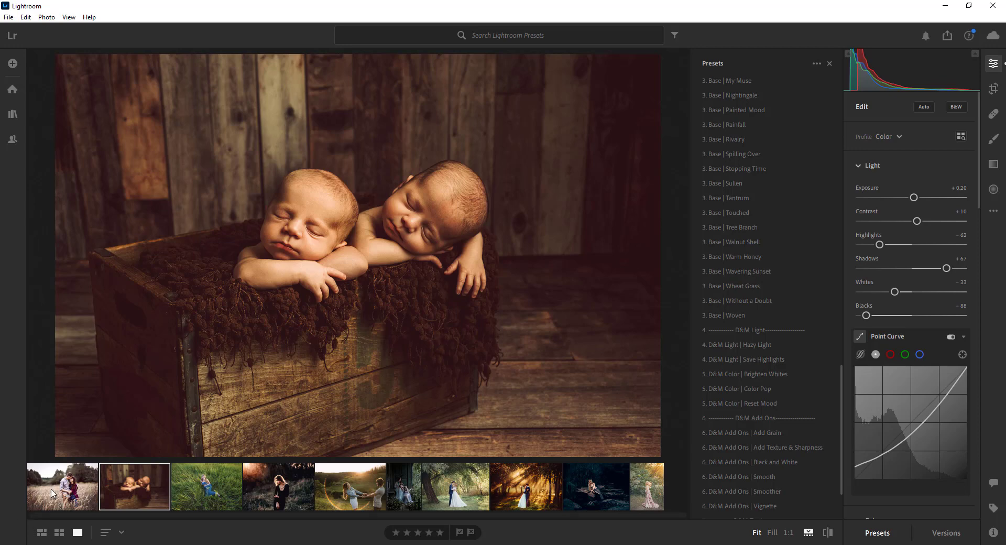
left_click(61, 486)
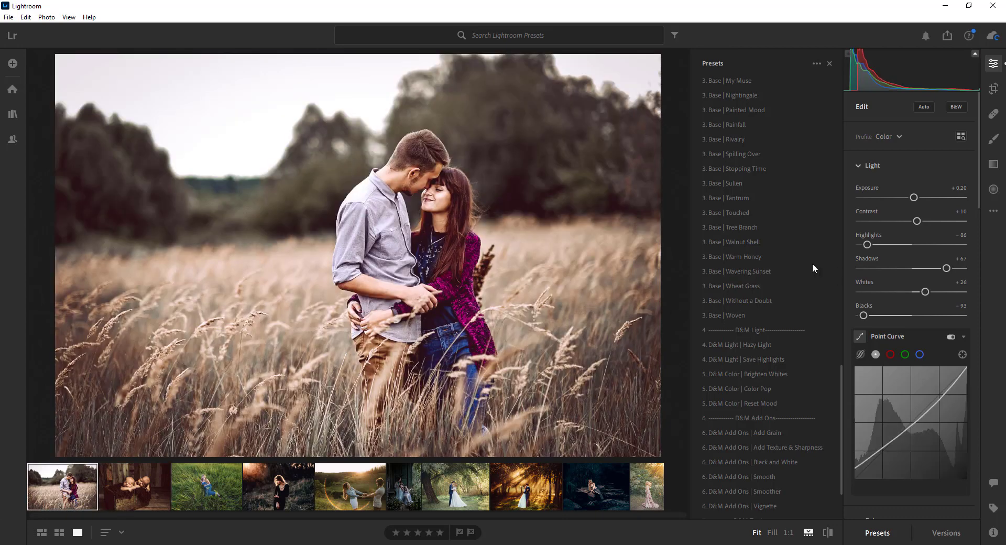
Step: Reset the couple photo and try Matte & Moody, For a Moment, Deep Waters and Hollyhock
scroll("down", 3)
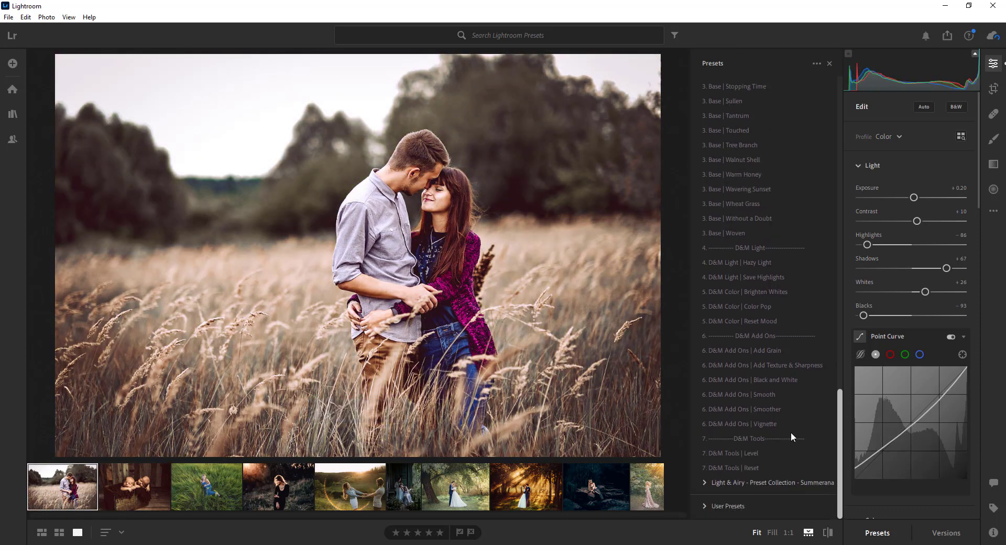
left_click(737, 468)
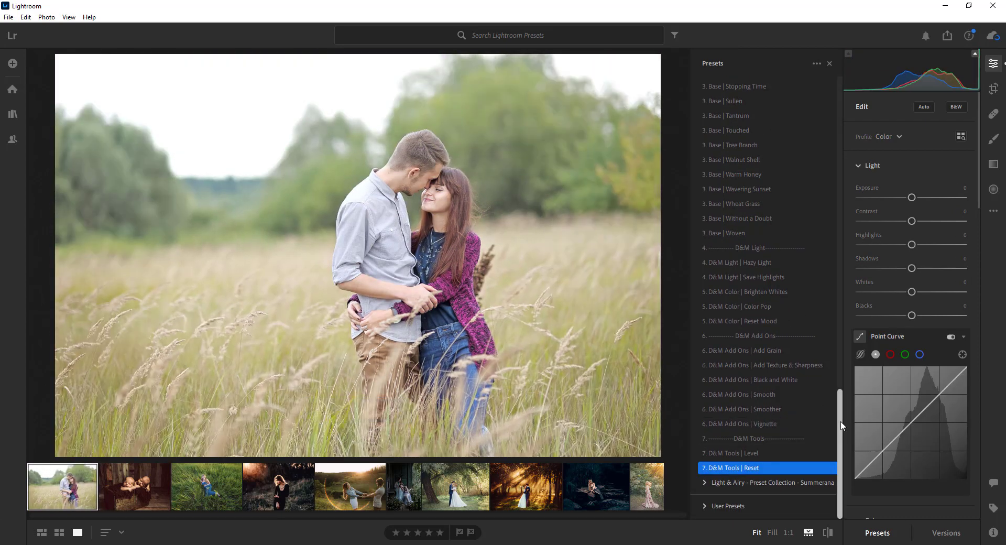
scroll("up", 3)
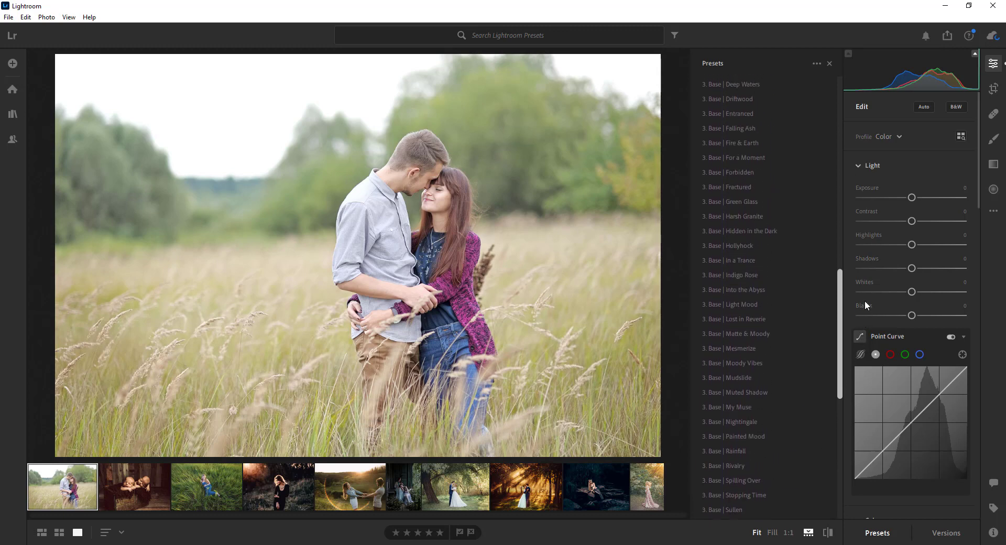
left_click(744, 333)
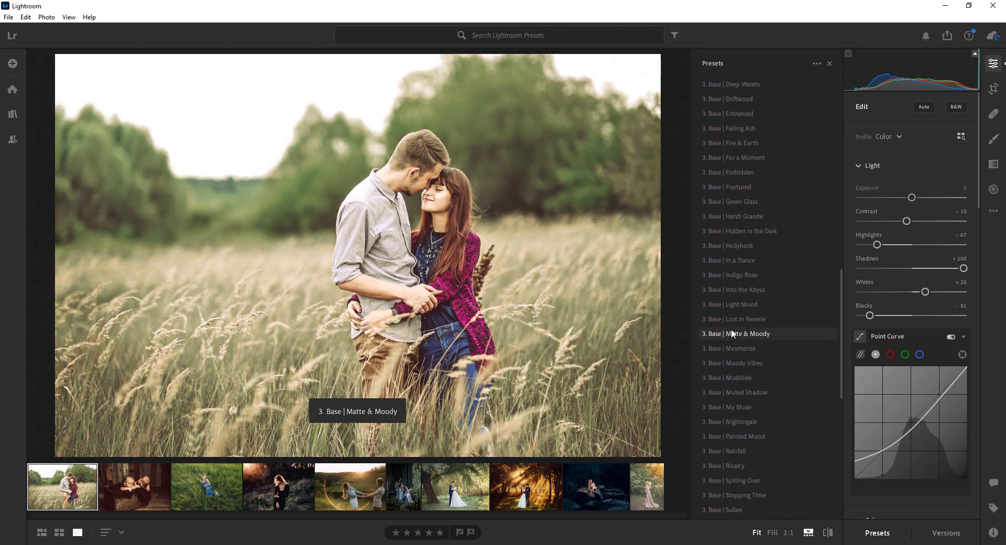
left_click(734, 157)
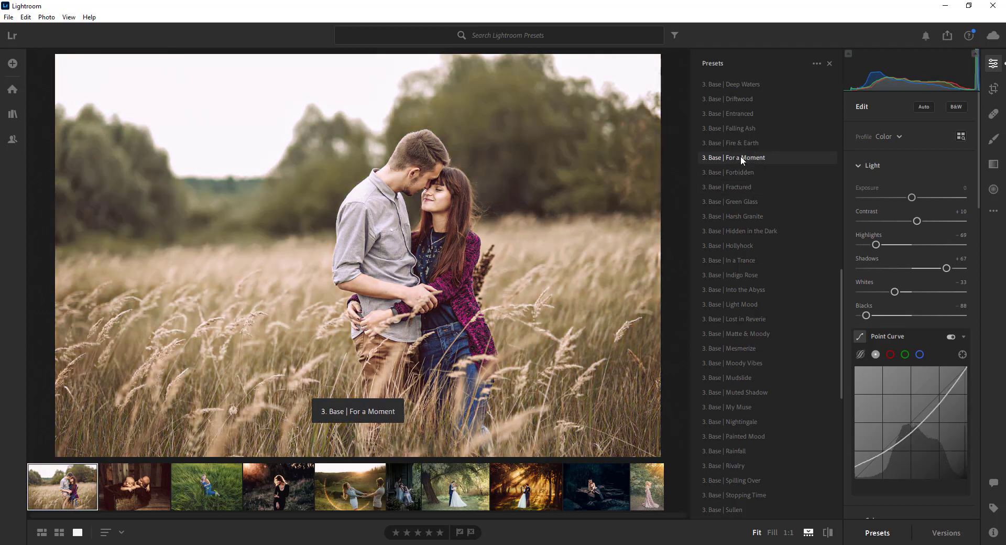
left_click(736, 84)
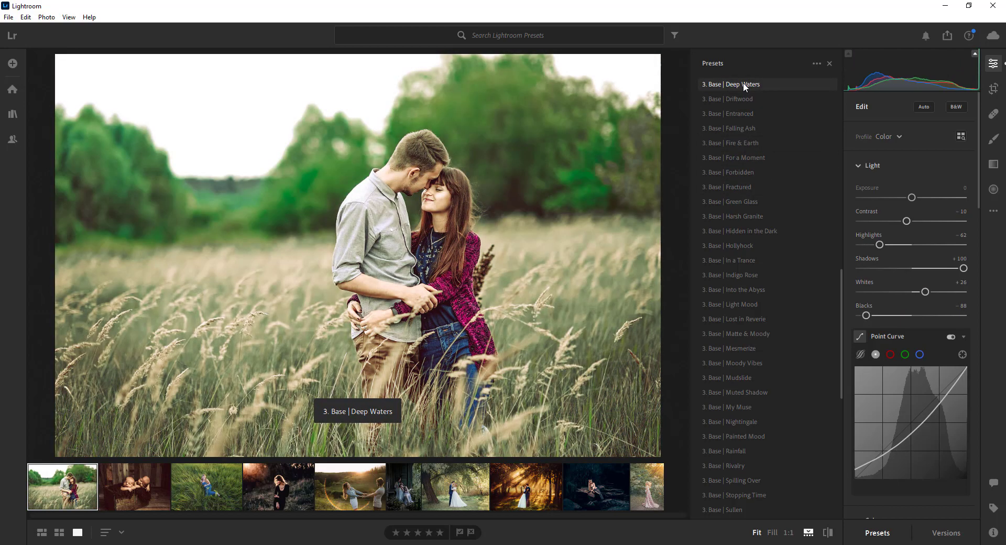
left_click(735, 245)
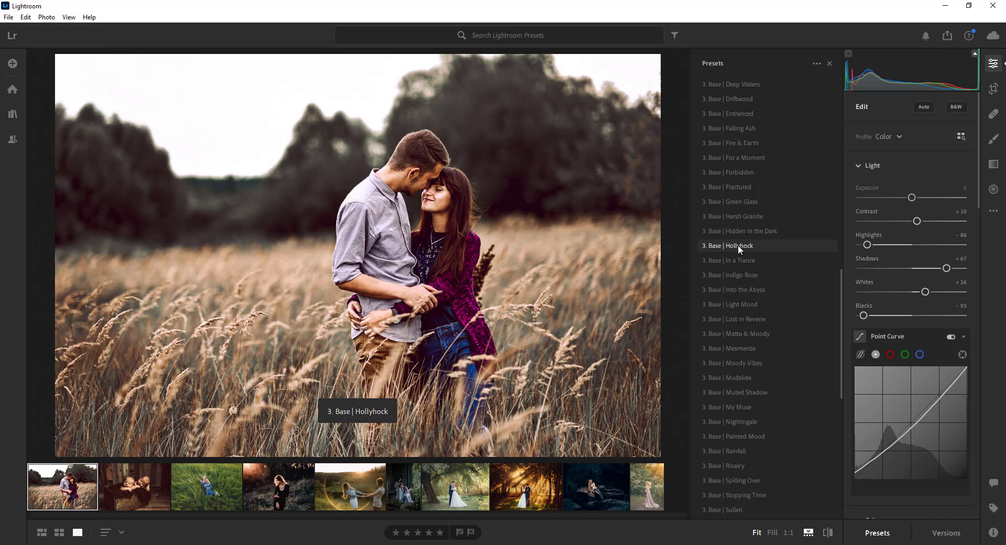
Step: Try Lost in Reverie, Mesmerize and Mudslide, then reset and reapply the dark moody look
left_click(739, 319)
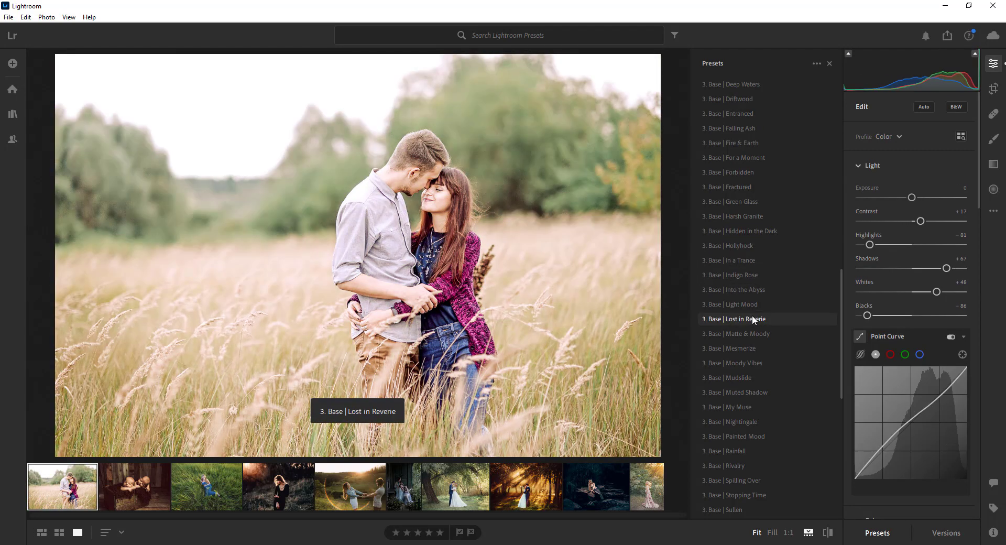
left_click(733, 347)
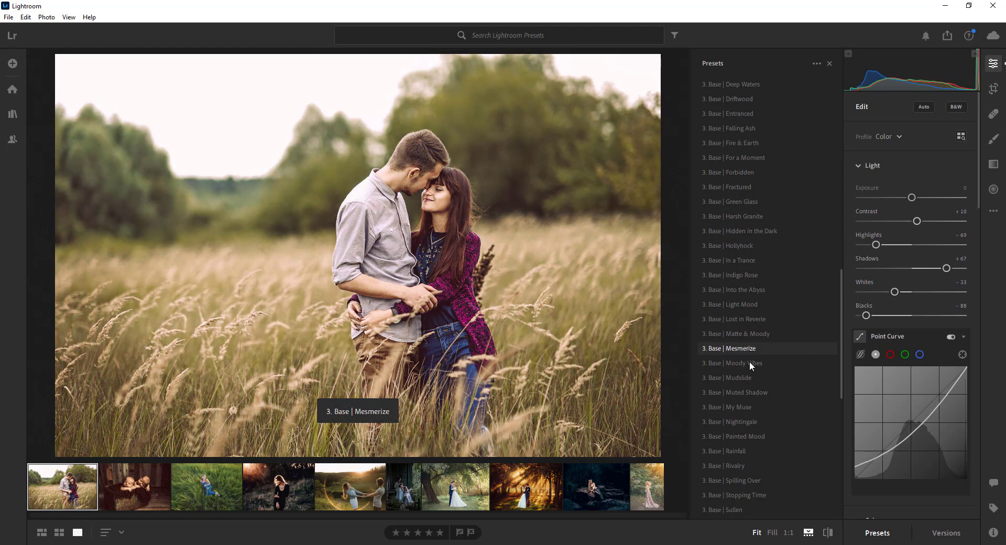
left_click(731, 377)
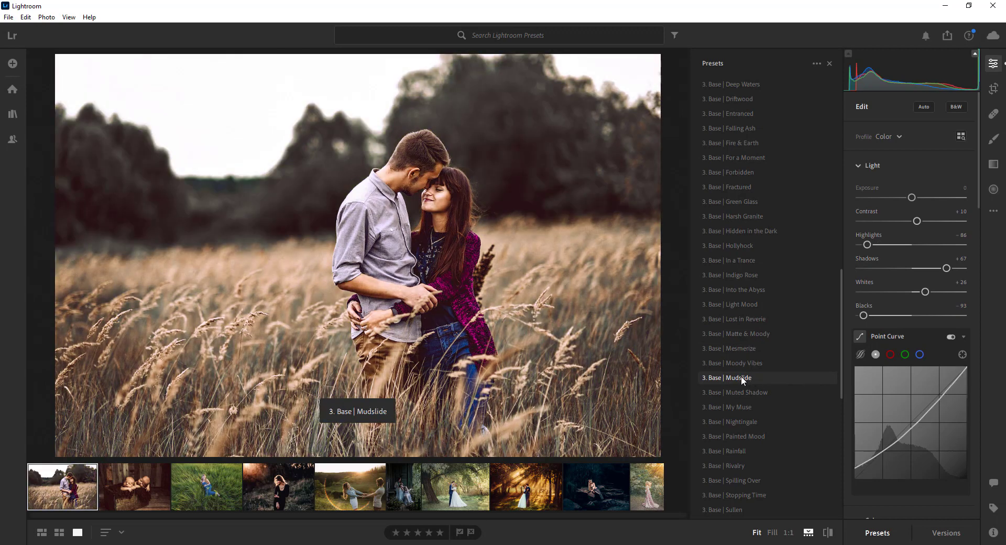
left_click(725, 377)
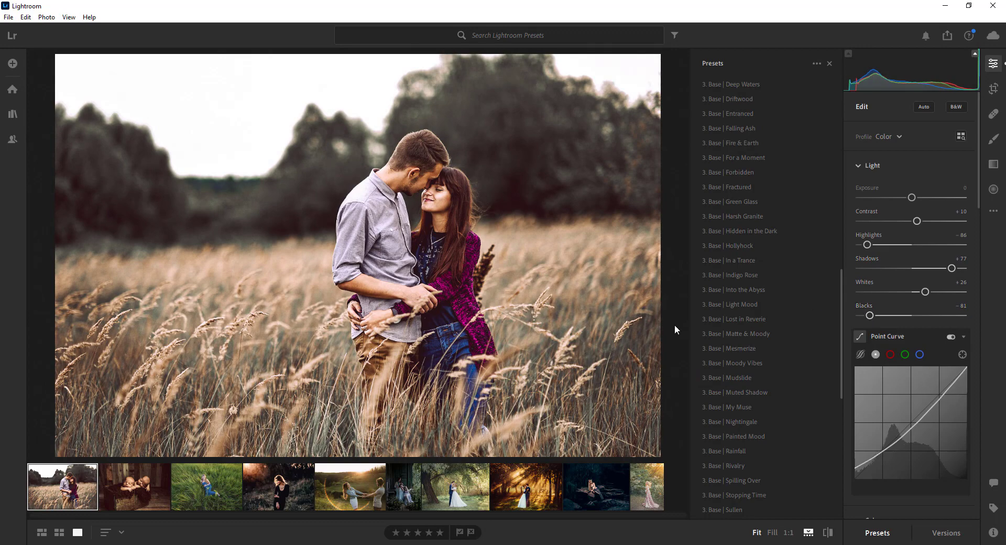
scroll("down", 3)
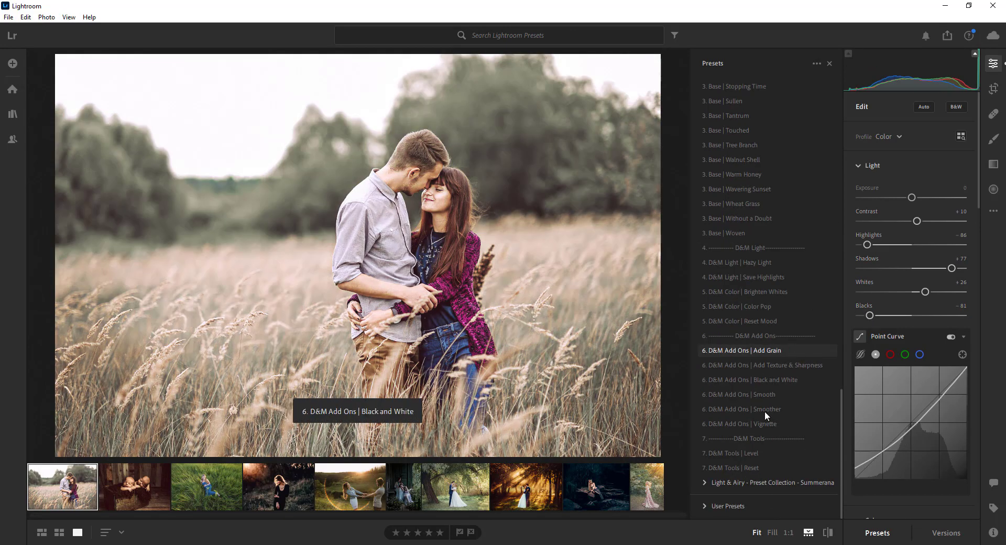
left_click(738, 468)
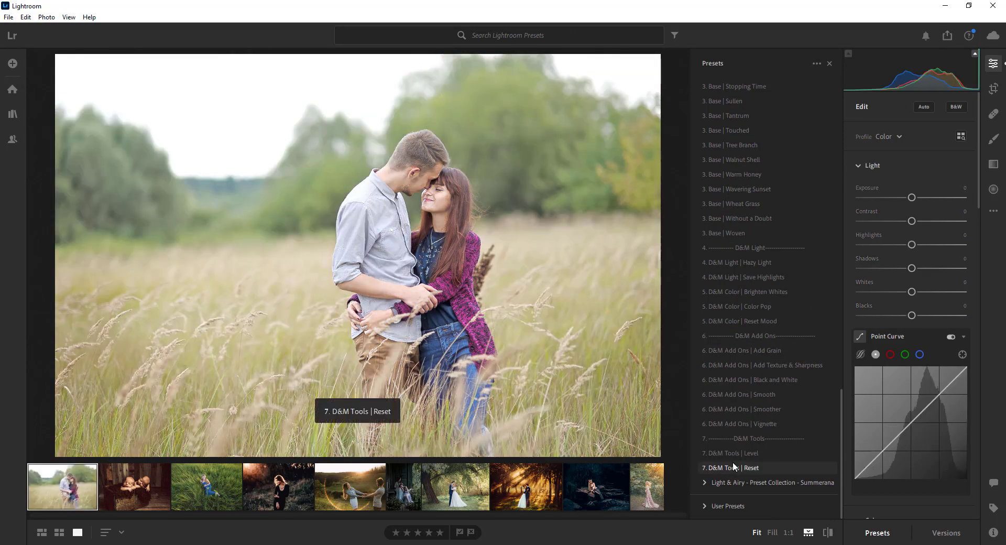
left_click(731, 467)
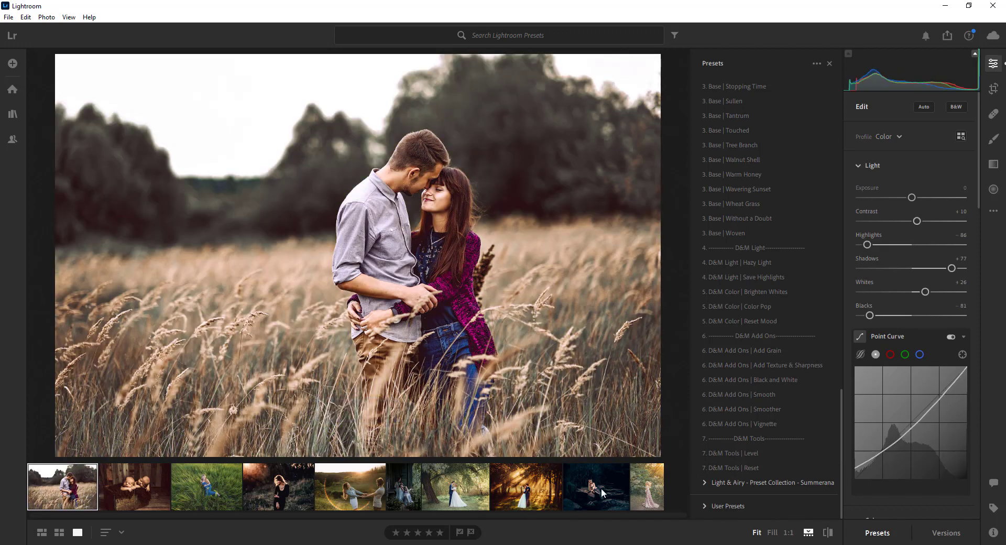
Step: Open the pink gown maternity photo and try the Crushed Shale, Dark & Moody and Entranced presets
left_click(646, 486)
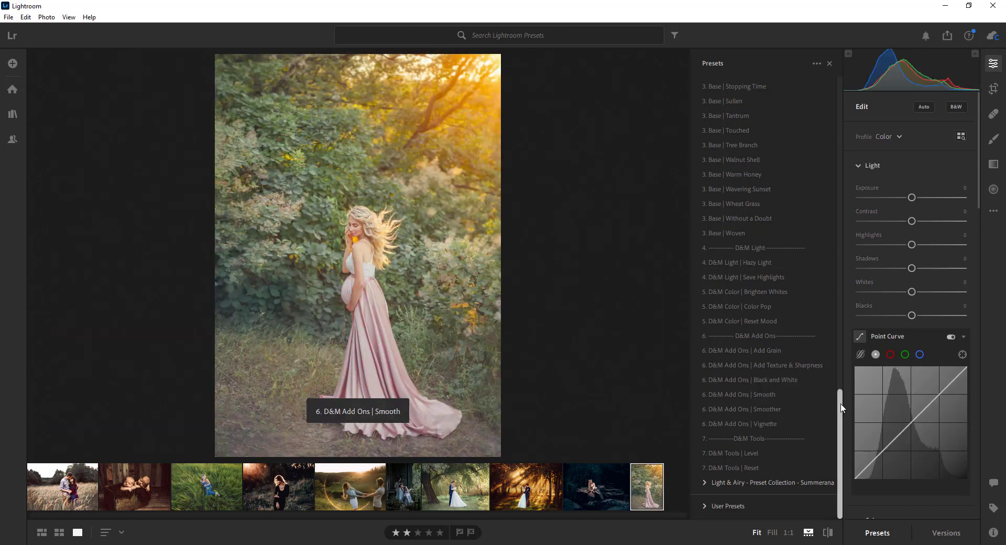
scroll("up", 3)
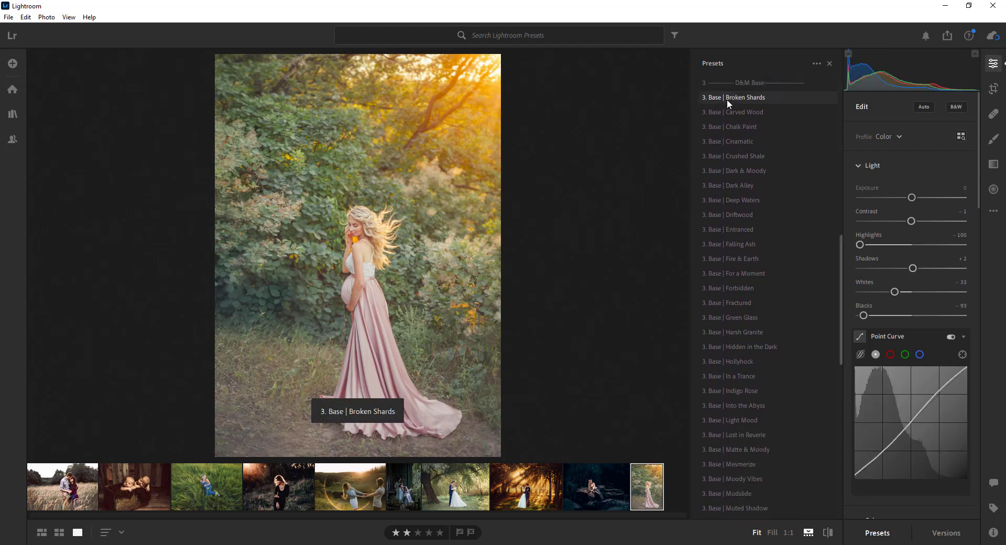
left_click(737, 157)
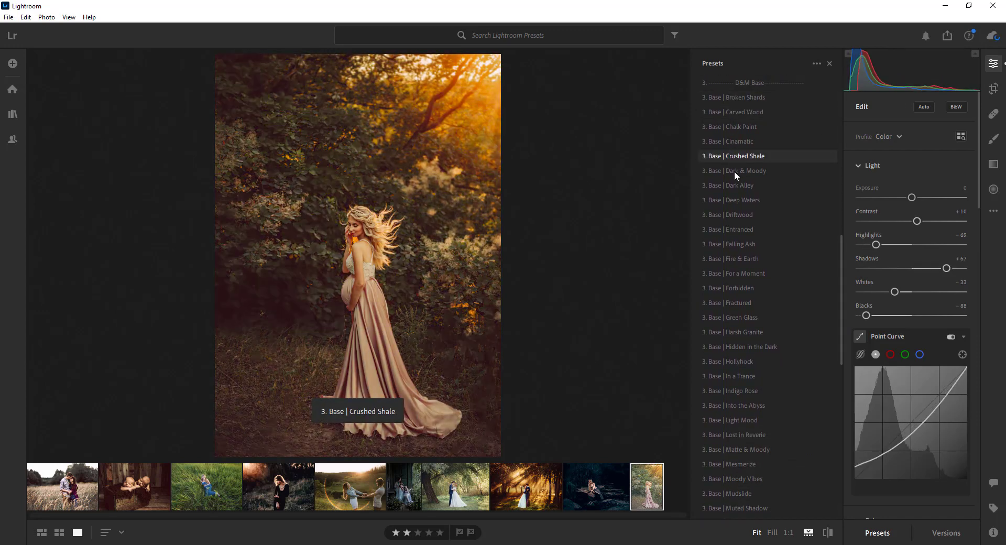
left_click(738, 170)
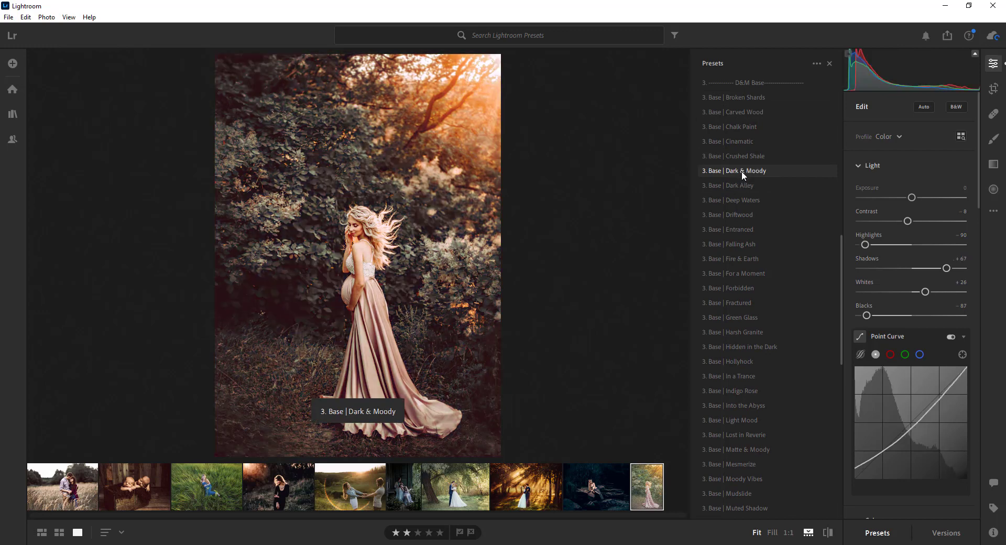
left_click(728, 229)
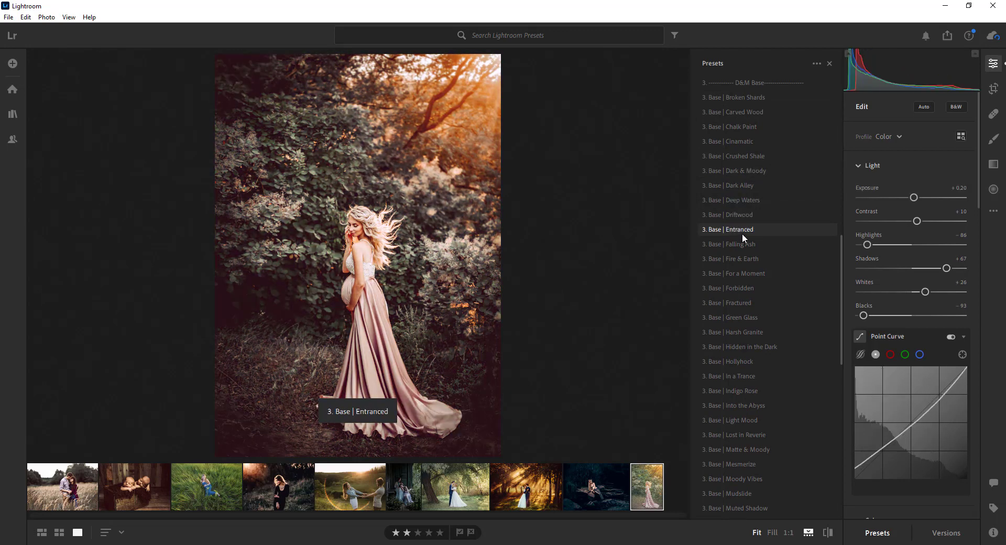
Step: Preview Fire & Earth, Fractured and Hidden in the Dark, then apply the Hollyhock preset
left_click(737, 259)
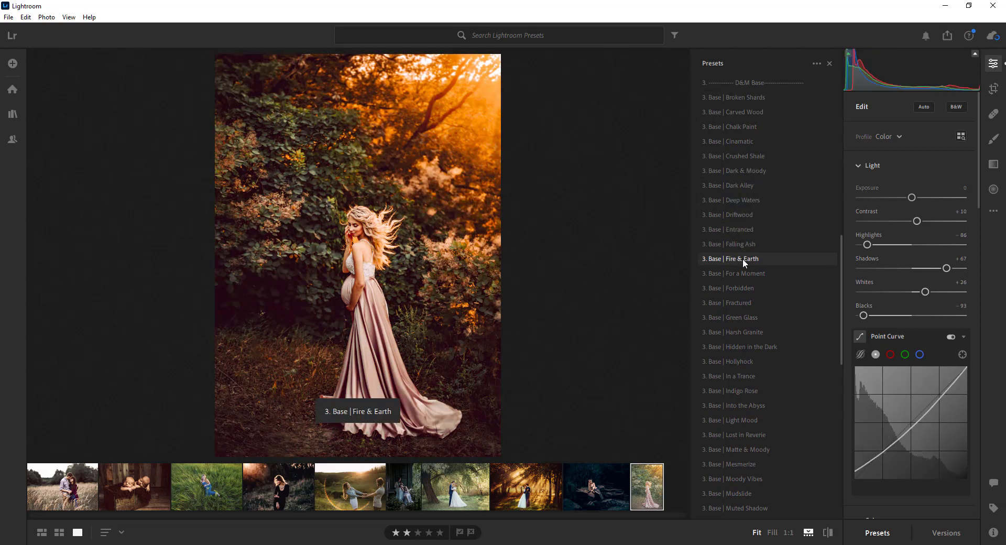
left_click(726, 303)
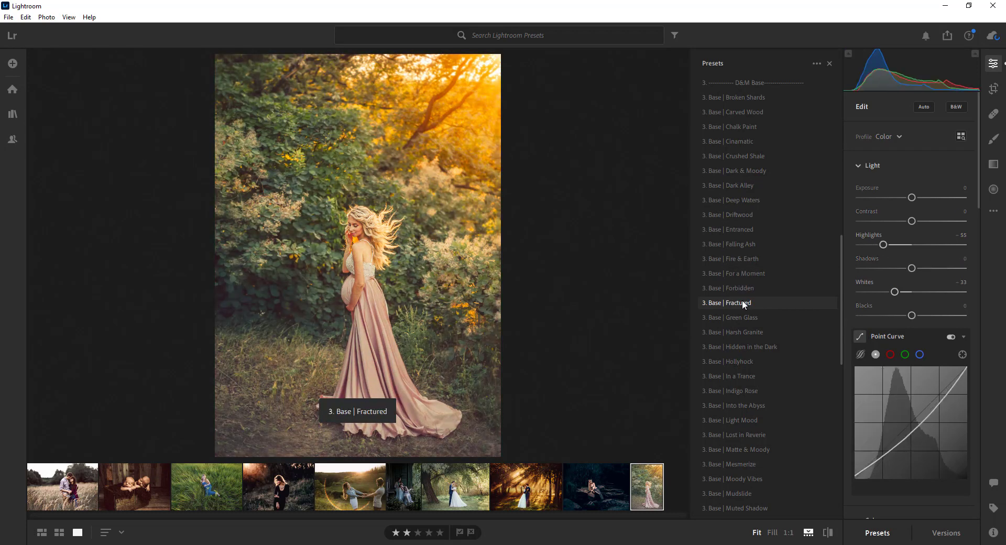
left_click(743, 346)
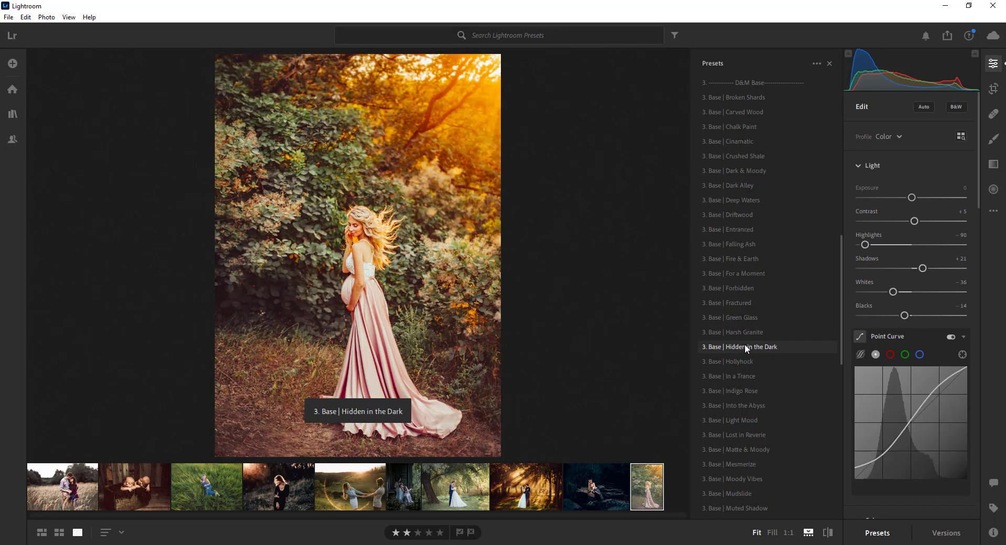
left_click(739, 362)
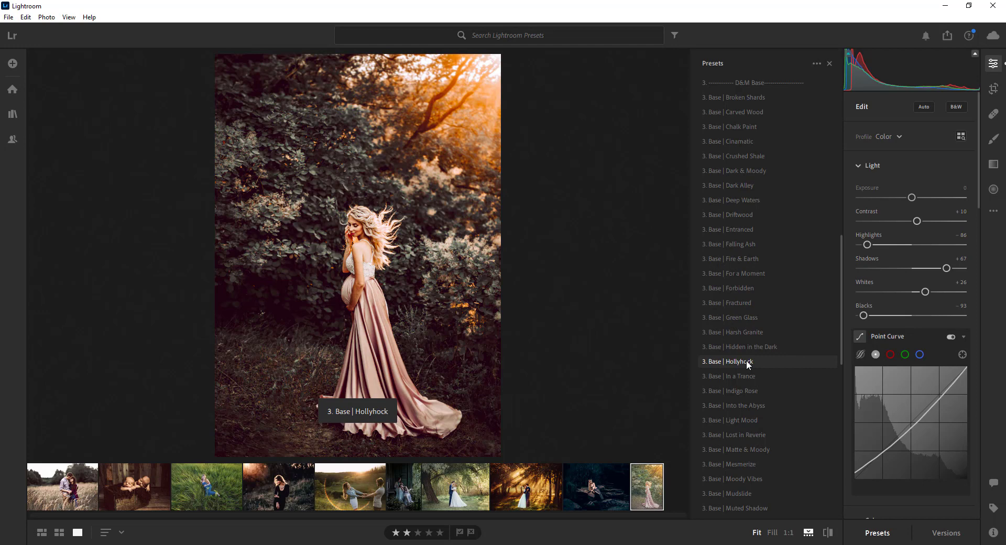
left_click(727, 362)
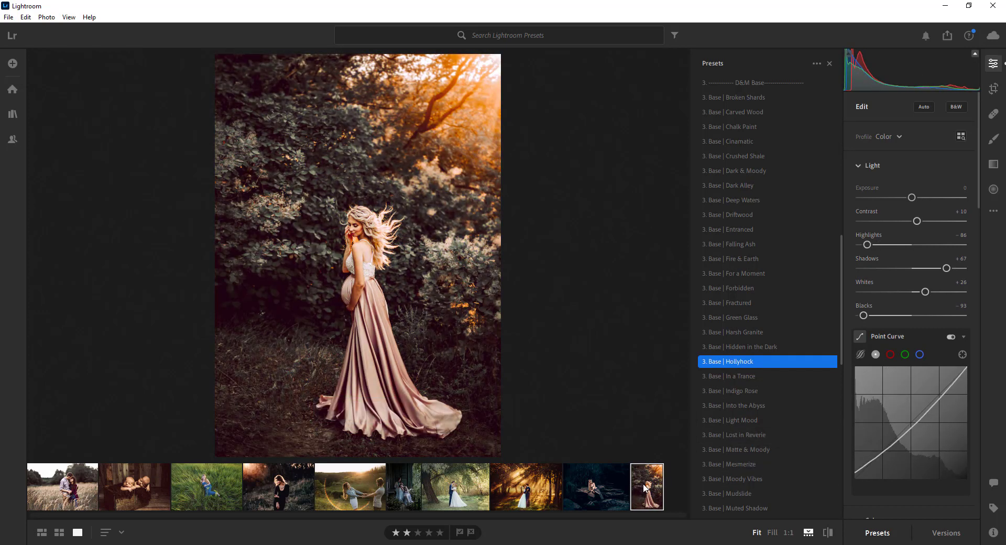
mouse_move(731, 478)
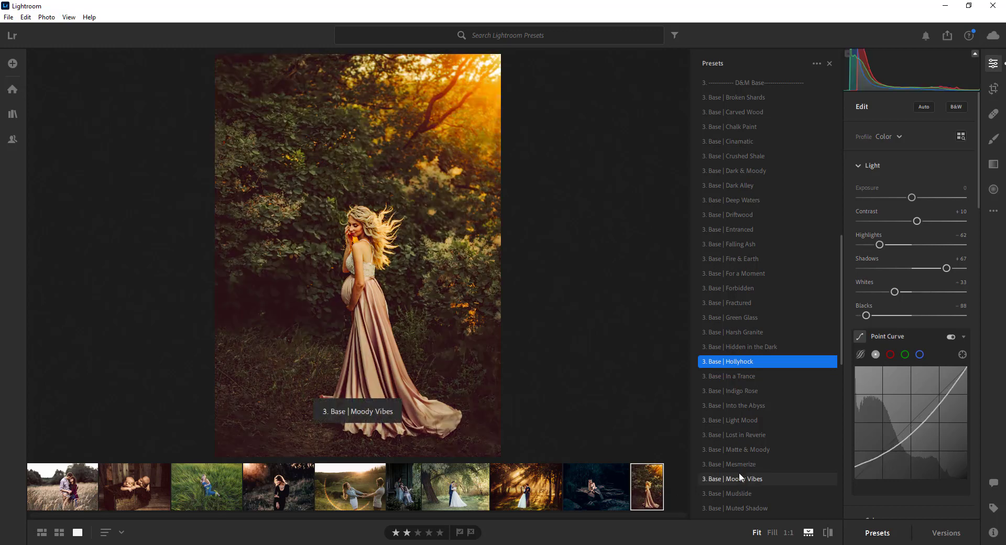
mouse_move(741, 493)
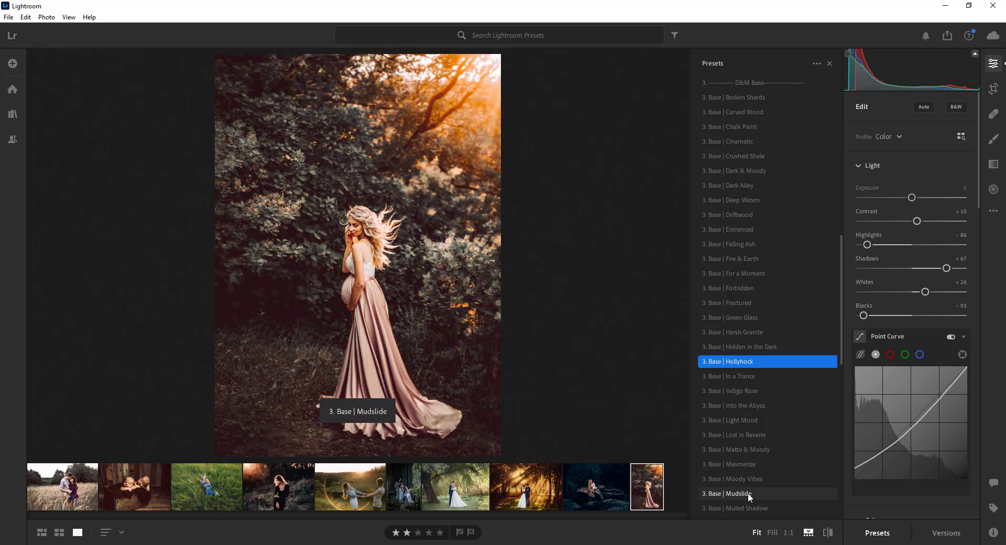
mouse_move(726, 493)
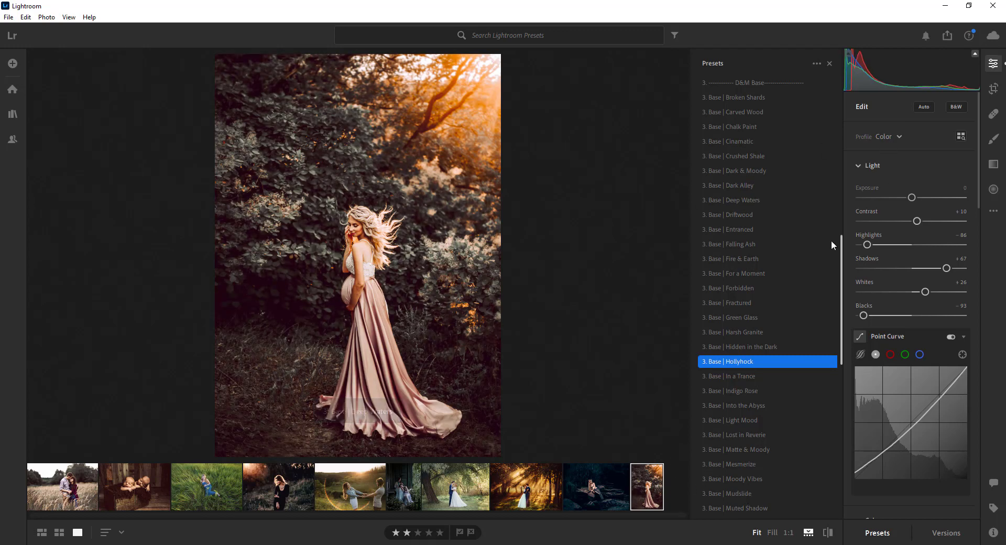
scroll("down", 3)
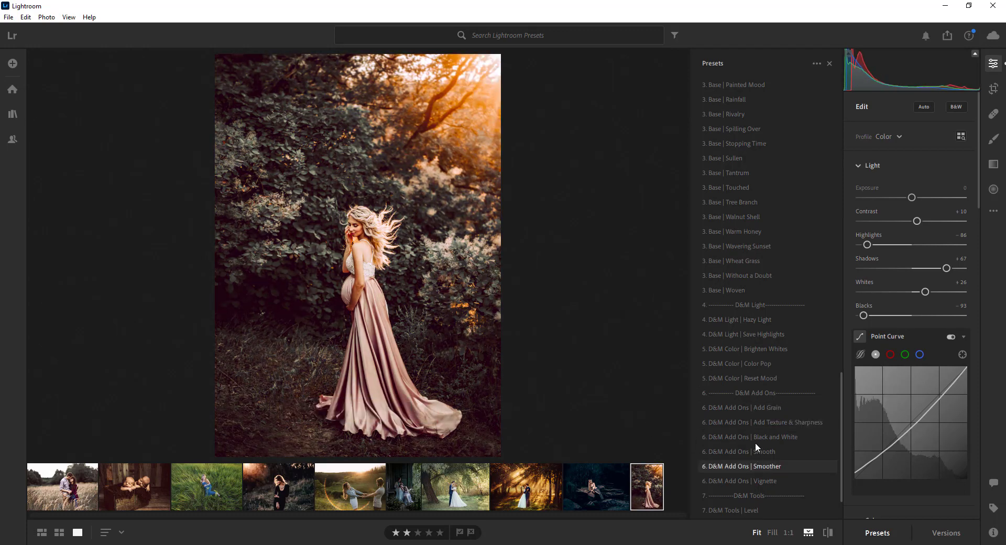
Step: Preview the black and white and Smoother add-ons, then apply D&M Tools Reset
left_click(750, 437)
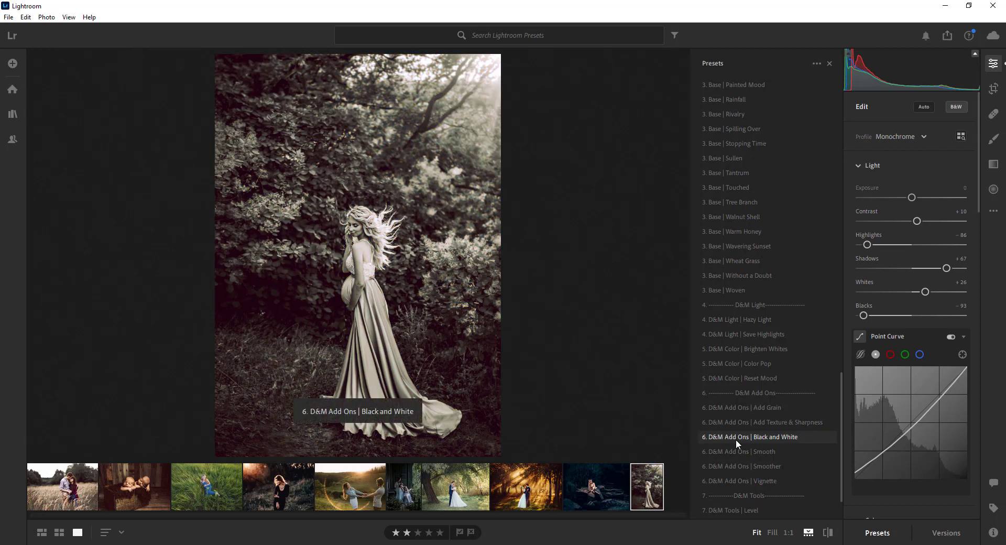
left_click(742, 466)
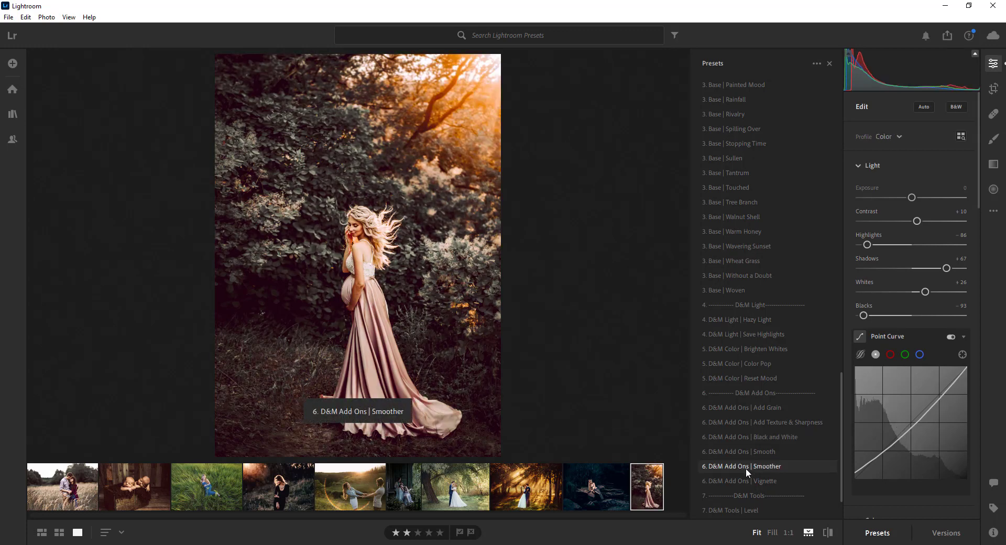
left_click(744, 465)
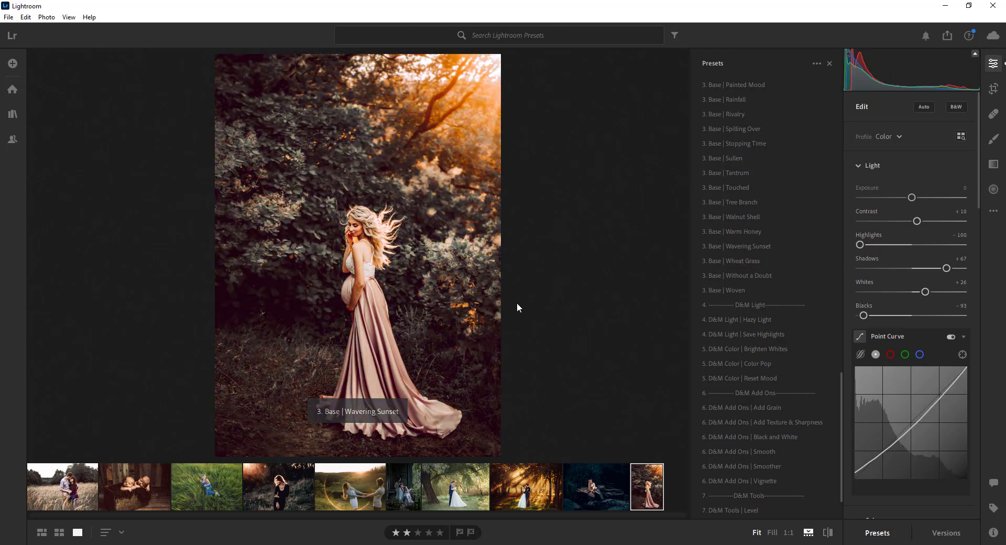
left_click(741, 467)
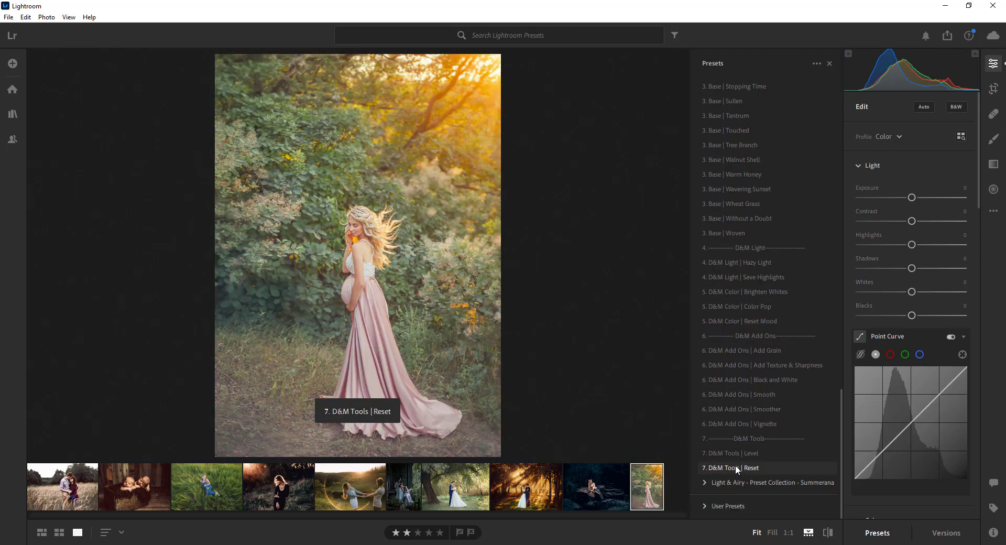
left_click(737, 468)
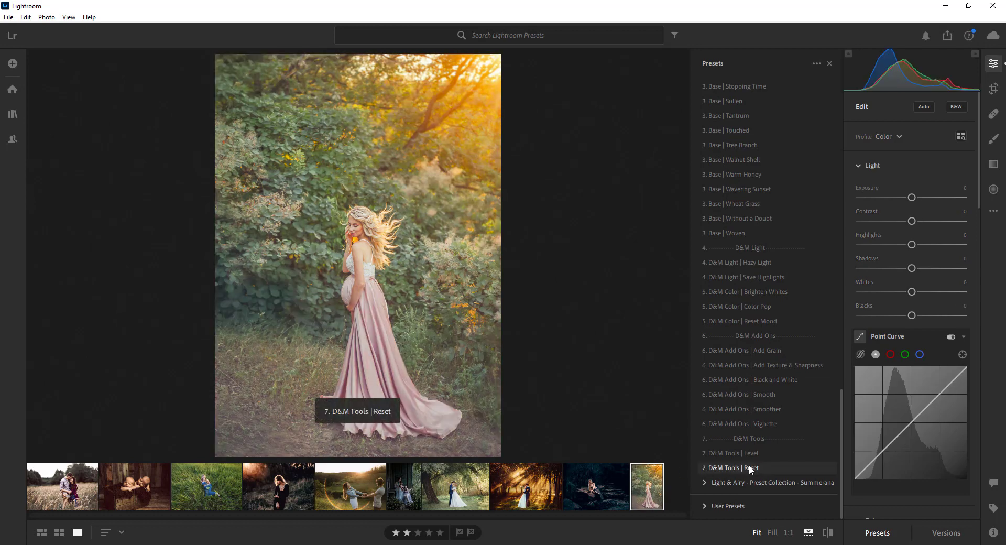
left_click(729, 468)
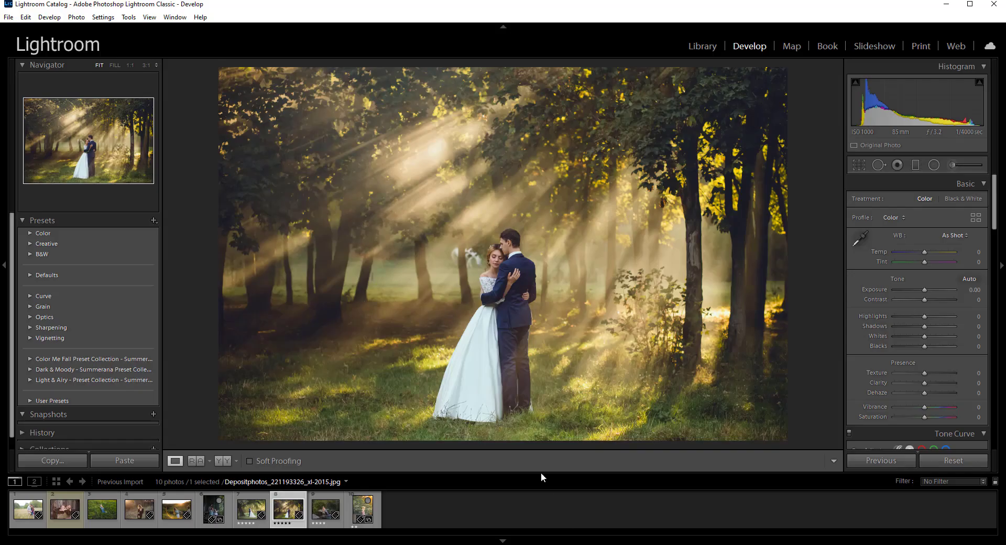
mouse_move(584, 541)
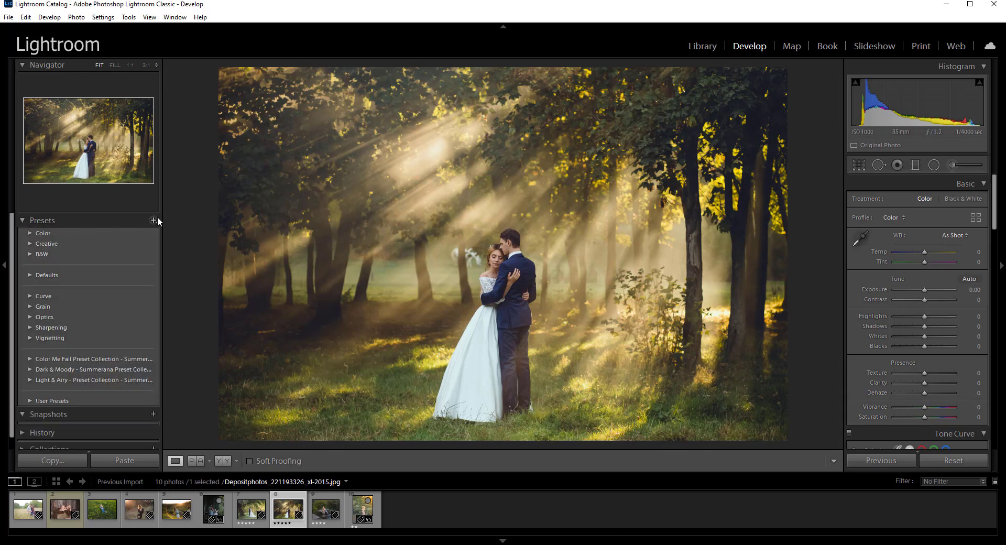
Step: Inspect the grass at full size, then apply the D&M Exposure Adjust -30 preset (-0.30)
left_click(153, 220)
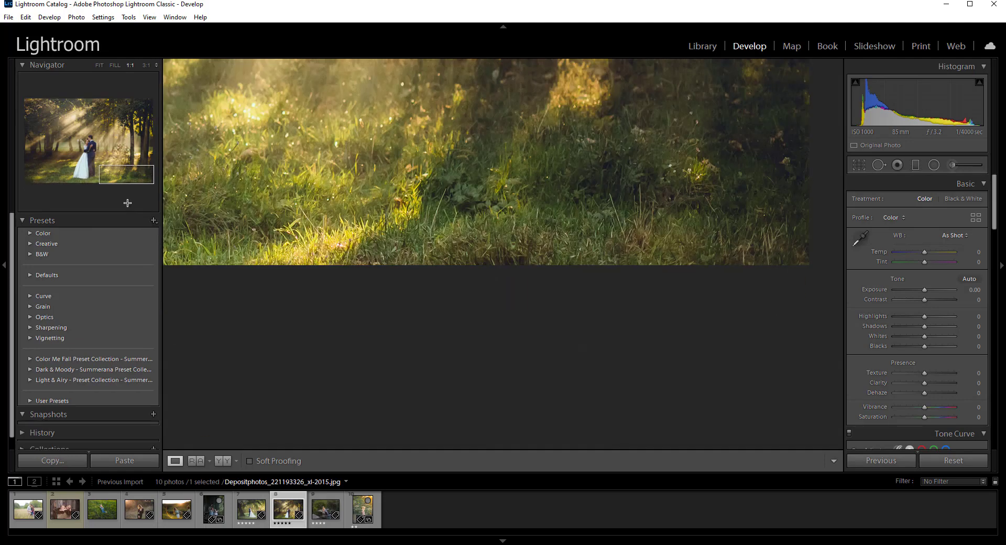
left_click(100, 65)
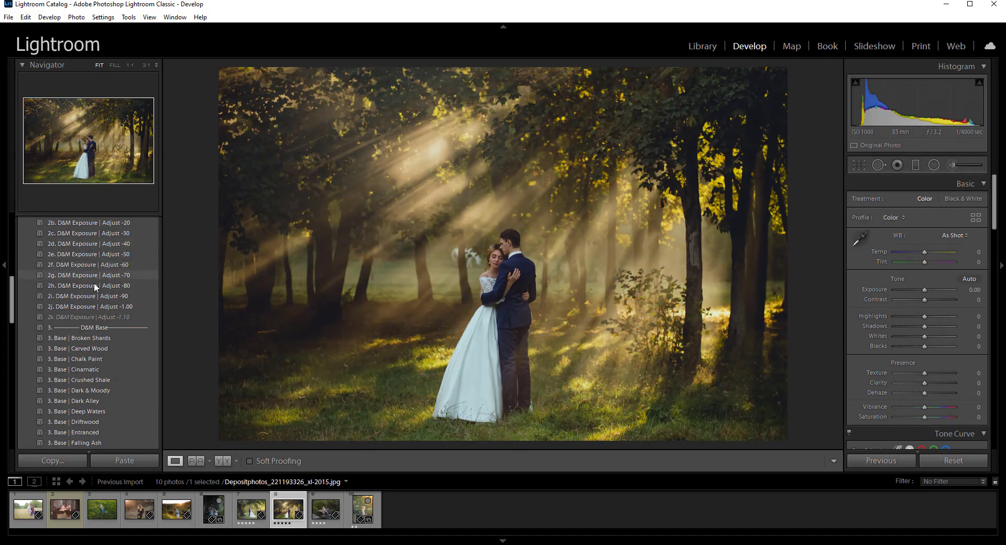
mouse_move(96, 241)
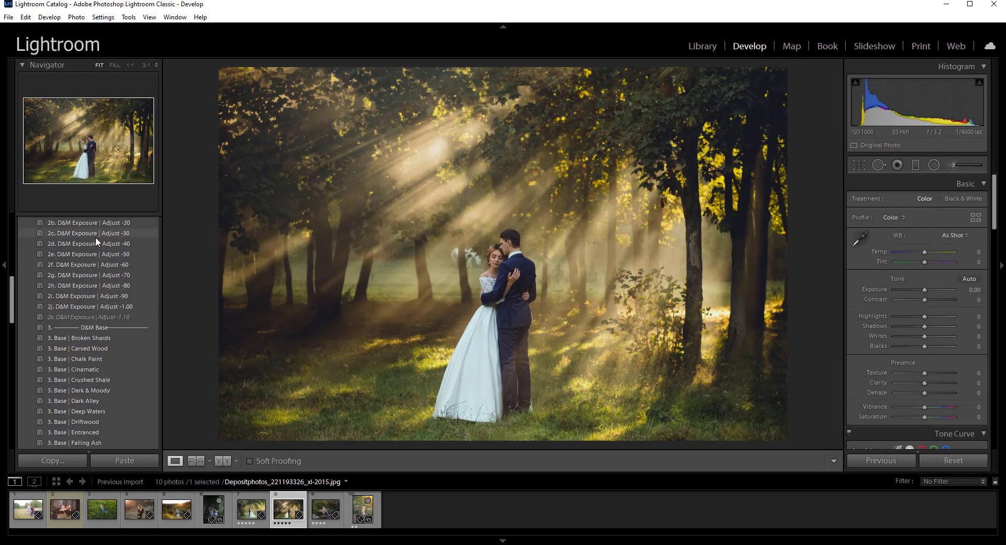
left_click(90, 233)
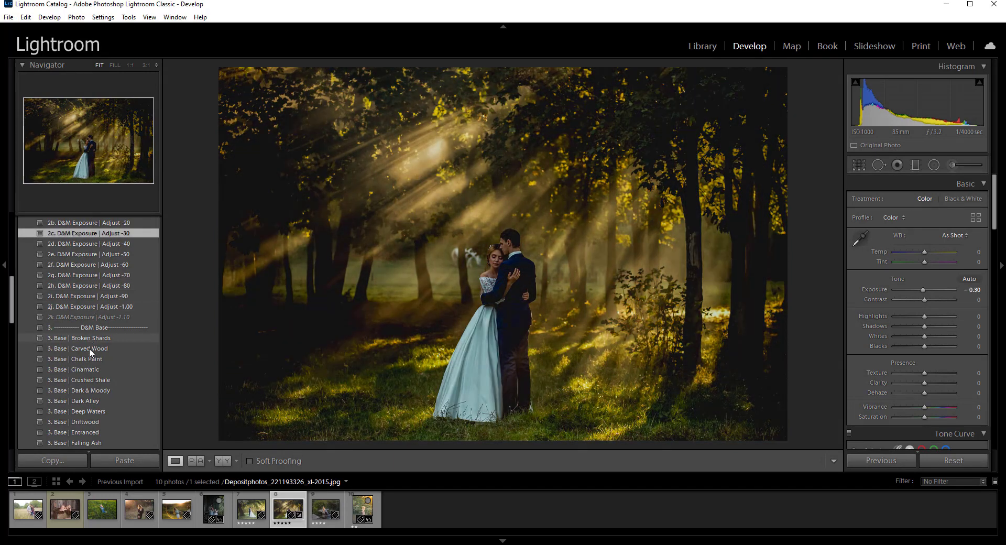
left_click(63, 509)
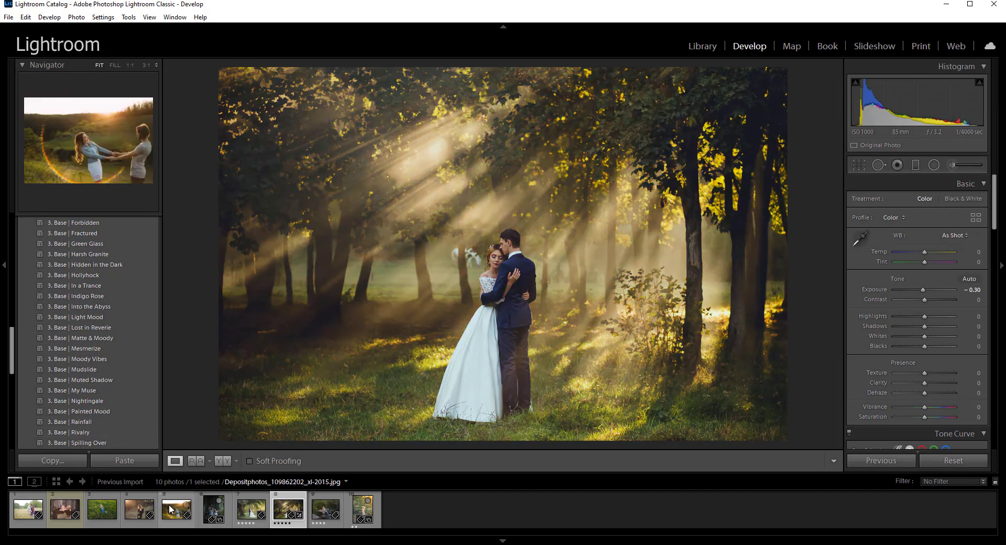
Step: Open the field couple photo and preview the Mesmerize and Nightingale base looks
left_click(176, 508)
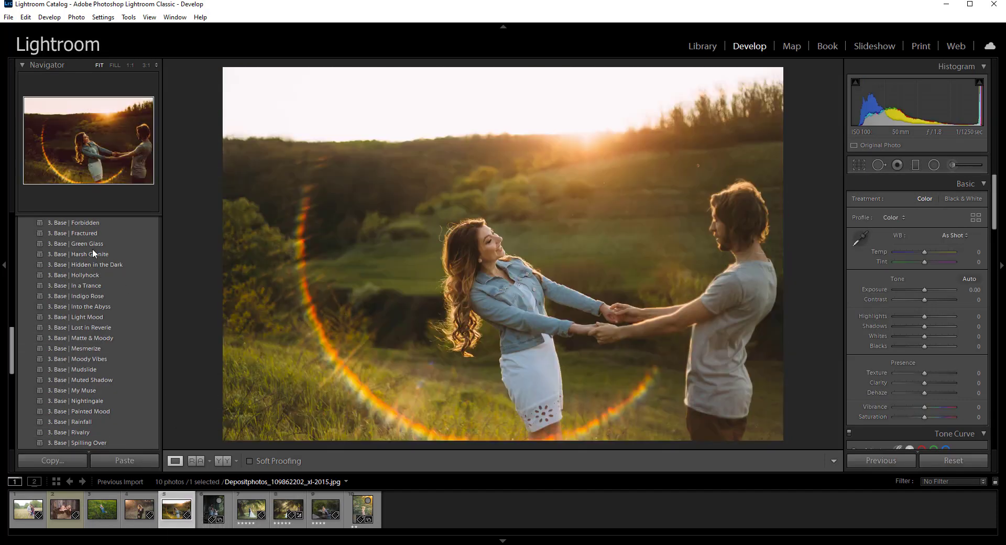
left_click(74, 285)
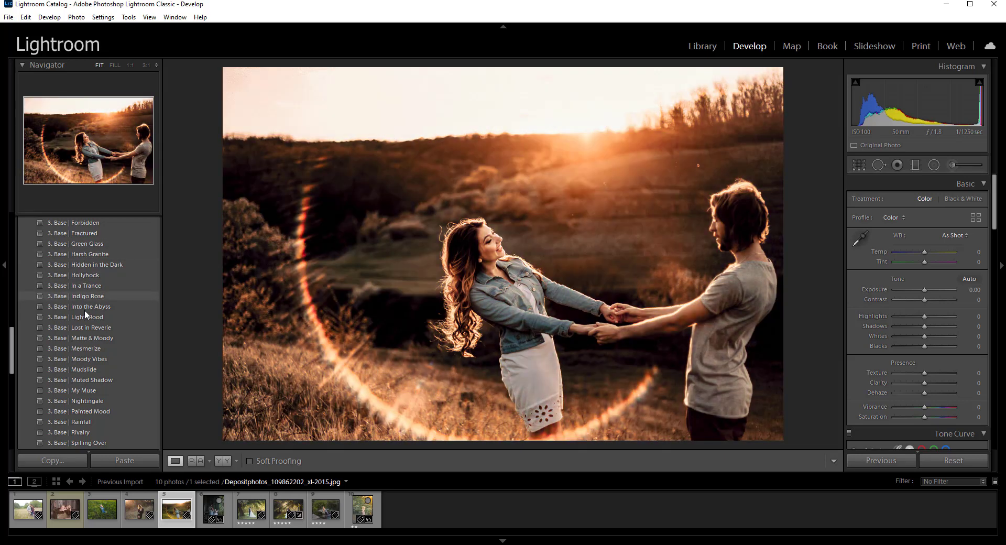
mouse_move(83, 327)
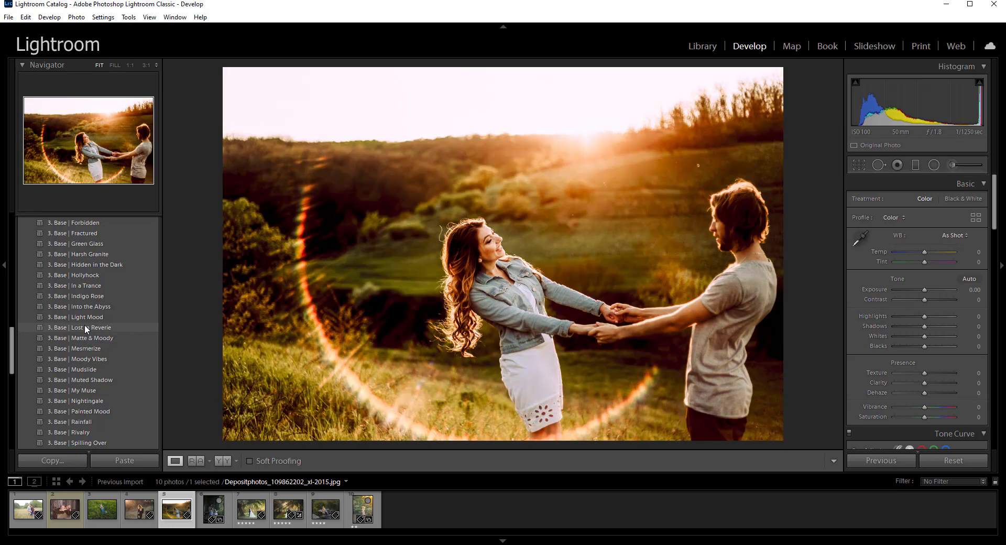
left_click(75, 348)
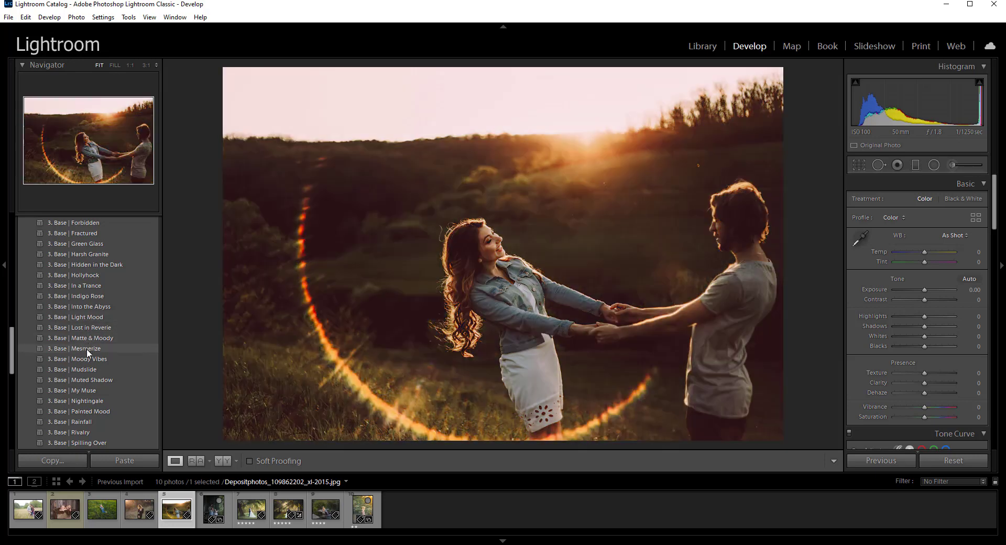
left_click(85, 379)
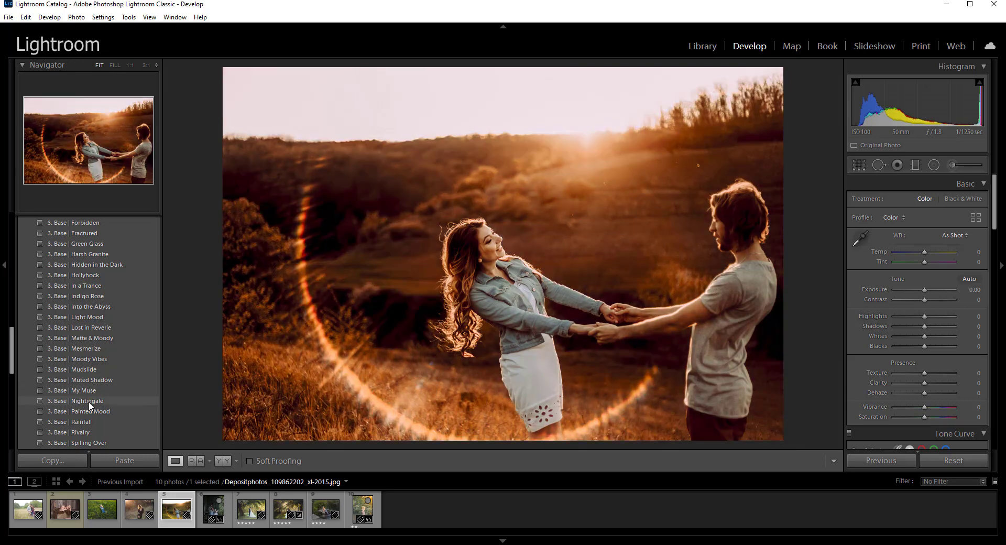
left_click(69, 432)
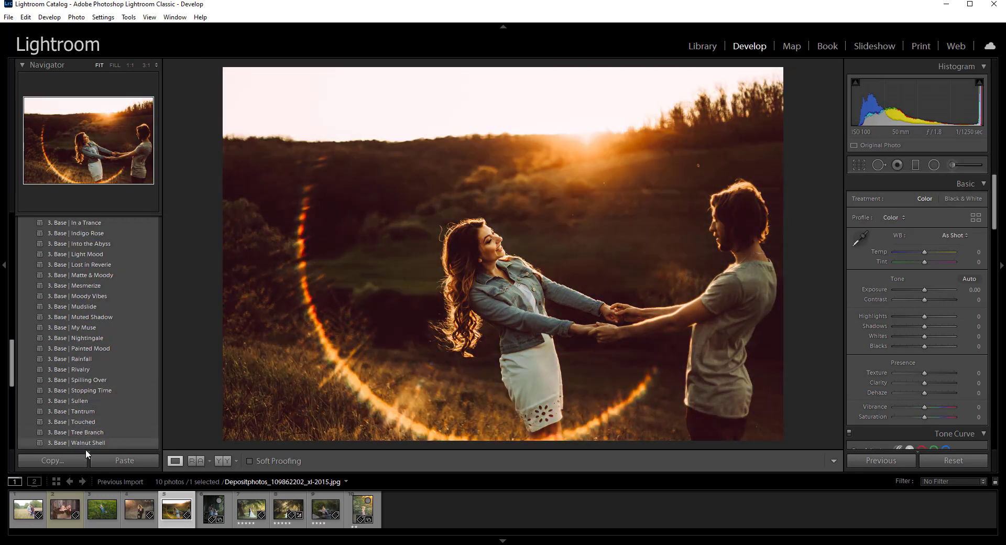
Step: Select other filmstrip thumbnails and scroll the Presets panel
left_click(213, 509)
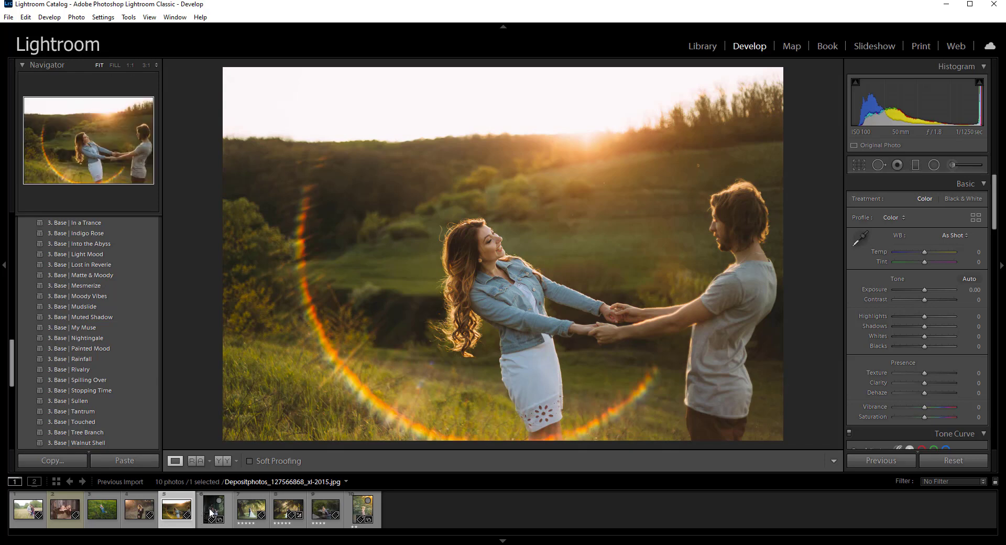
left_click(213, 509)
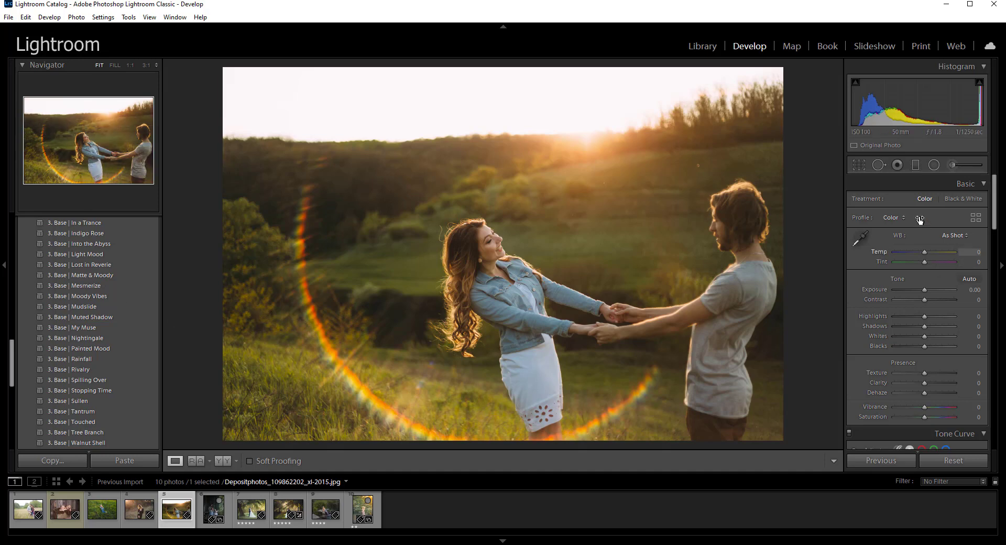
scroll("down", 3)
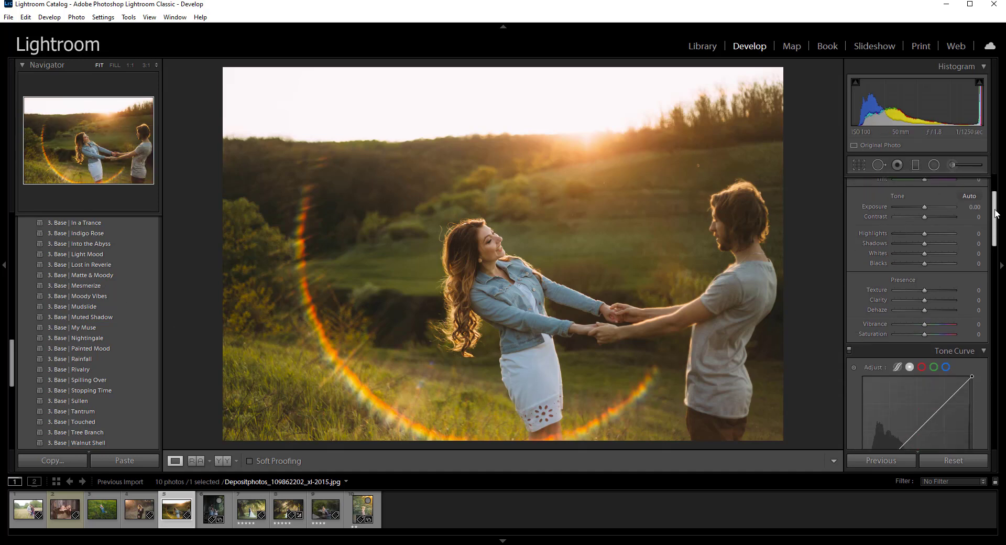
scroll("up", 3)
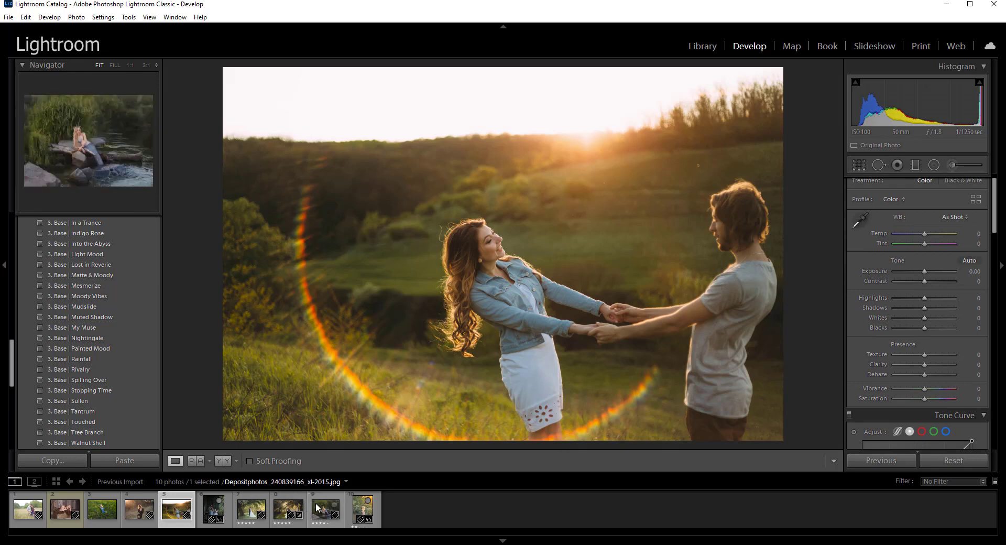
left_click(250, 508)
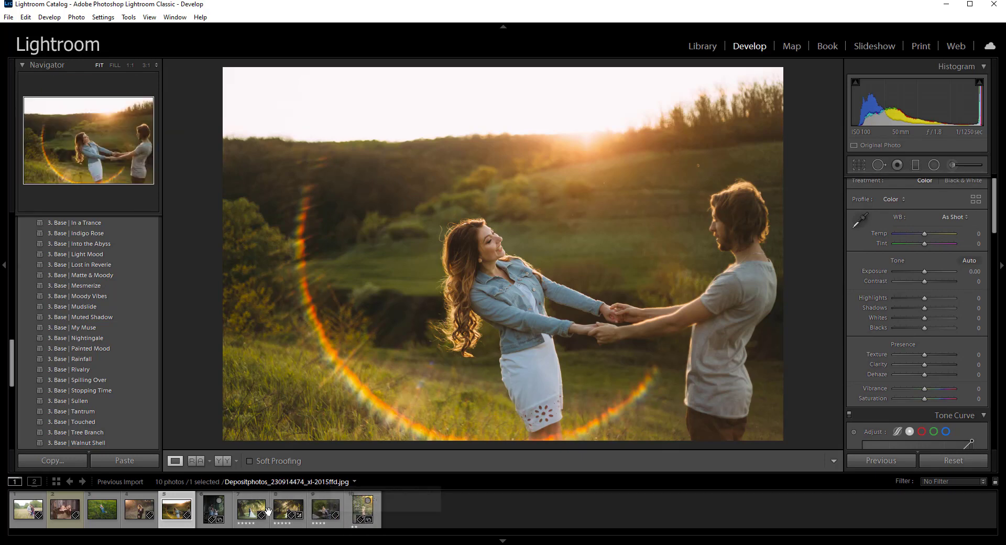
Step: Open the willow-tree wedding photo, preview Lost in Reverie, and apply the Rainfall base look
left_click(250, 510)
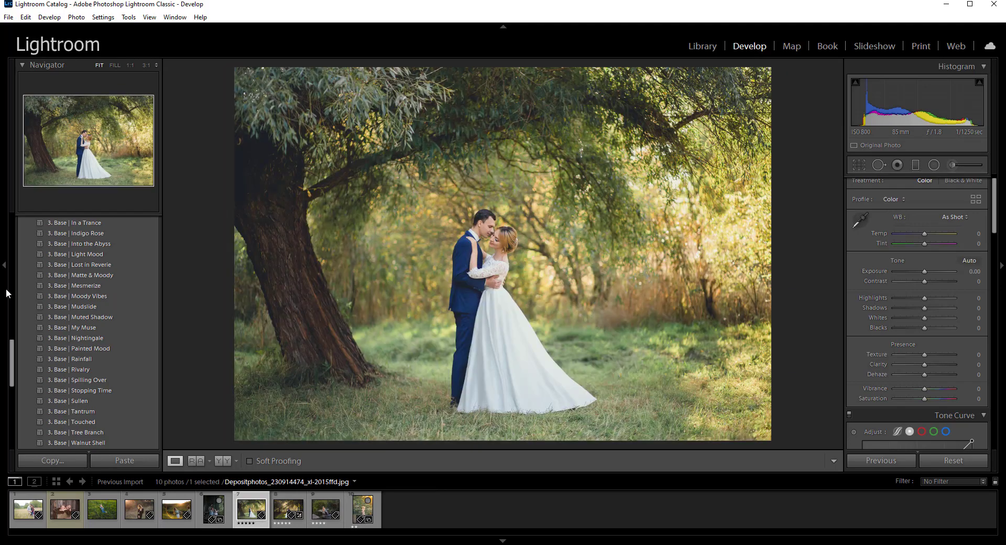
left_click(85, 265)
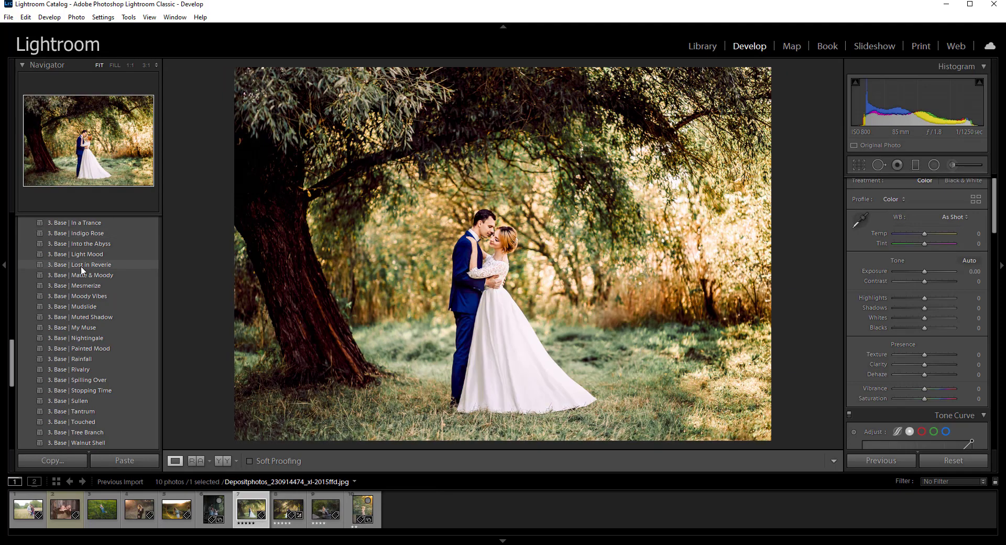
left_click(74, 327)
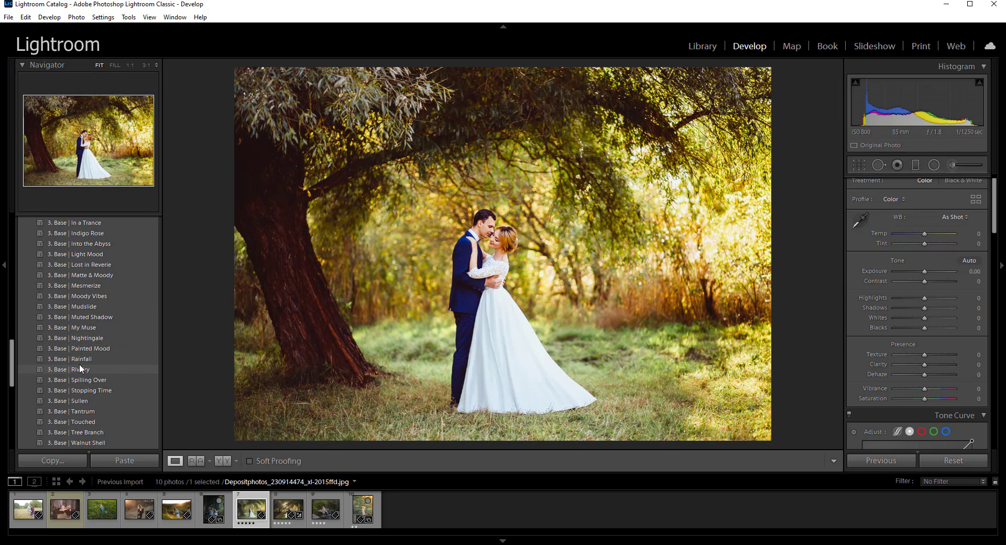
left_click(74, 359)
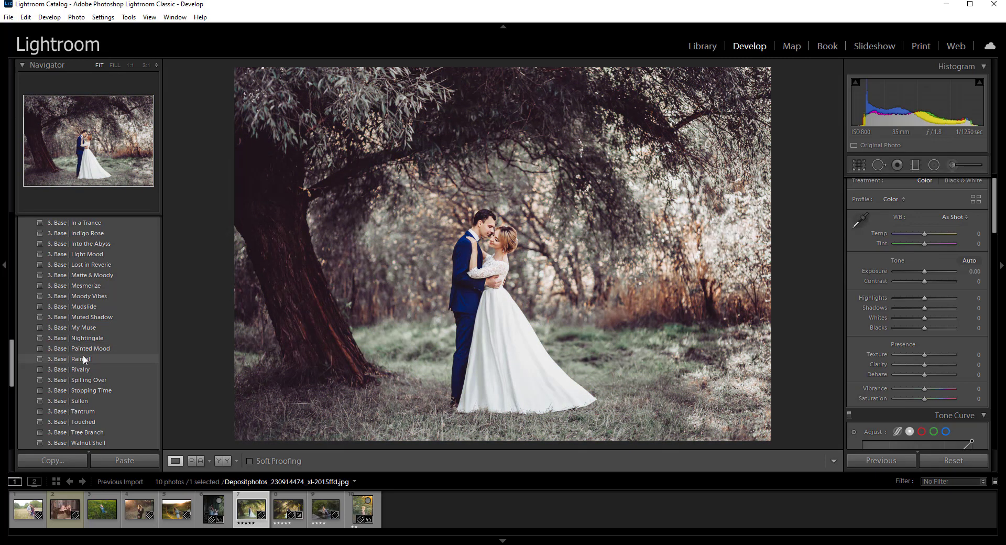
left_click(75, 359)
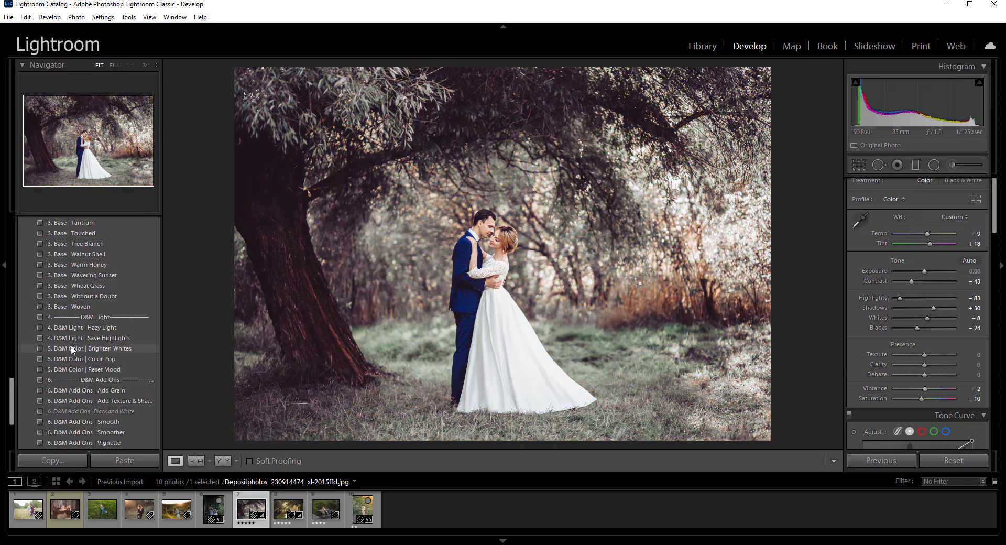
Step: Preview Reset Mood and Brighten Whites, then apply Color Pop for +42 vibrance
left_click(91, 347)
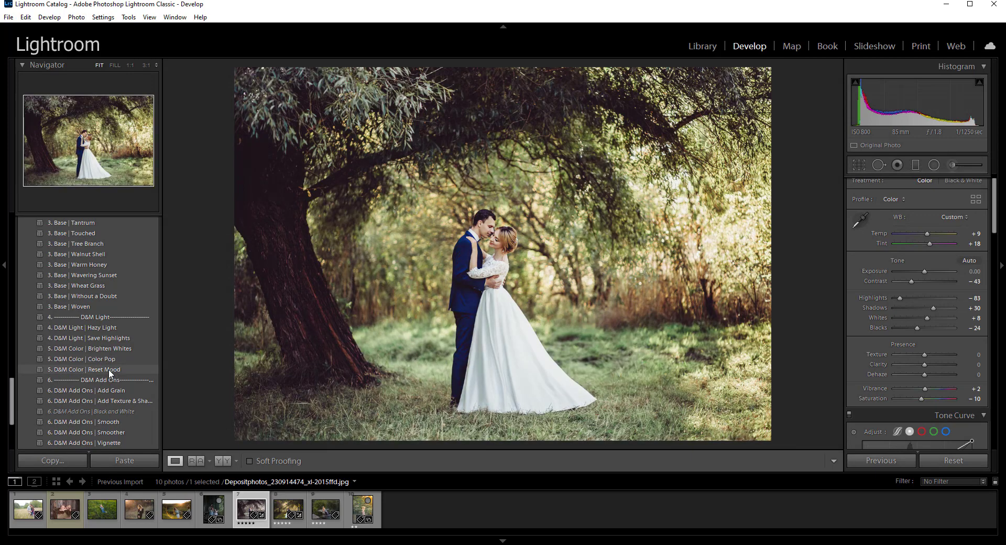
left_click(89, 348)
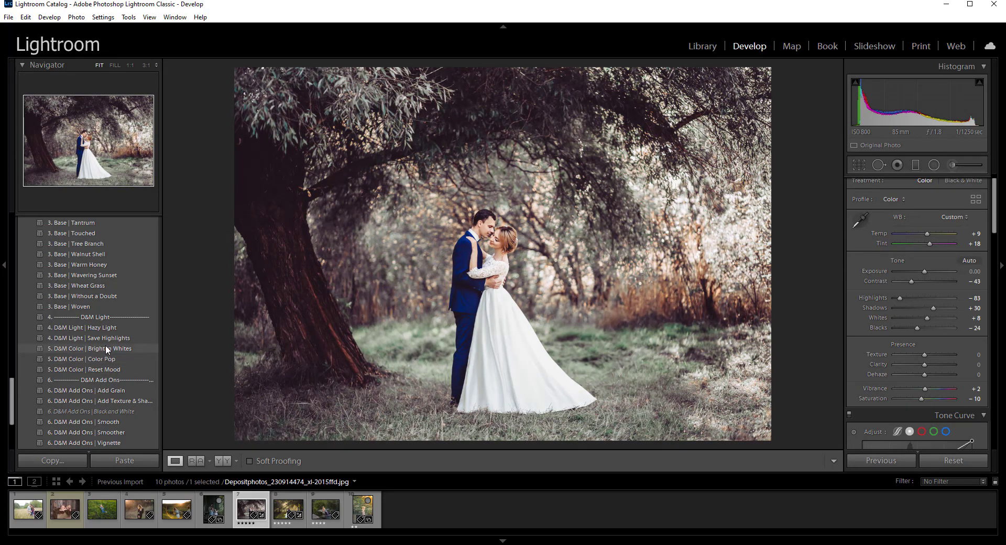
left_click(81, 359)
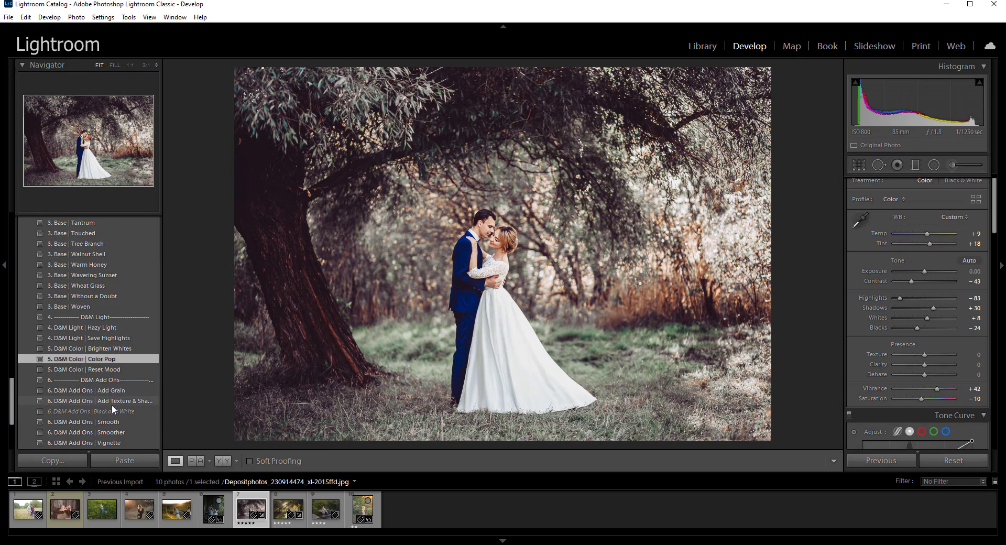
left_click(91, 411)
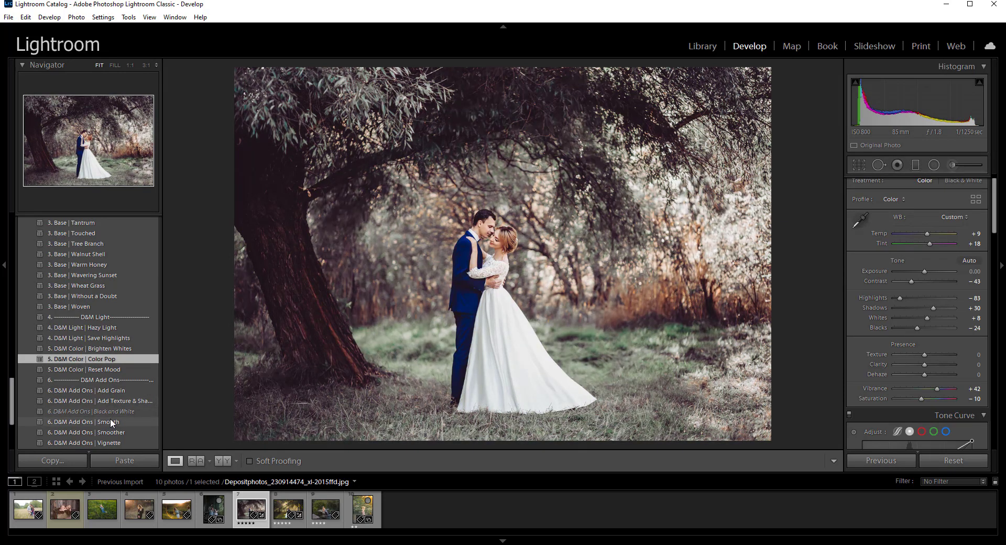
mouse_move(115, 439)
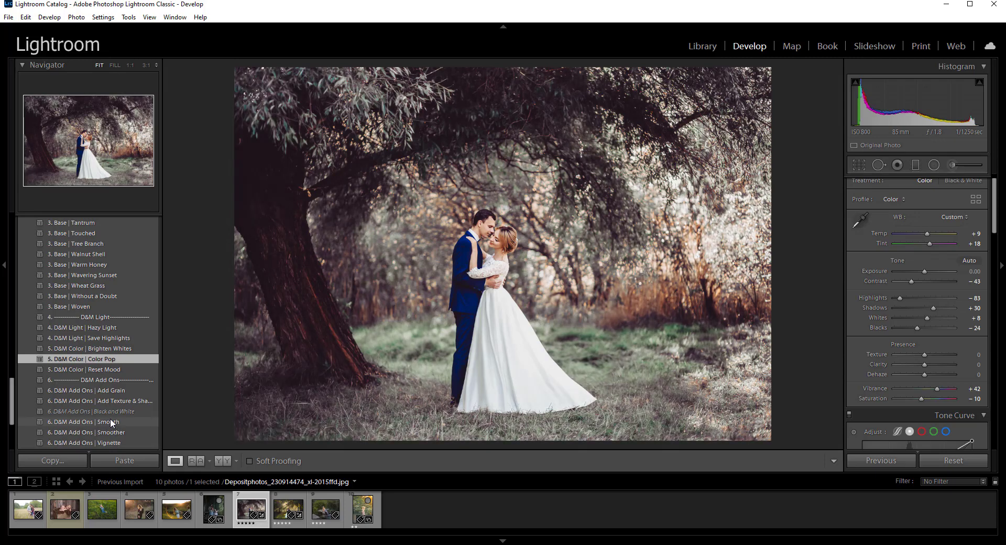
Step: Try the Vignette add-on and apply the Smooth add-on over the moody look
left_click(89, 442)
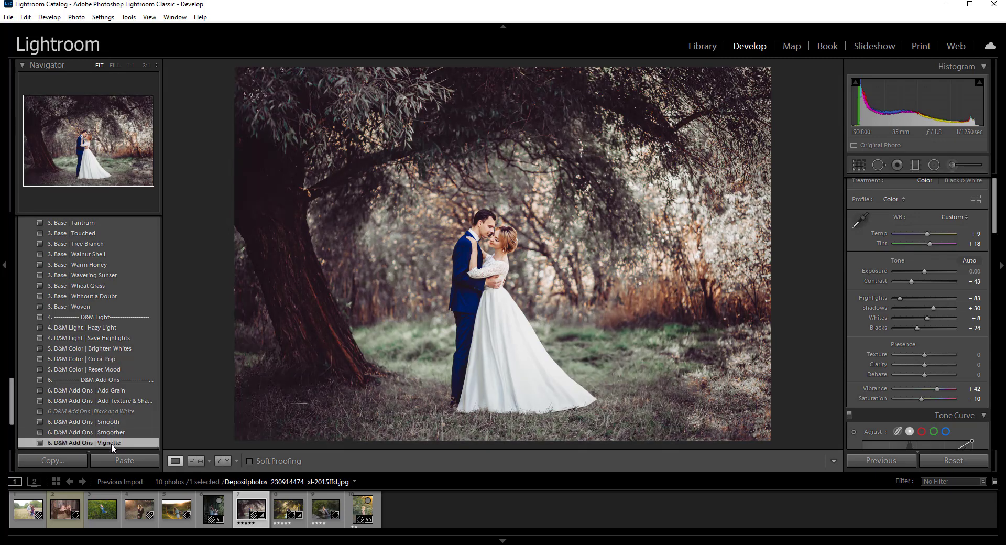
left_click(89, 421)
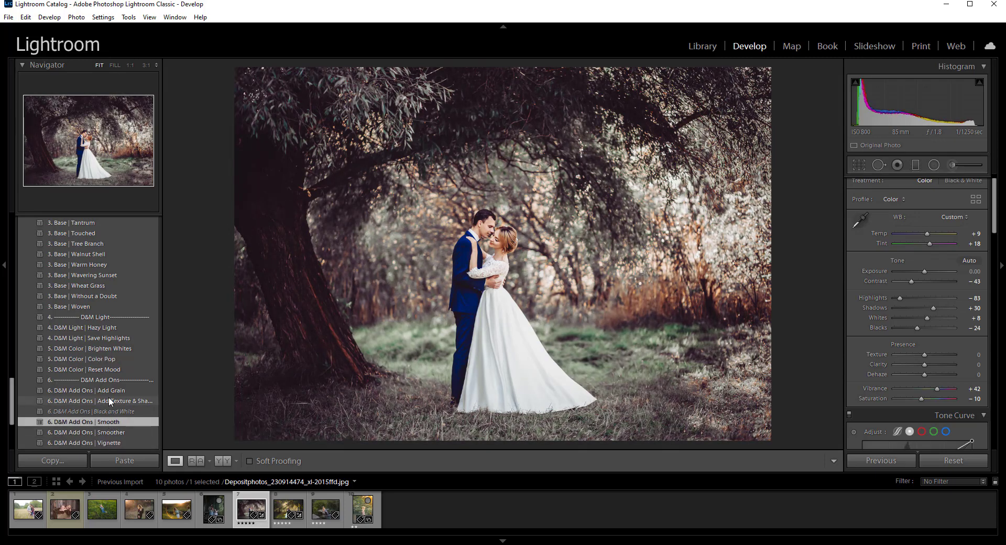
left_click(95, 411)
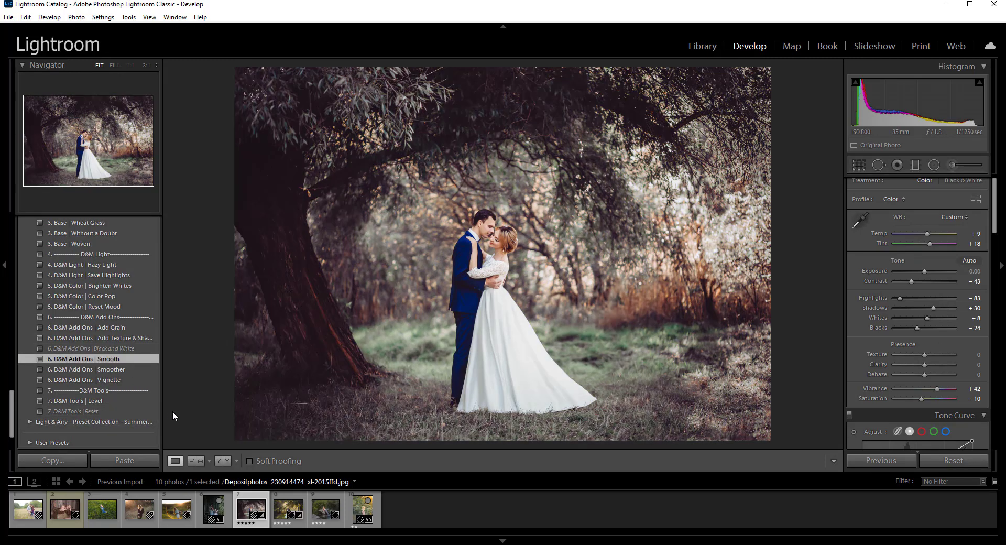
mouse_move(143, 414)
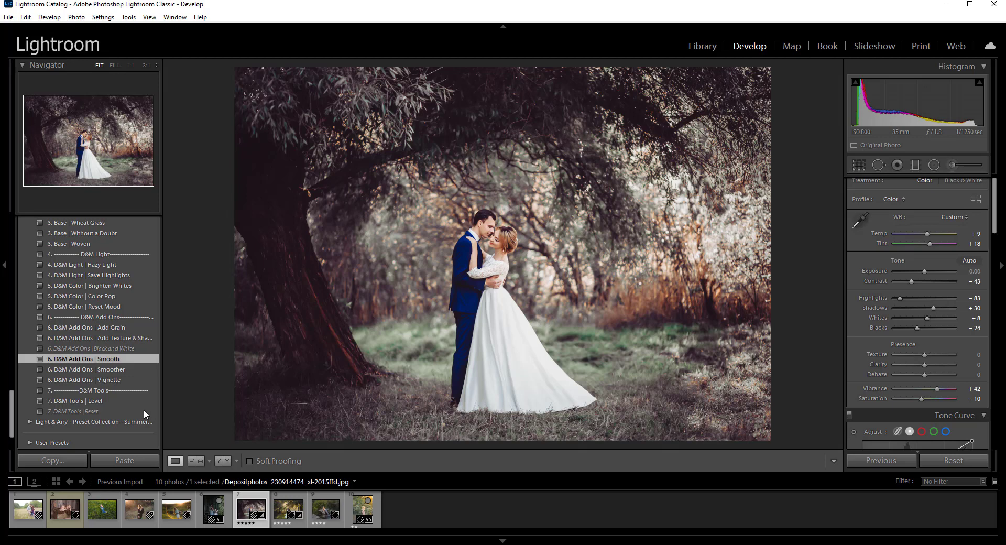
mouse_move(171, 412)
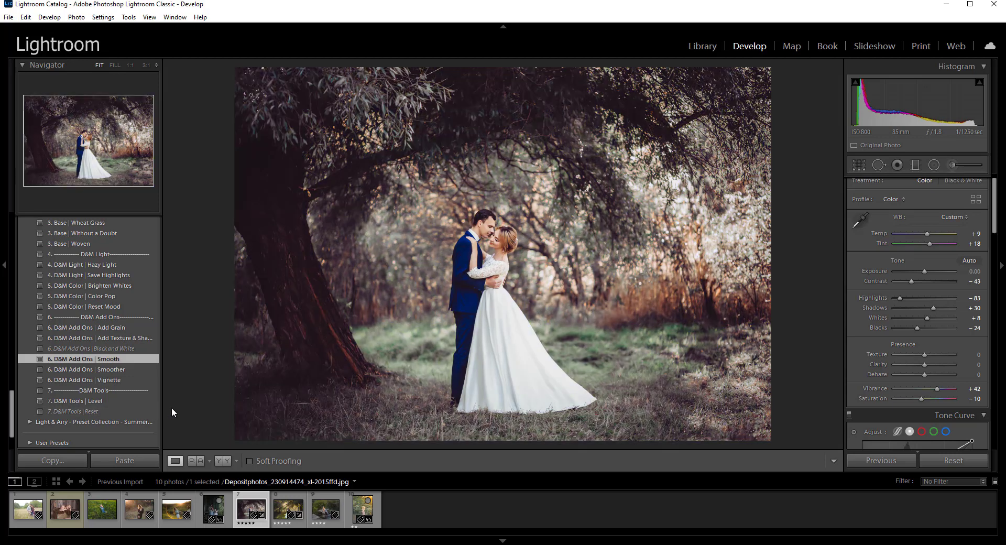
mouse_move(94, 300)
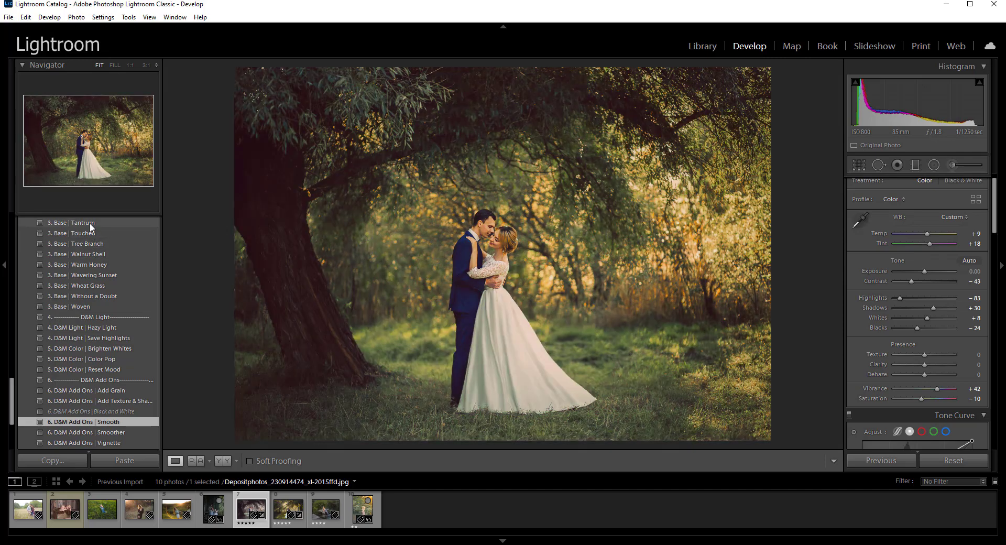
left_click(82, 285)
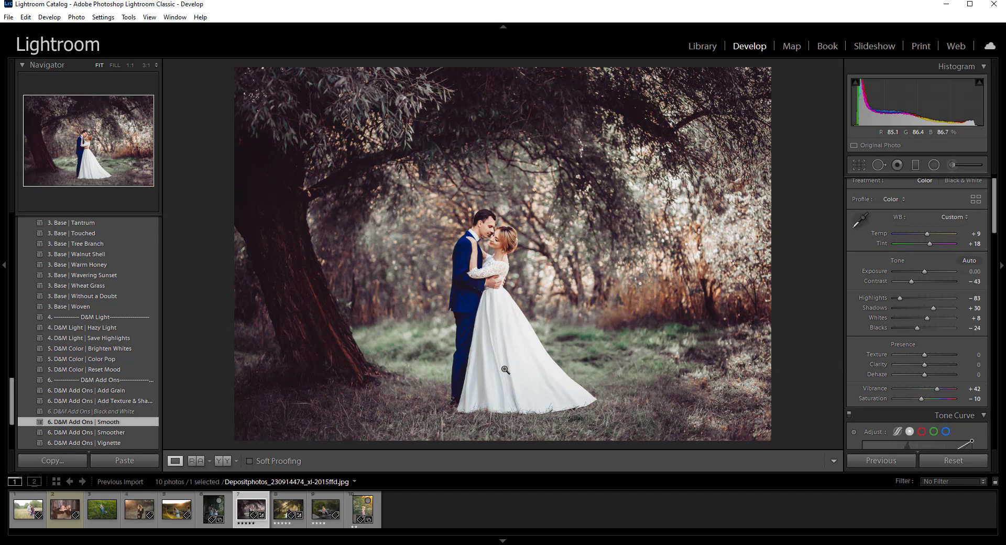
mouse_move(321, 418)
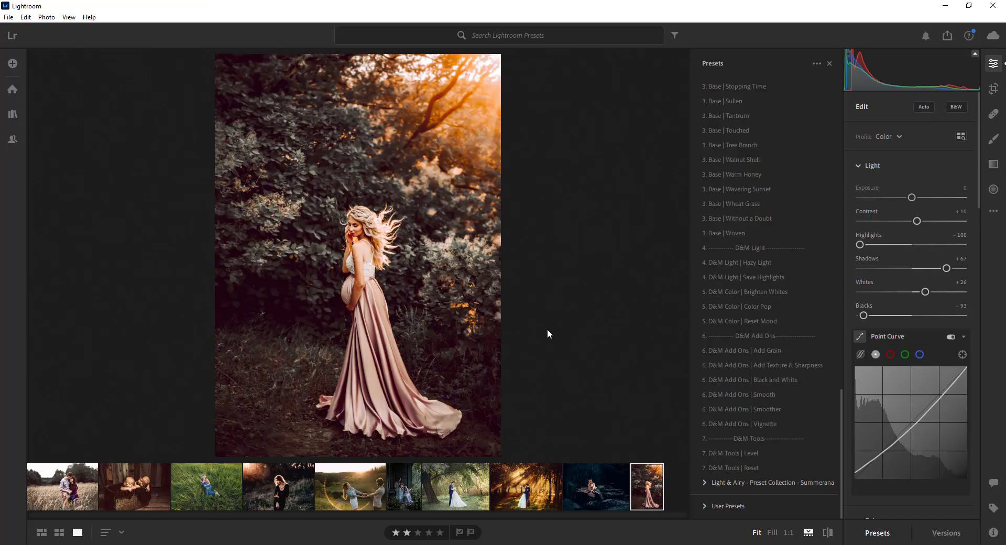
mouse_move(543, 313)
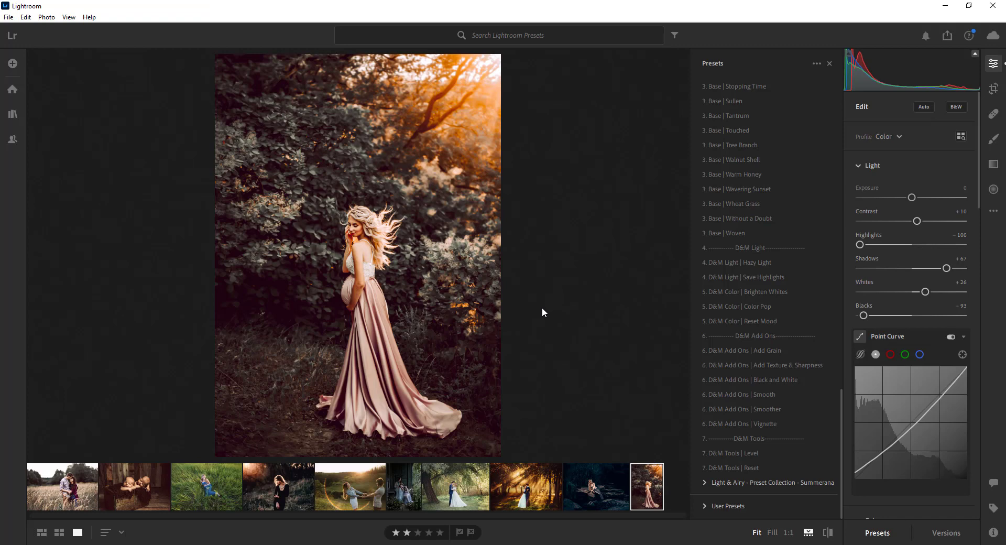
mouse_move(541, 314)
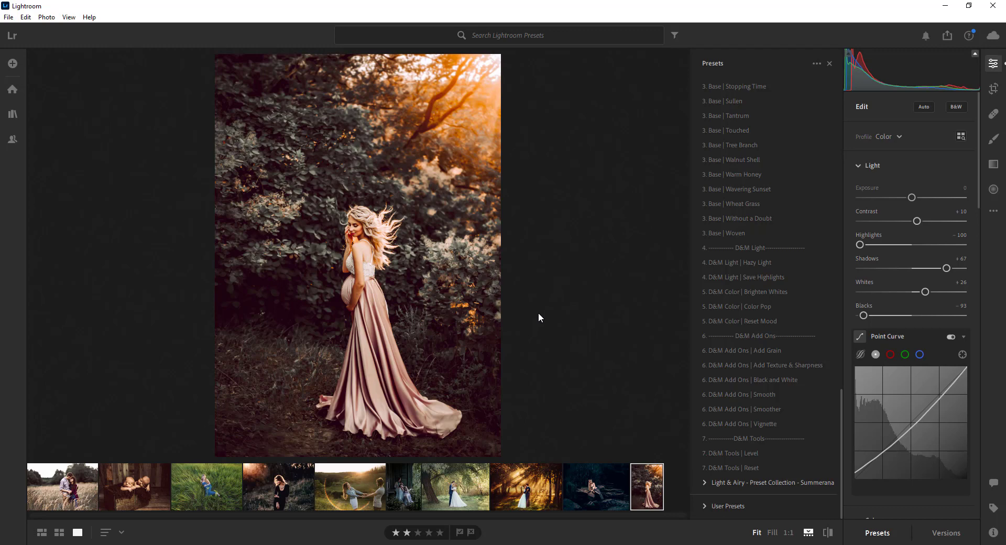
Step: Open the mermaid-on-the-rocks photo from the filmstrip
left_click(595, 485)
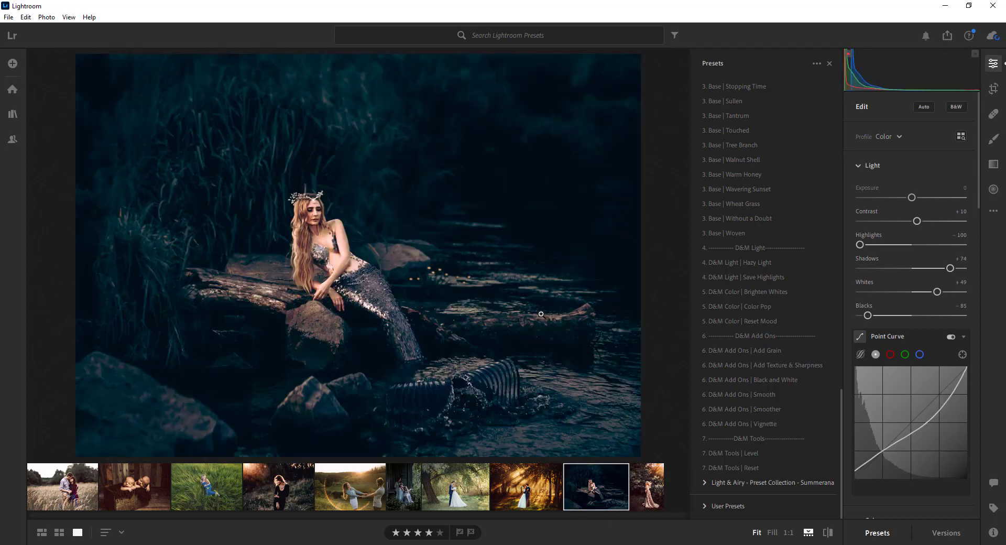